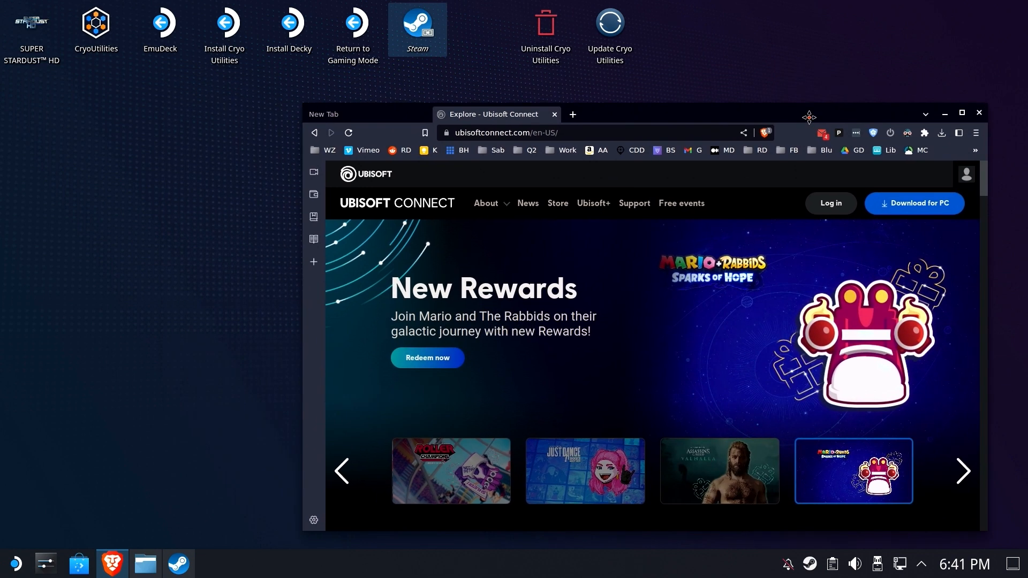
{"action": "mouse_move", "coordinate": [498, 154]}
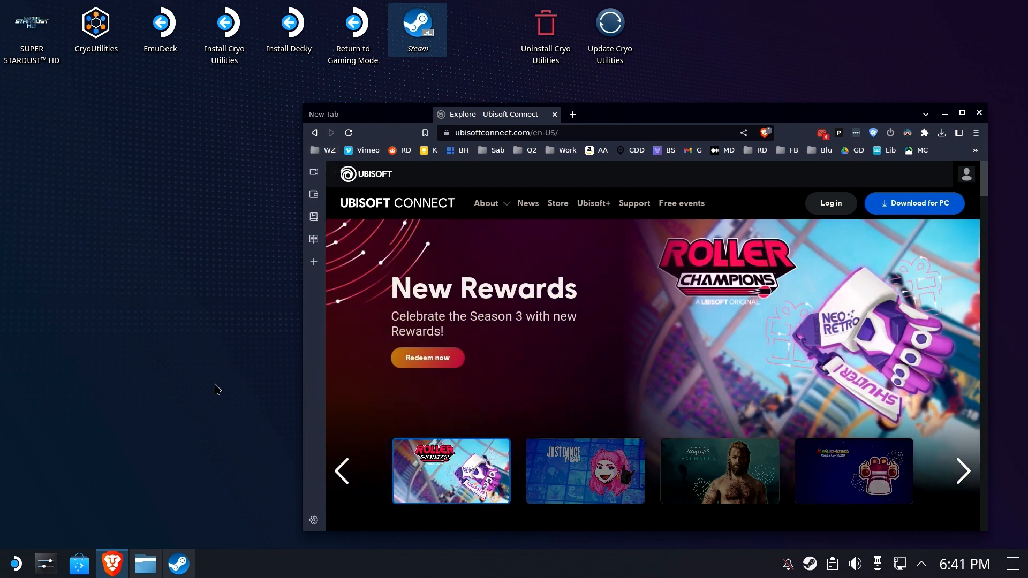
{"action": "mouse_move", "coordinate": [587, 281]}
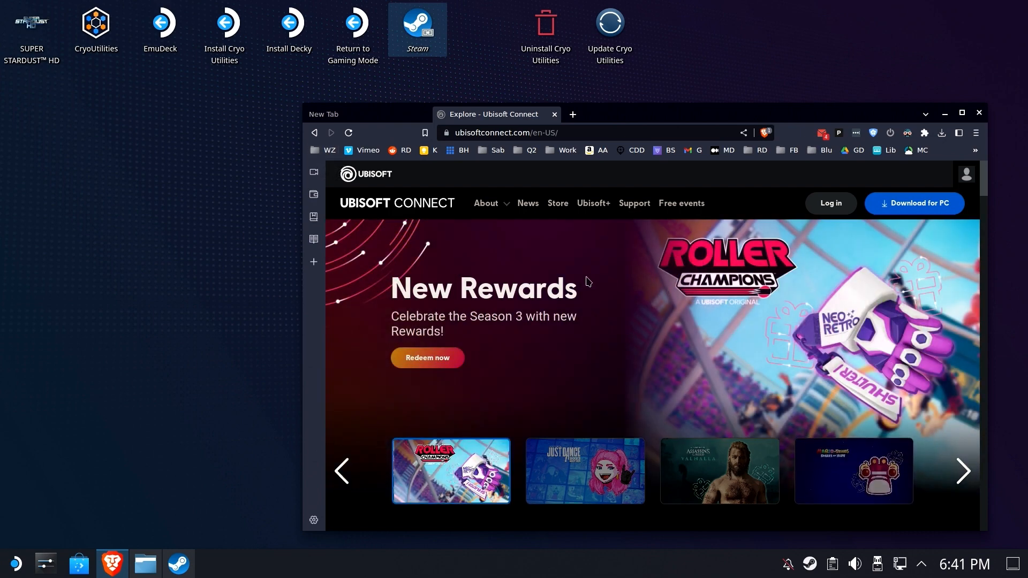
{"action": "mouse_move", "coordinate": [30, 325]}
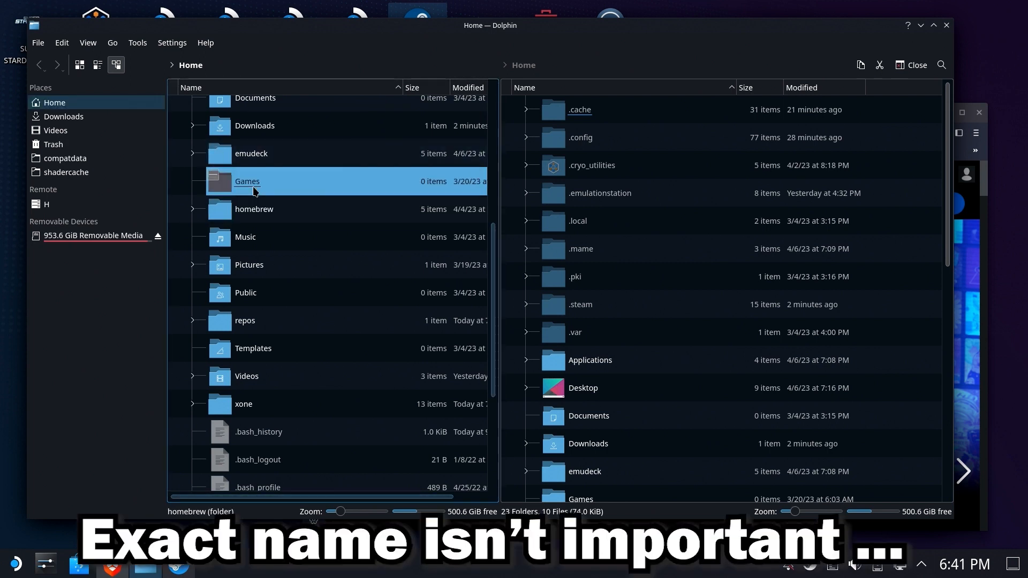
- Download the Ubisoft Connect PC installer from the site and close Brave
{"action": "left_click", "coordinate": [247, 181]}
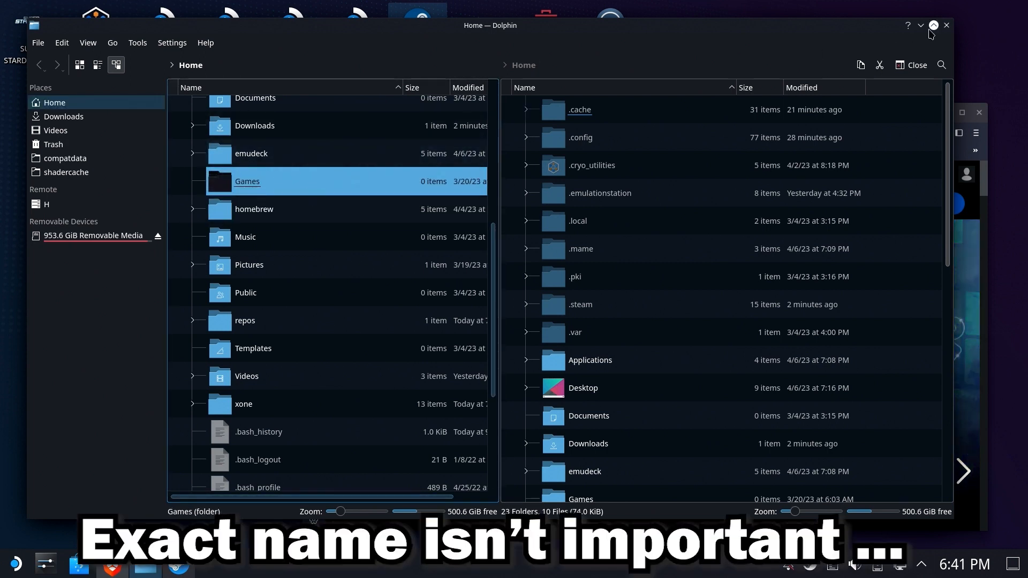
{"action": "mouse_move", "coordinate": [933, 25]}
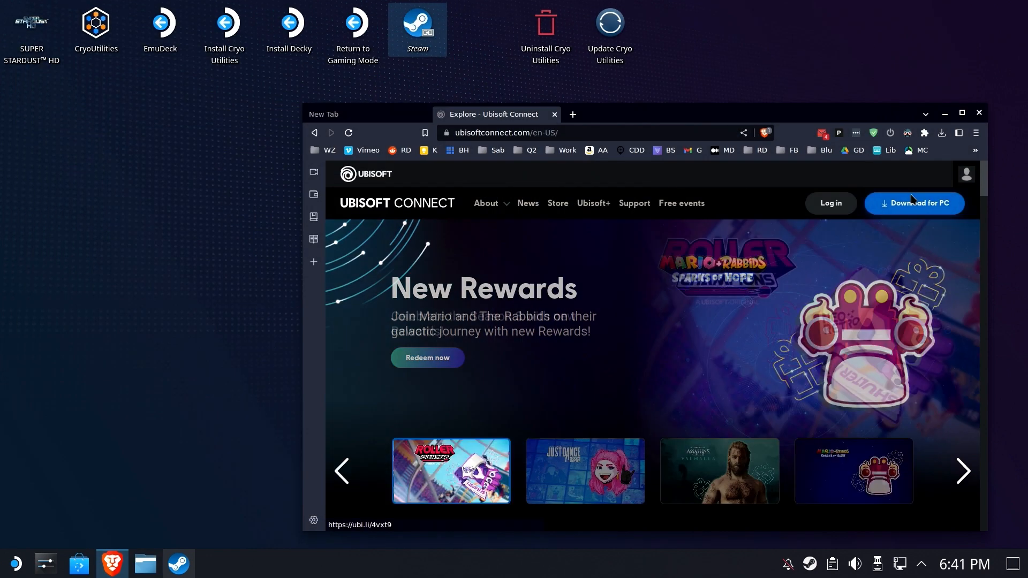
{"action": "left_click", "coordinate": [913, 202]}
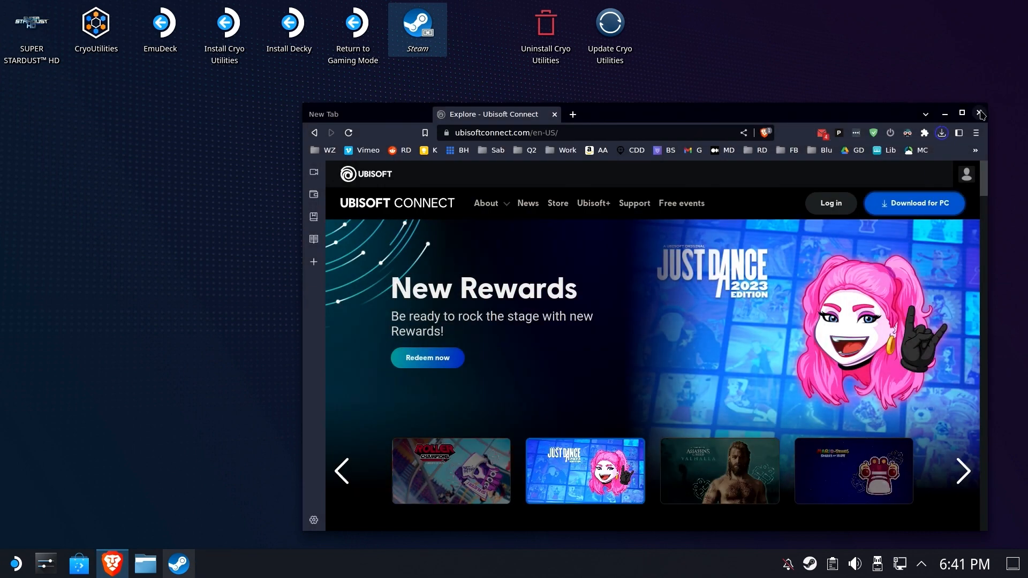
{"action": "left_click", "coordinate": [980, 114]}
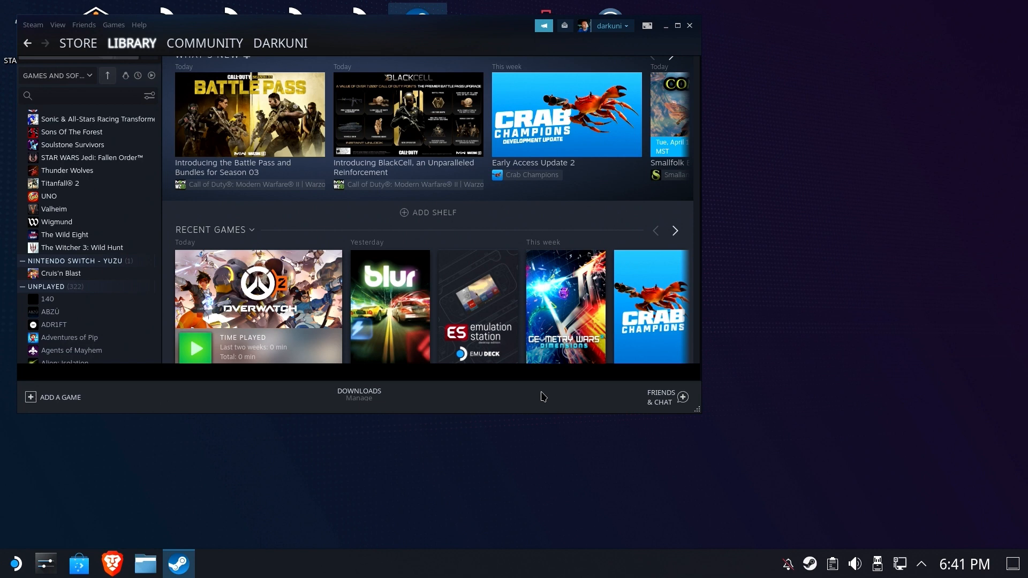
- Start adding a non-Steam game and browse for its program file
{"action": "left_click", "coordinate": [60, 396]}
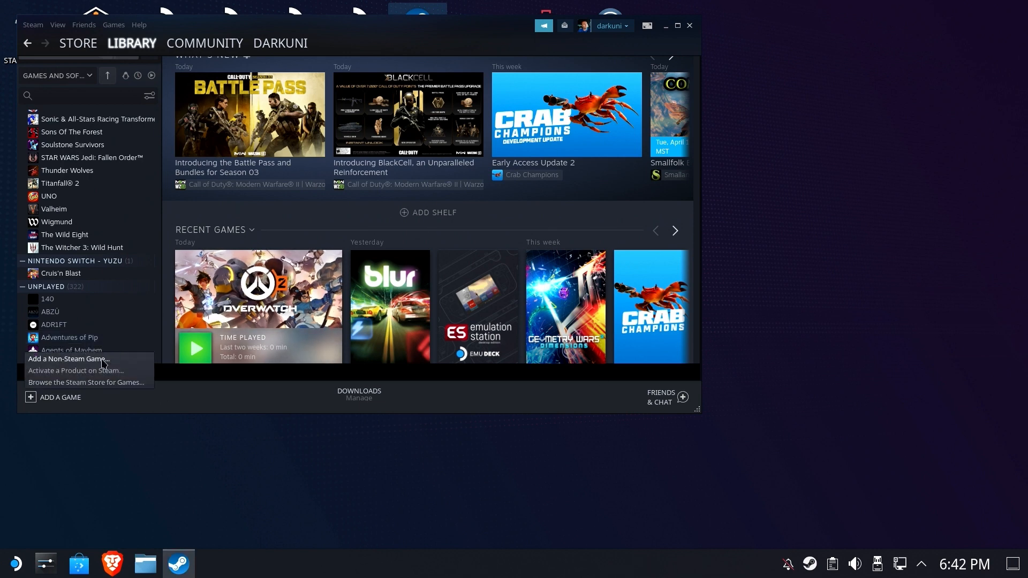
{"action": "left_click", "coordinate": [67, 359]}
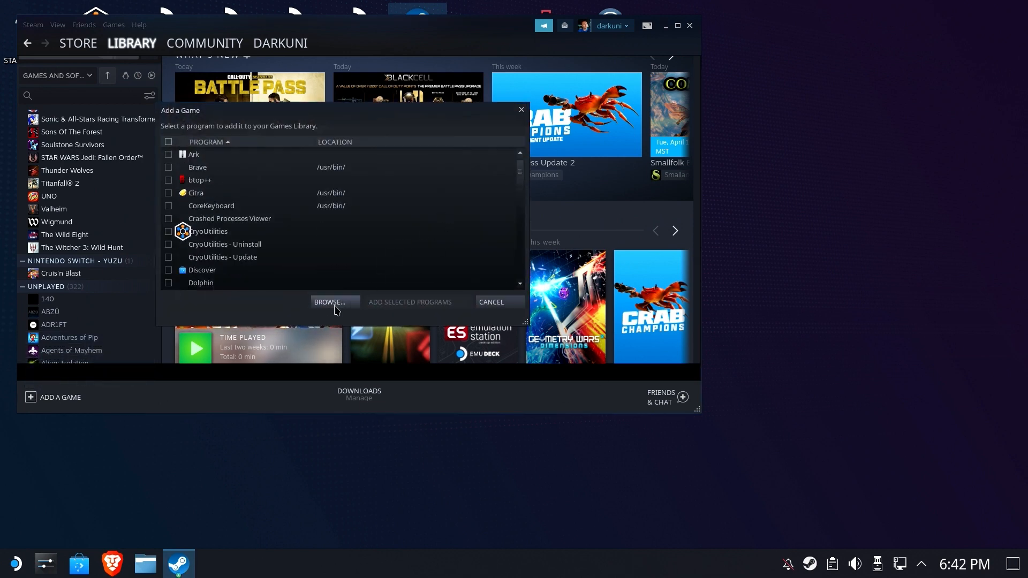
{"action": "left_click", "coordinate": [334, 302]}
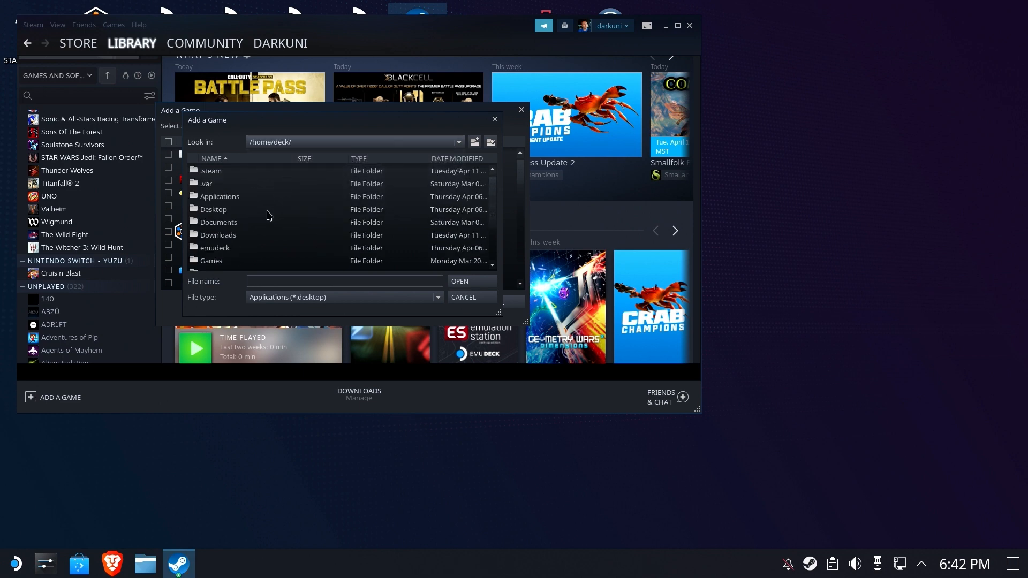
- Pick UbisoftConnectInstaller.exe from Downloads (All Files) and add it to the library
{"action": "double_click", "coordinate": [218, 234]}
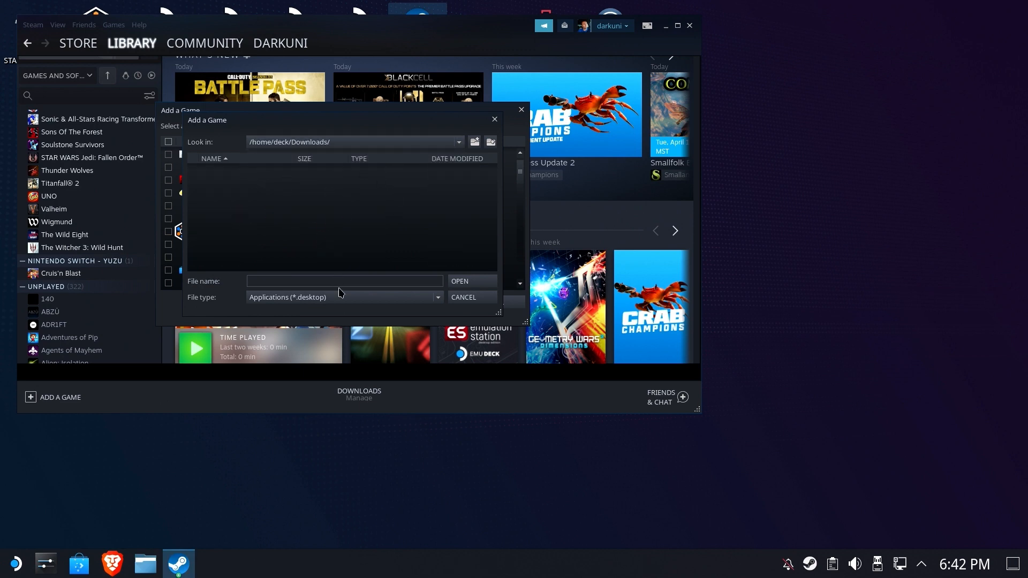
{"action": "left_click", "coordinate": [344, 297]}
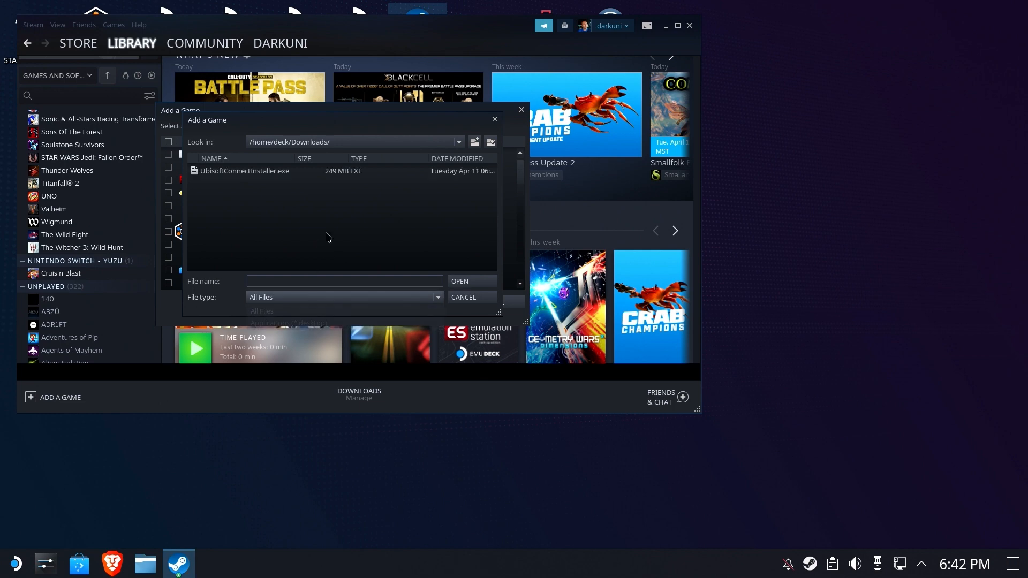
{"action": "left_click", "coordinate": [459, 282]}
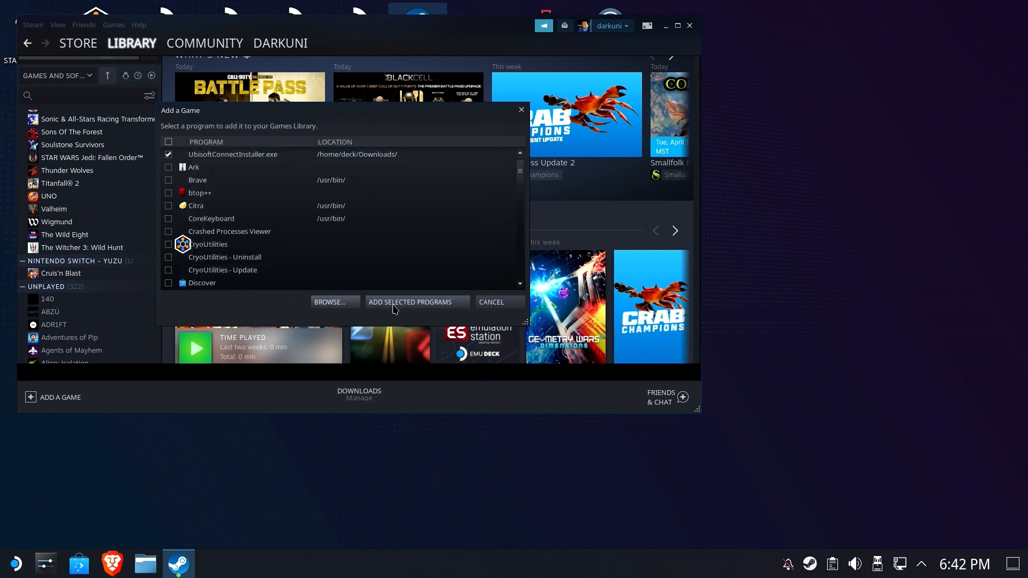
{"action": "left_click", "coordinate": [409, 302]}
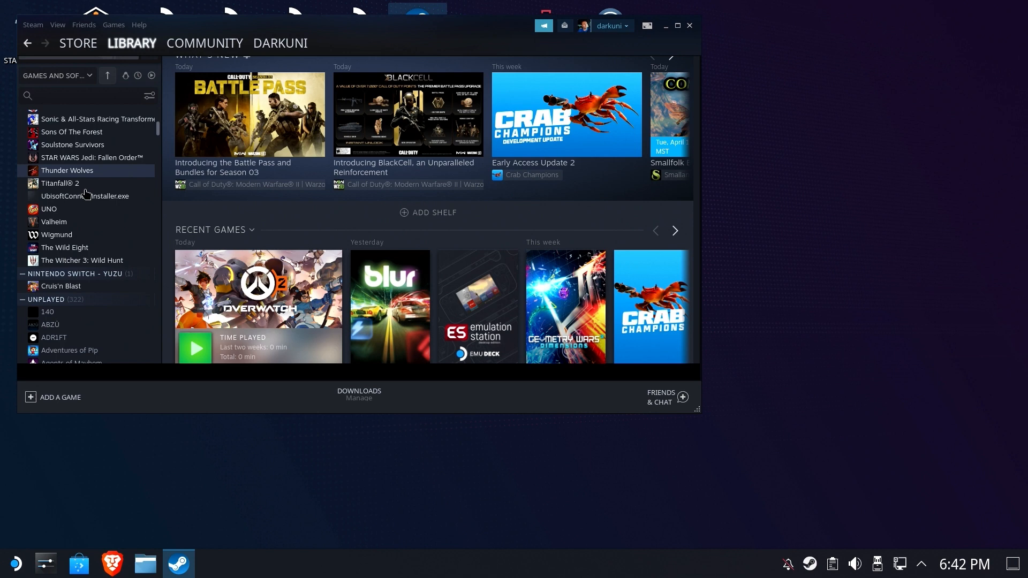
- Force the UbisoftConnectInstaller.exe entry to use Proton Experimental in its Compatibility properties
{"action": "left_click", "coordinate": [84, 196]}
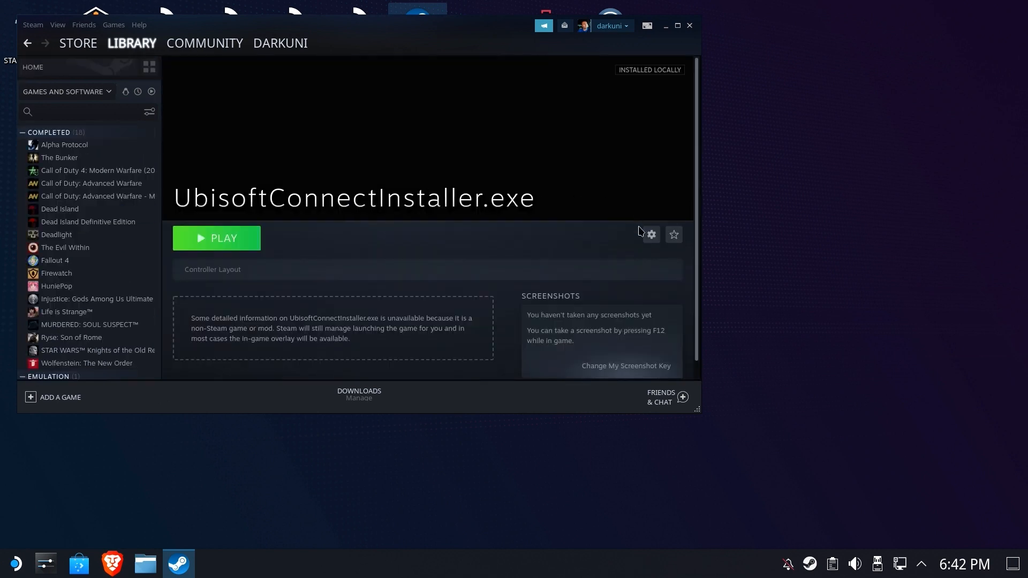
{"action": "left_click", "coordinate": [650, 234]}
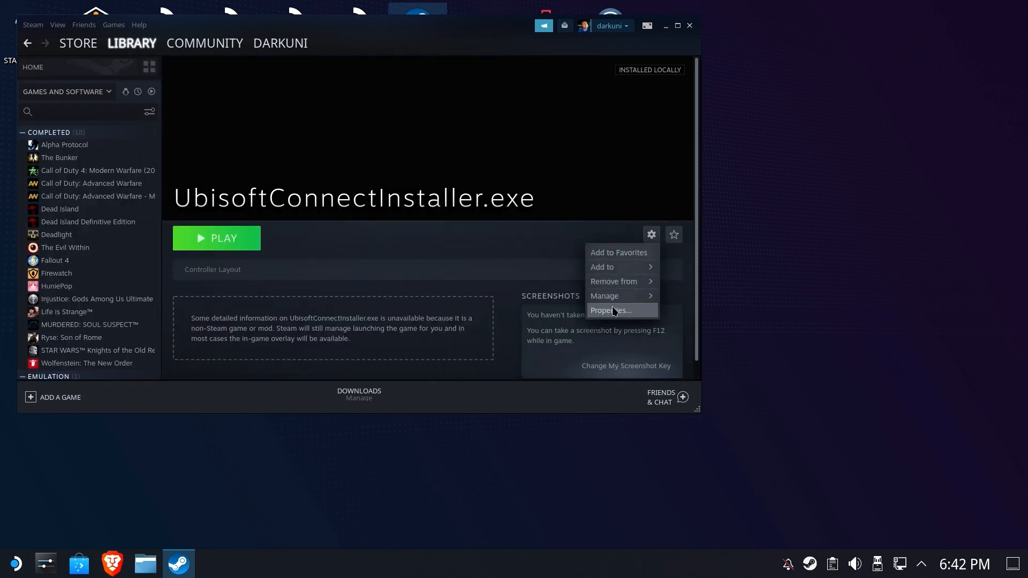
{"action": "left_click", "coordinate": [610, 310]}
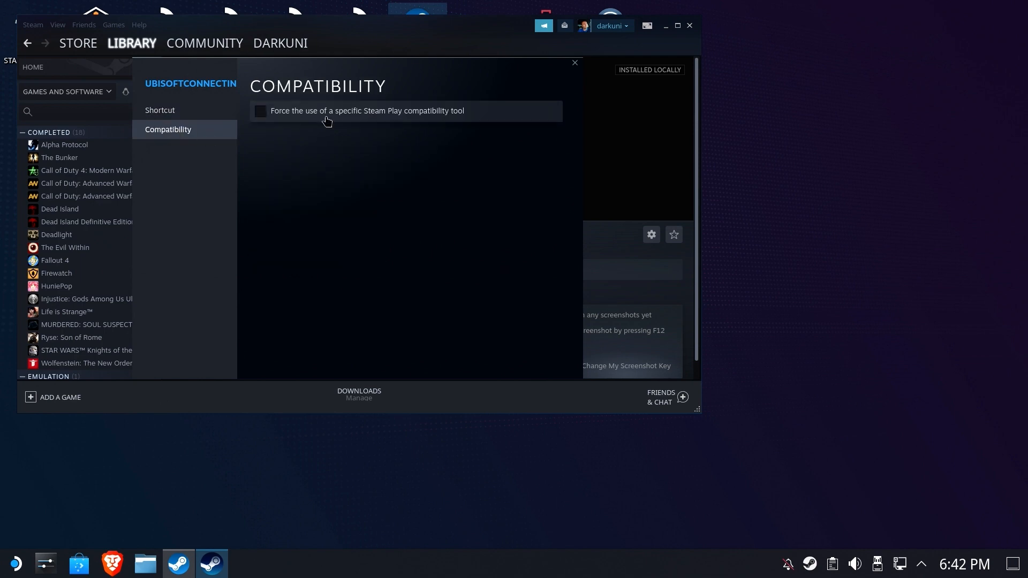
{"action": "left_click", "coordinate": [260, 110]}
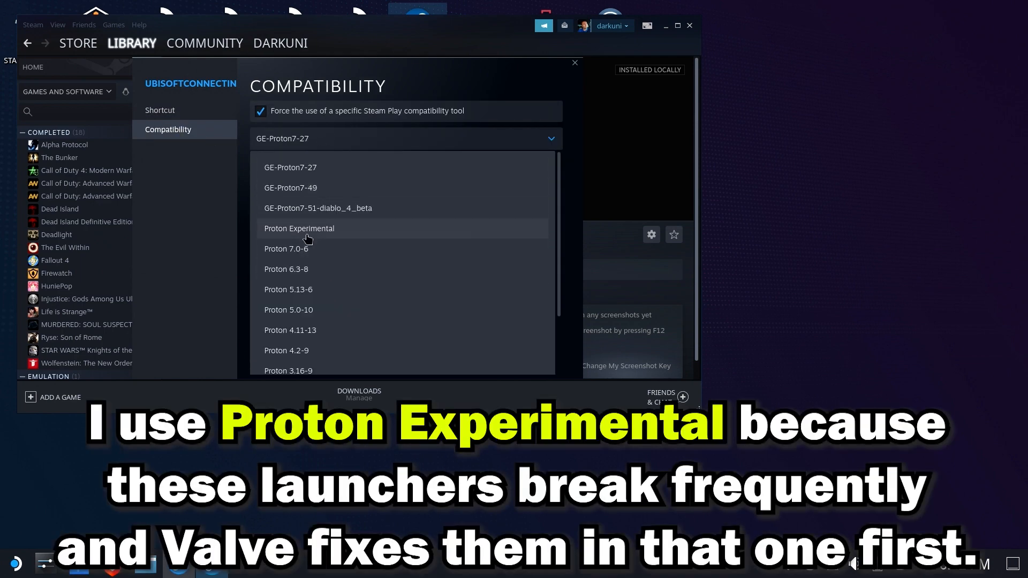
{"action": "left_click", "coordinate": [298, 228]}
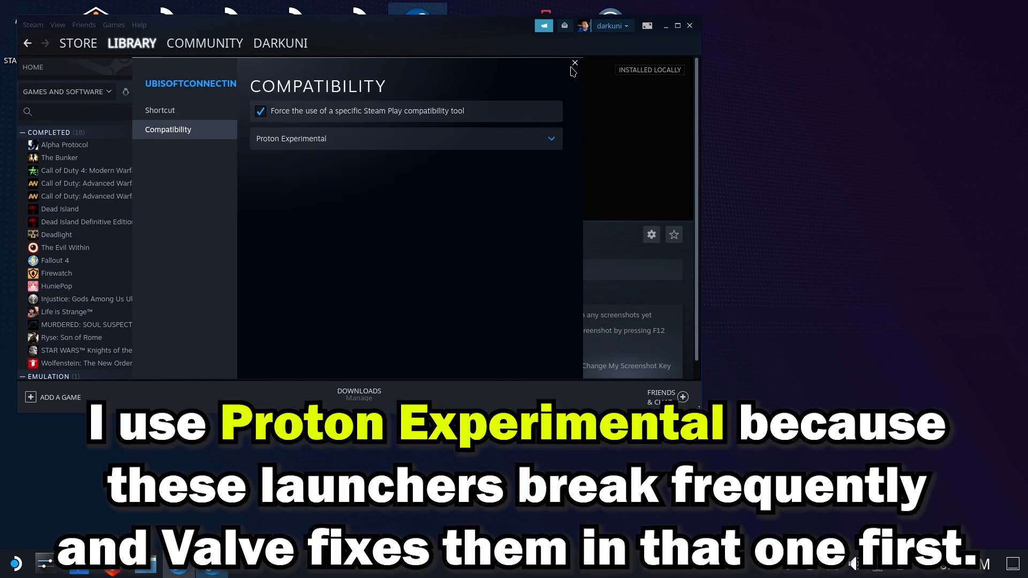
{"action": "left_click", "coordinate": [574, 63]}
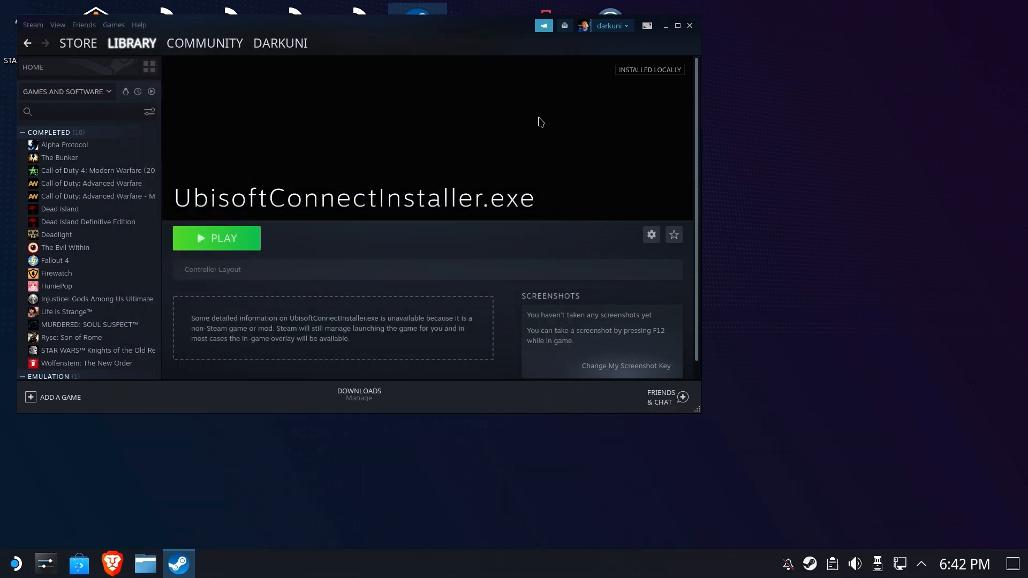
- Launch the installer from Steam, keep English and accept the licence agreement
{"action": "left_click", "coordinate": [216, 238]}
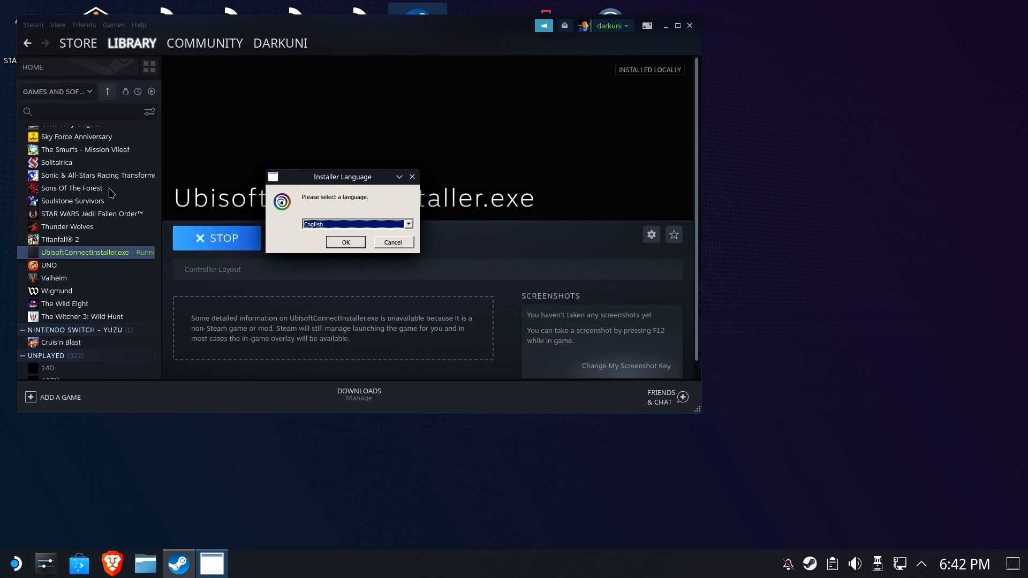
{"action": "left_click", "coordinate": [345, 241]}
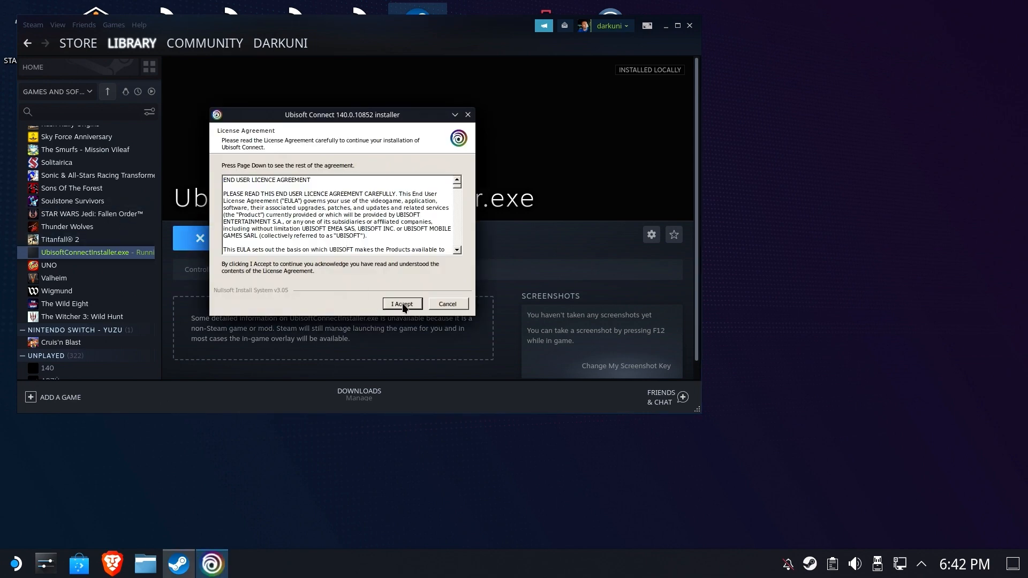
{"action": "left_click", "coordinate": [401, 303]}
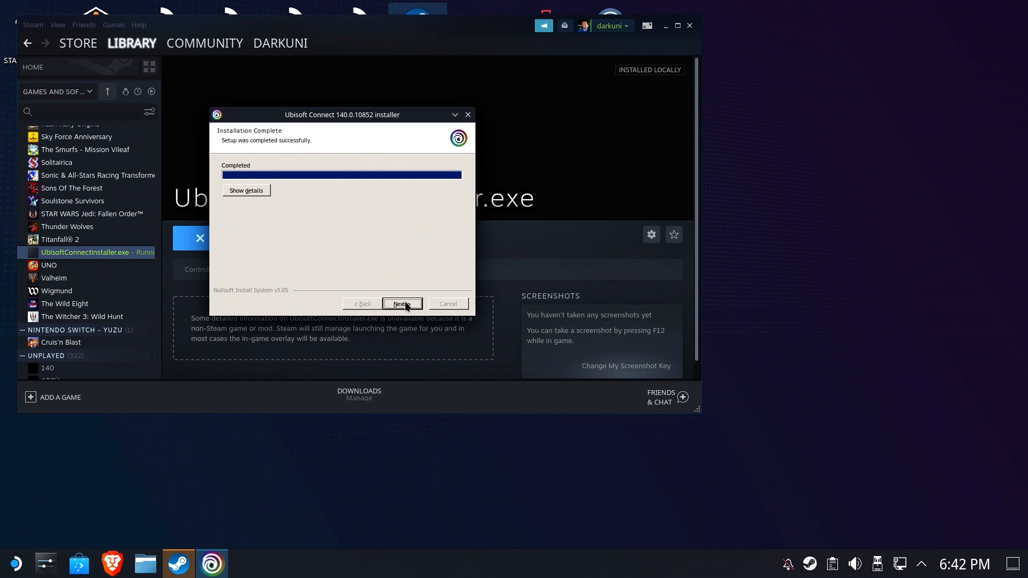
- Complete the install with 'Run Ubisoft Connect' unticked and finish the setup
{"action": "left_click", "coordinate": [402, 303]}
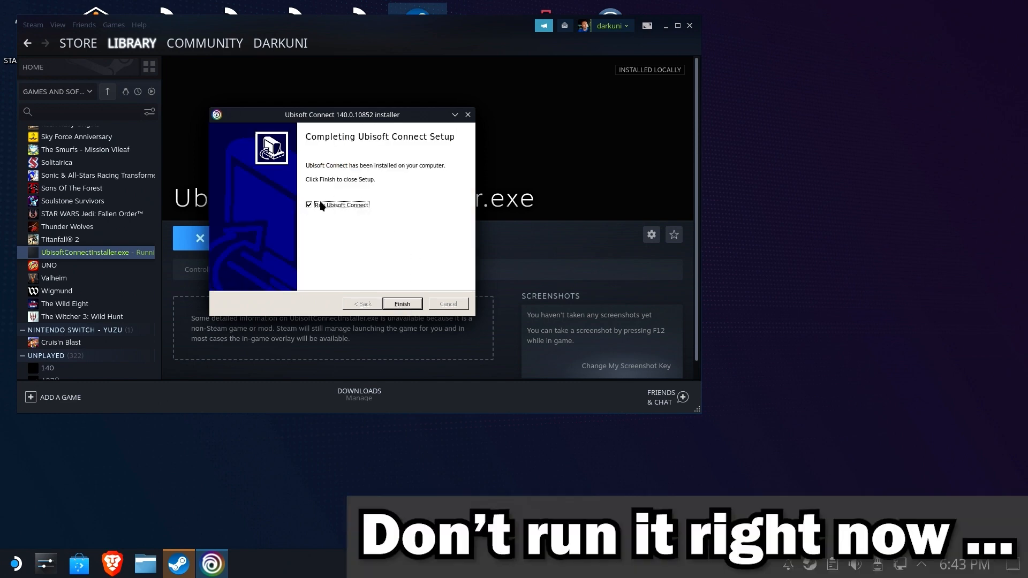
{"action": "left_click", "coordinate": [401, 302]}
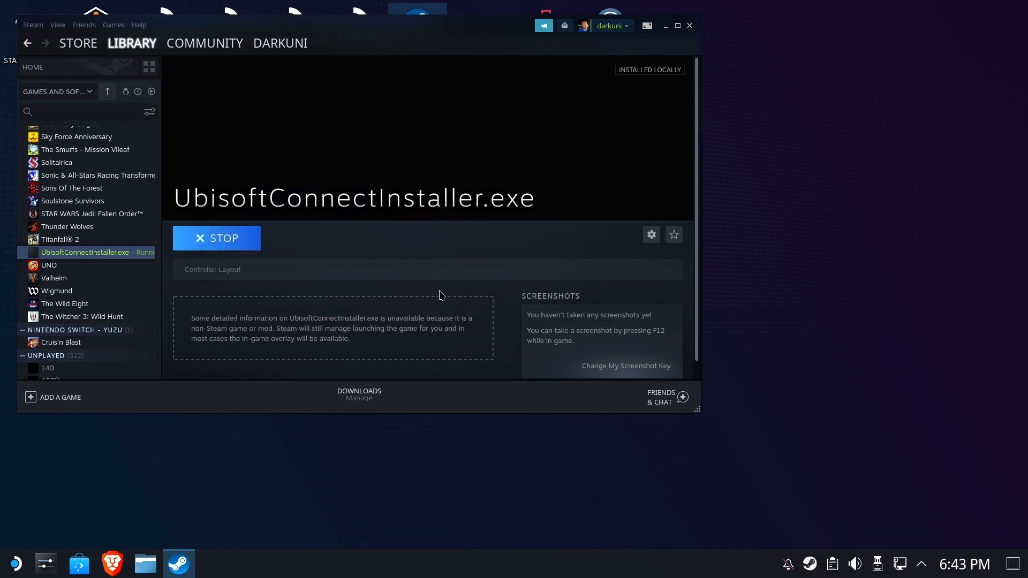
{"action": "left_click", "coordinate": [216, 238]}
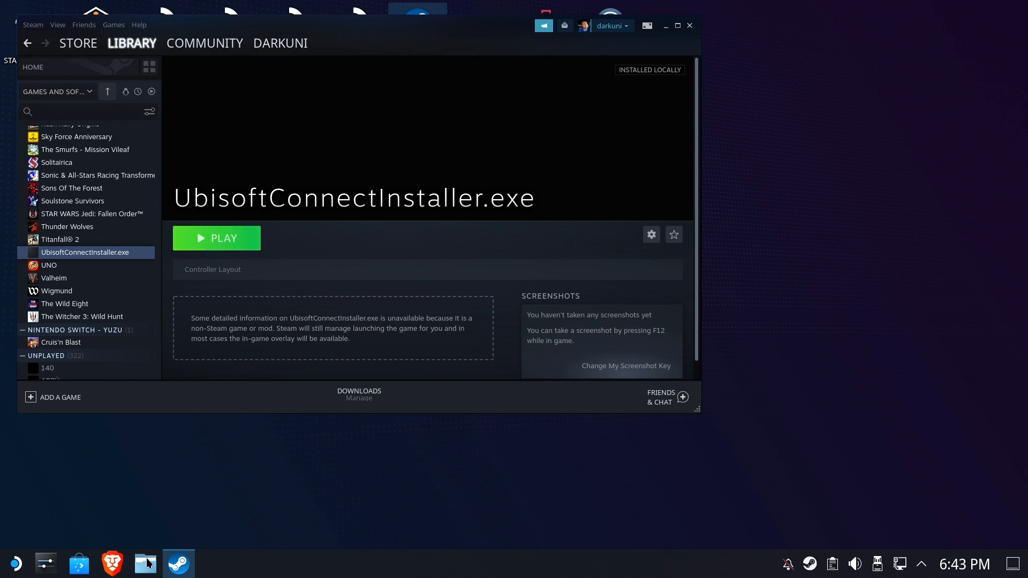
{"action": "left_click", "coordinate": [144, 563]}
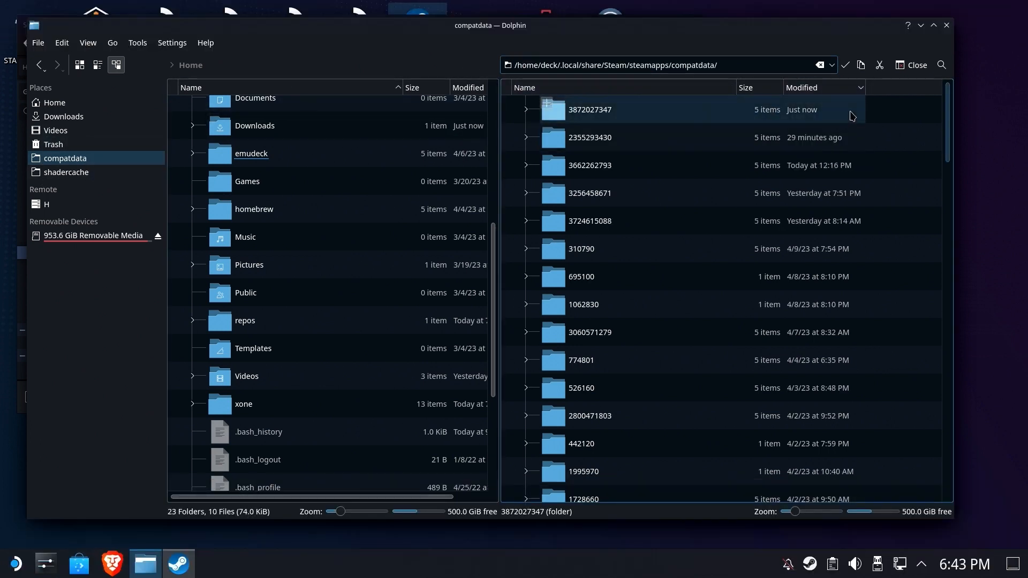
{"action": "mouse_move", "coordinate": [781, 114]}
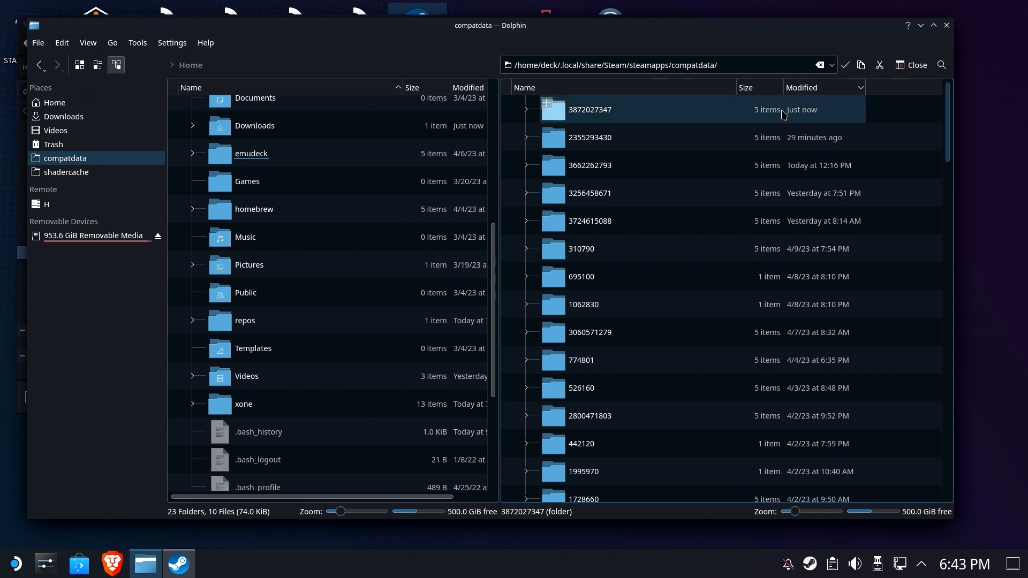
{"action": "mouse_move", "coordinate": [592, 120]}
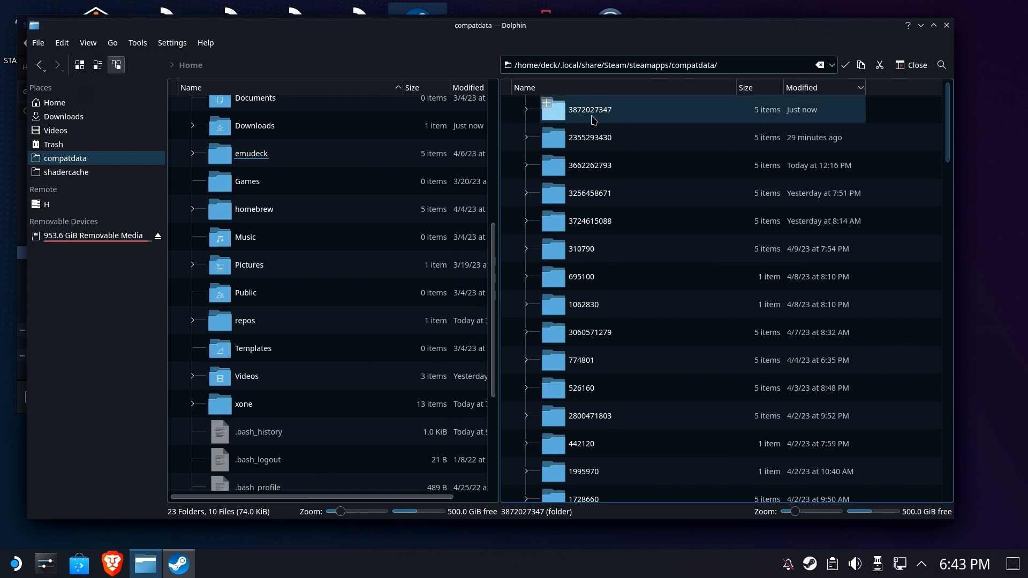
{"action": "double_click", "coordinate": [588, 109]}
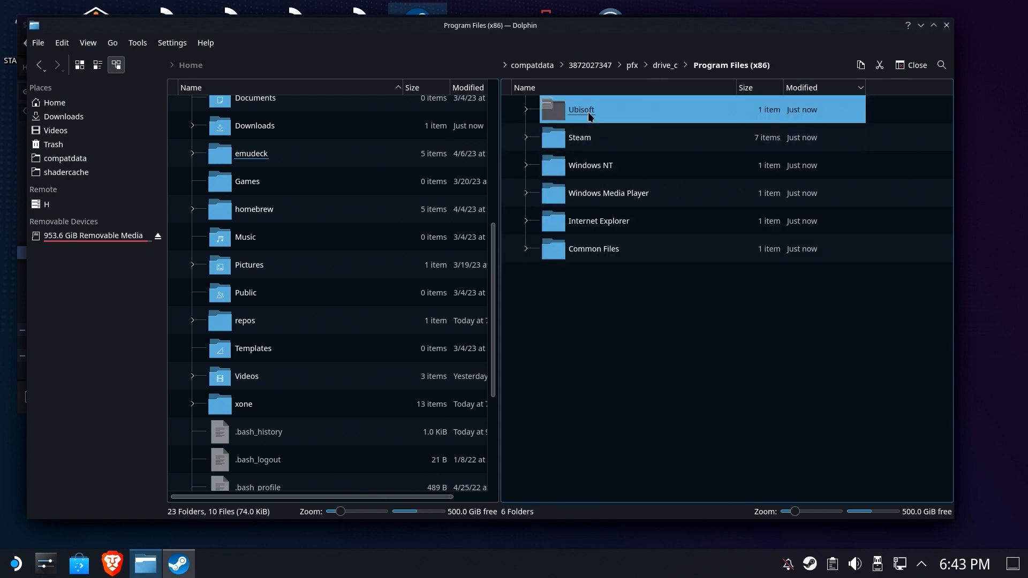
{"action": "double_click", "coordinate": [580, 109]}
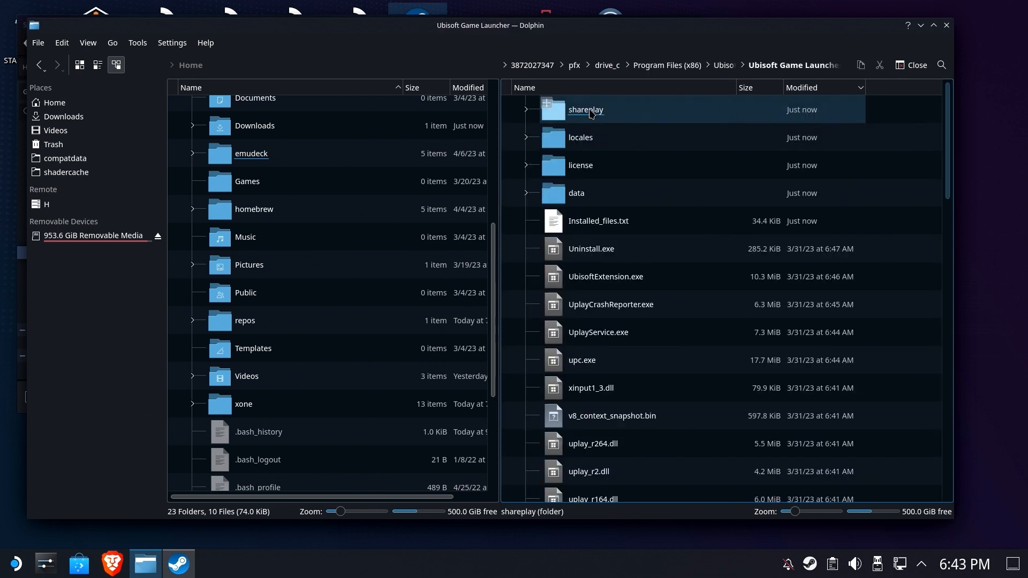
- Locate UbisoftConnect.exe in Ubisoft Game Launcher and copy its location
{"action": "scroll", "scroll_direction": "down", "scroll_amount": 3}
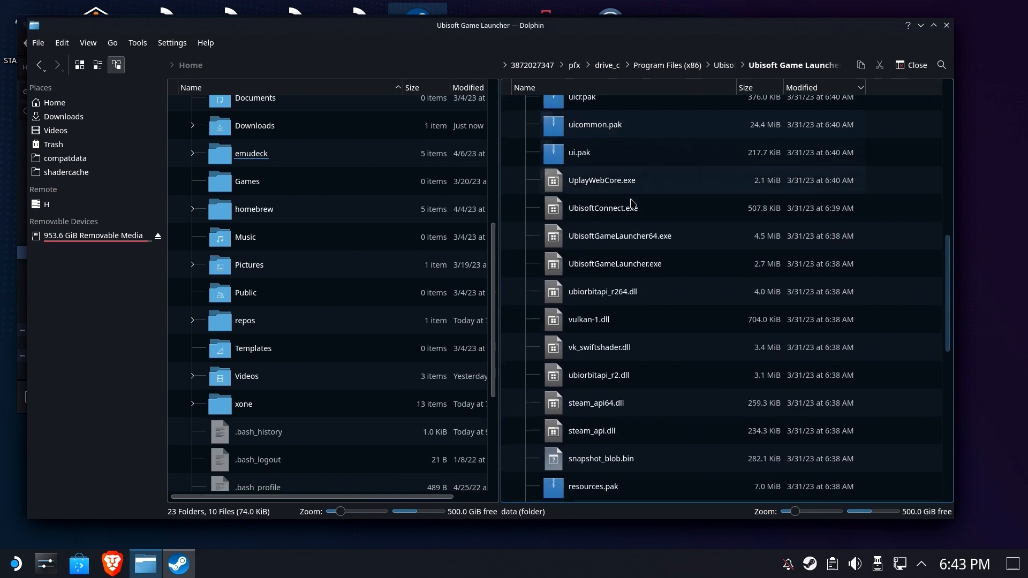
{"action": "scroll", "scroll_direction": "down", "scroll_amount": 3}
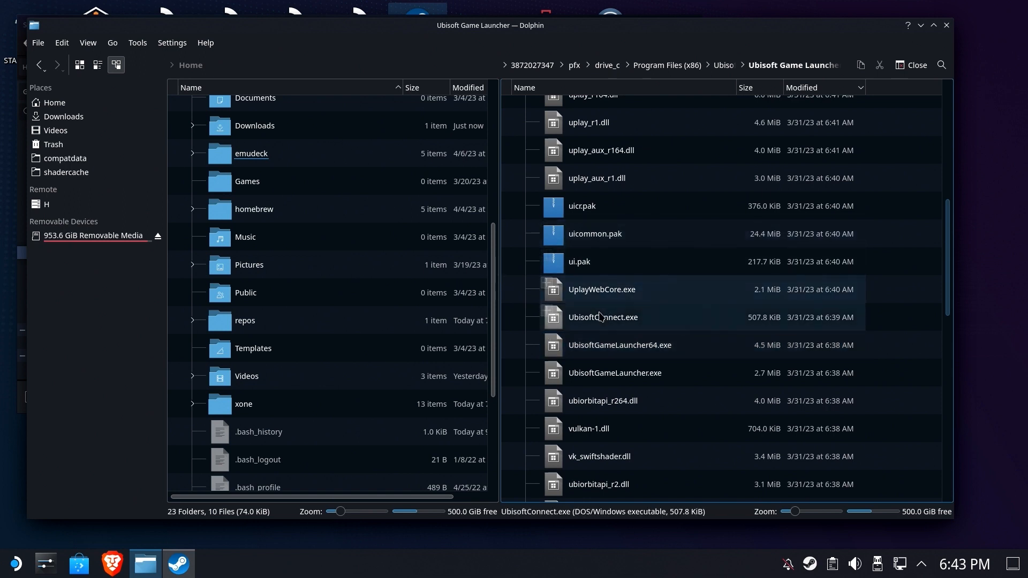
{"action": "right_click", "coordinate": [601, 317]}
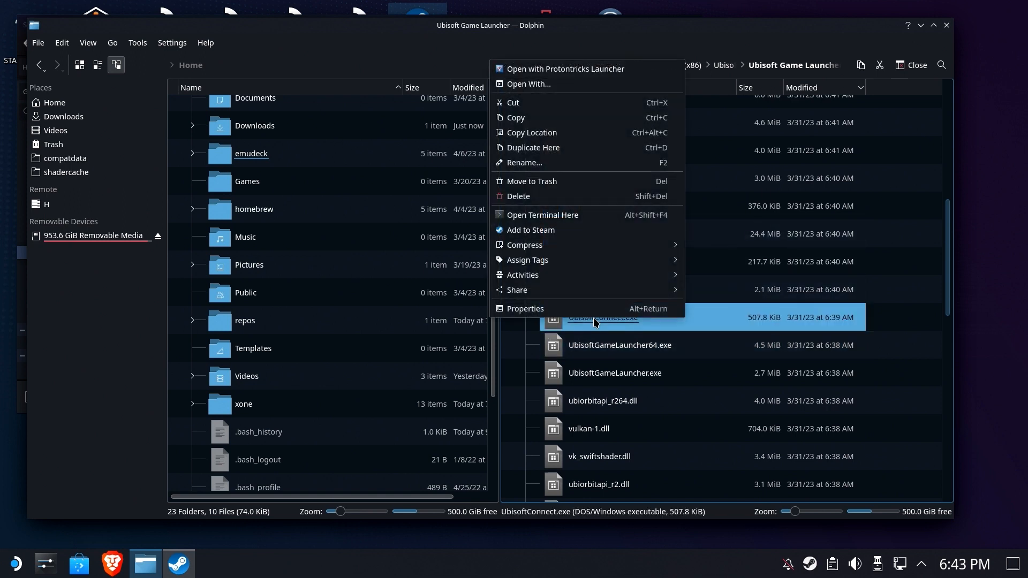
{"action": "mouse_move", "coordinate": [531, 133]}
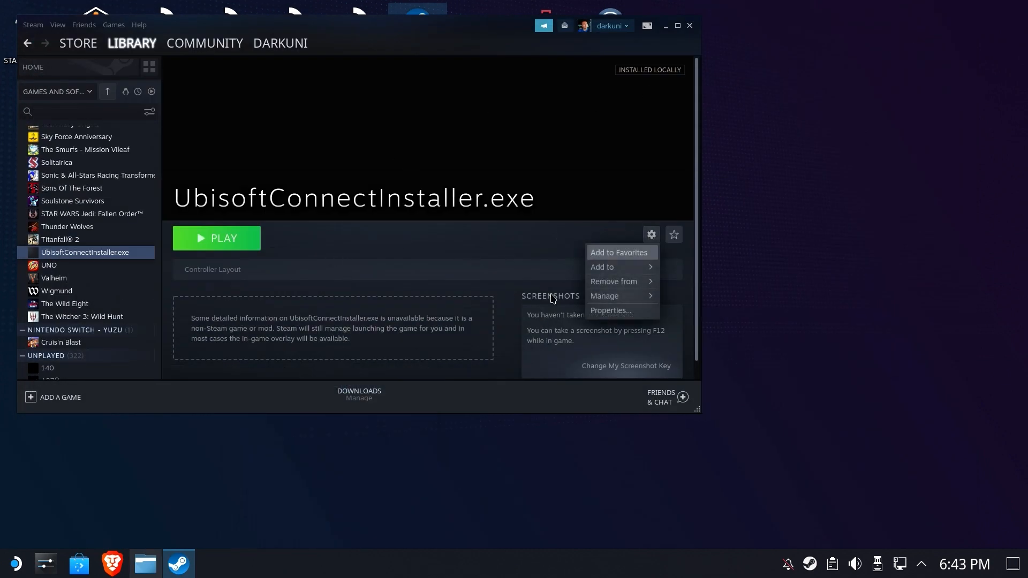
- Set the shortcut's target to the pasted UbisoftConnect.exe path inside the prefix
{"action": "left_click", "coordinate": [609, 311]}
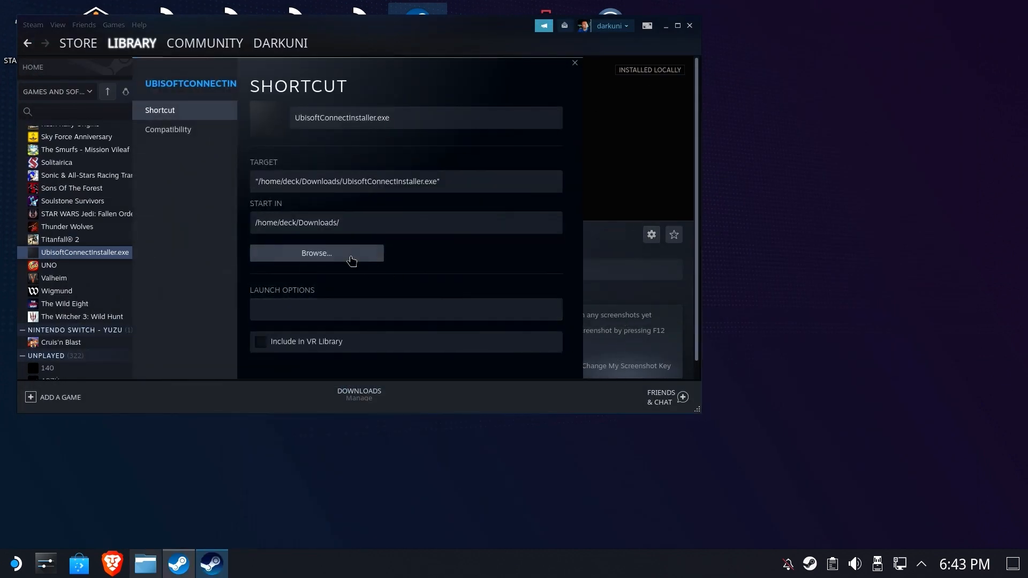
{"action": "left_click", "coordinate": [316, 252]}
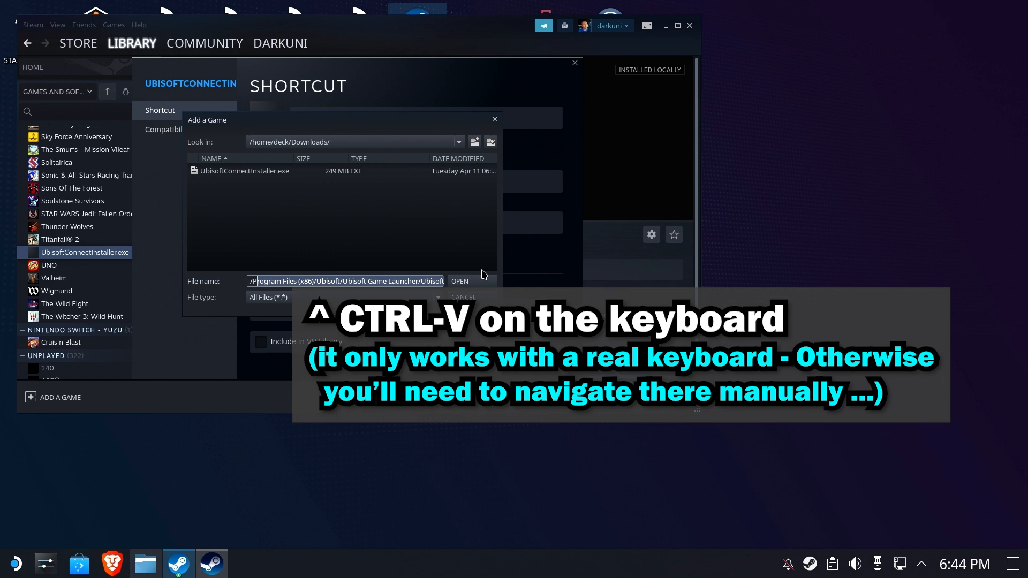
{"action": "left_click", "coordinate": [460, 282]}
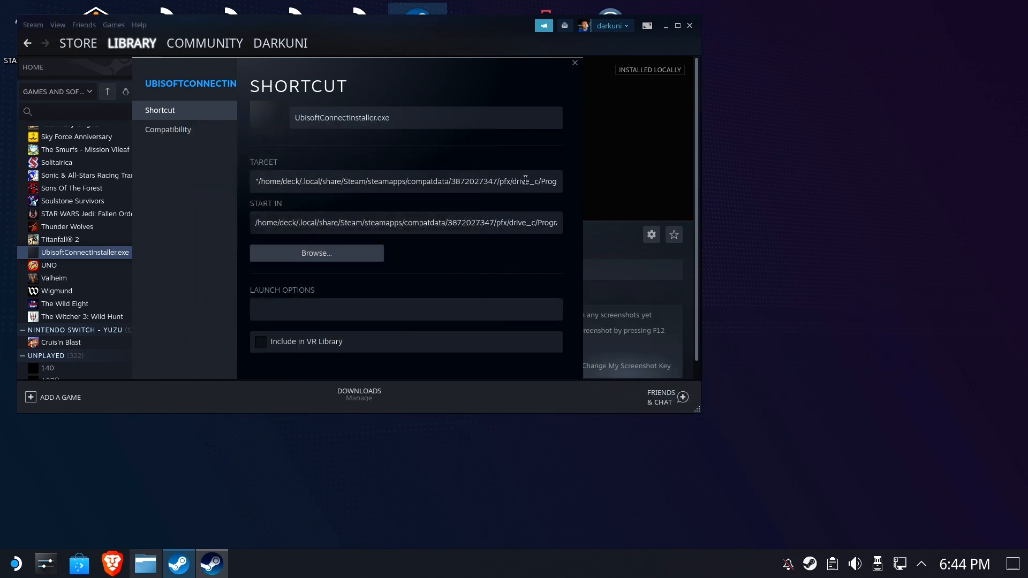
{"action": "left_click", "coordinate": [574, 63]}
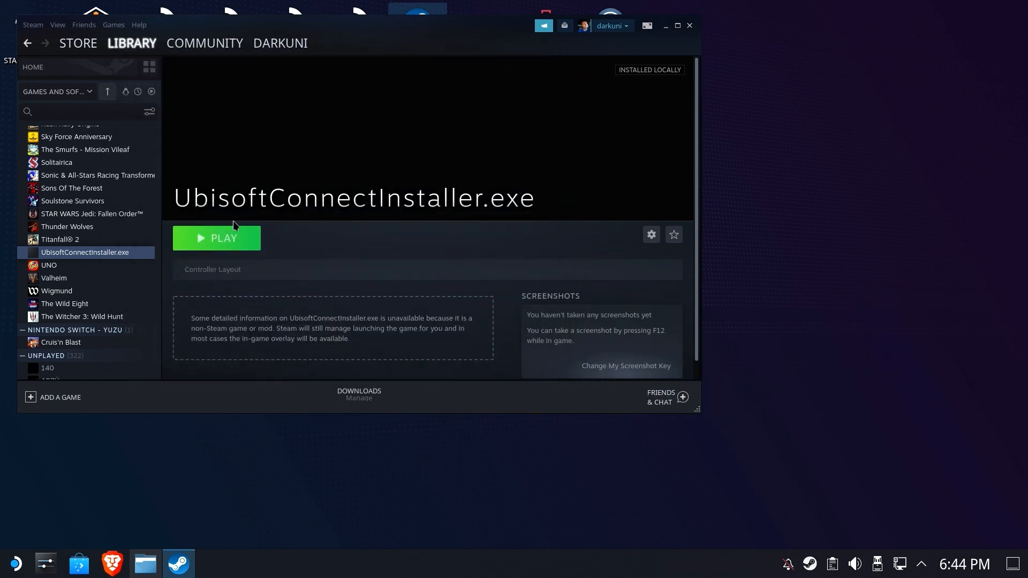
- Launch the repointed Ubisoft Connect shortcut from its Steam library page
{"action": "left_click", "coordinate": [216, 237]}
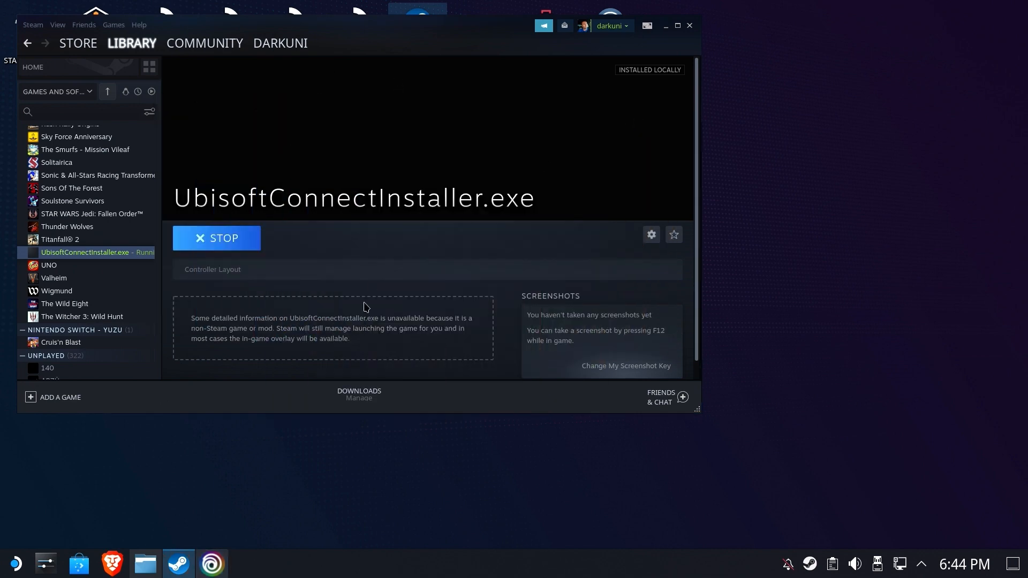
{"action": "mouse_move", "coordinate": [144, 562]}
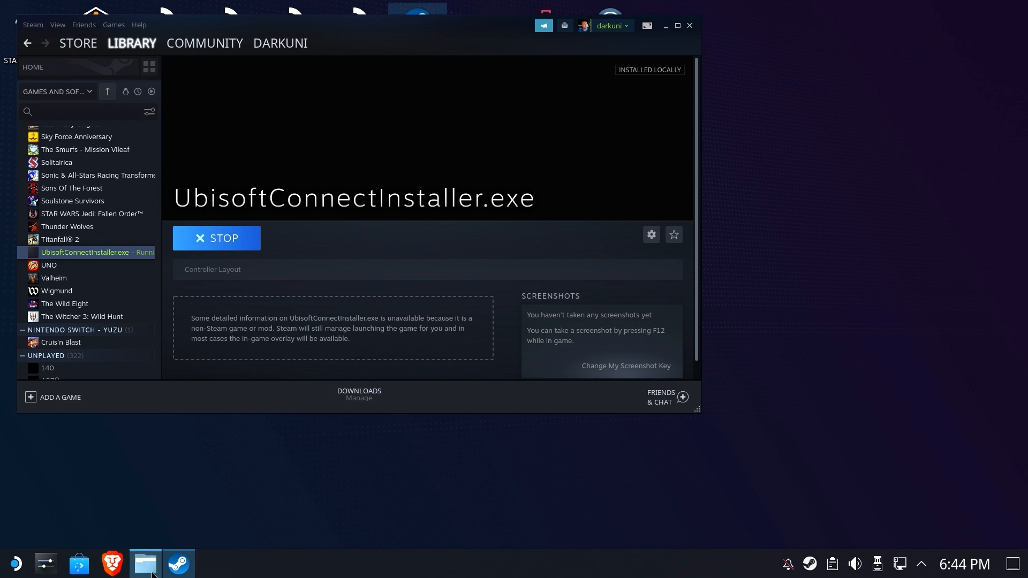
- Link the home Games folder into the prefix's drive_c folder in Dolphin
{"action": "left_click", "coordinate": [144, 563]}
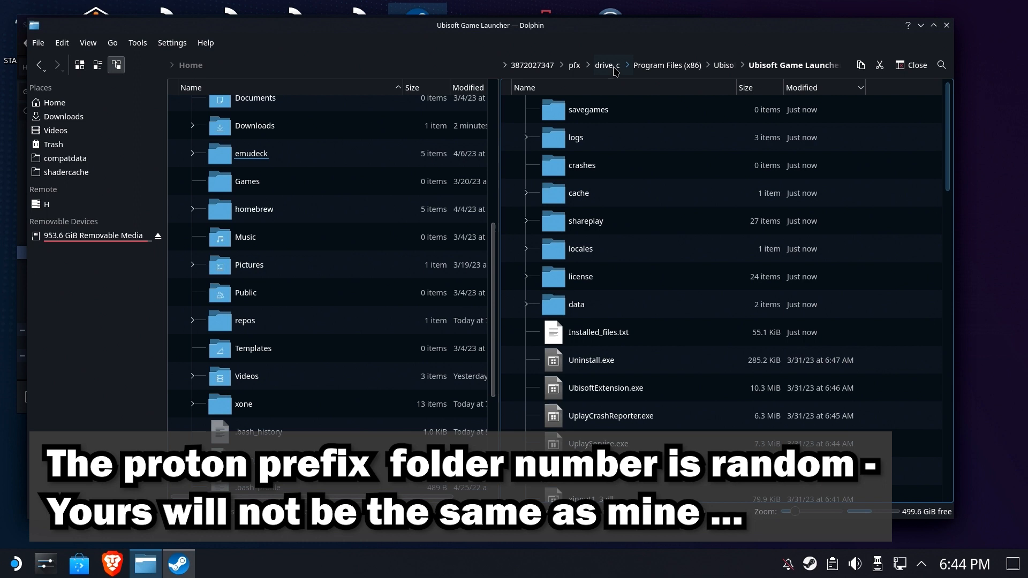
{"action": "left_click", "coordinate": [603, 65]}
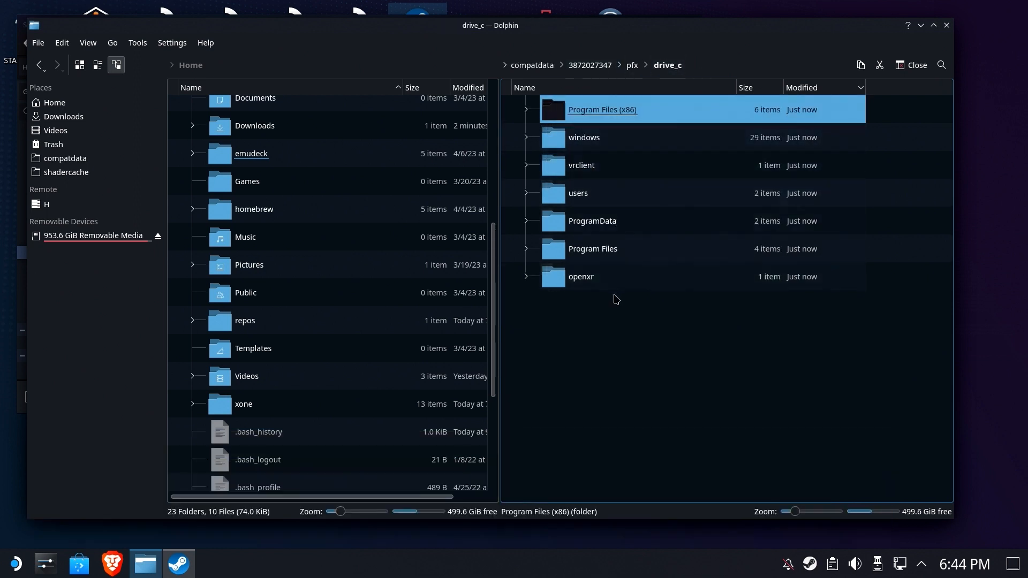
{"action": "left_click_drag", "start_coordinate": [248, 181], "coordinate": [596, 373]}
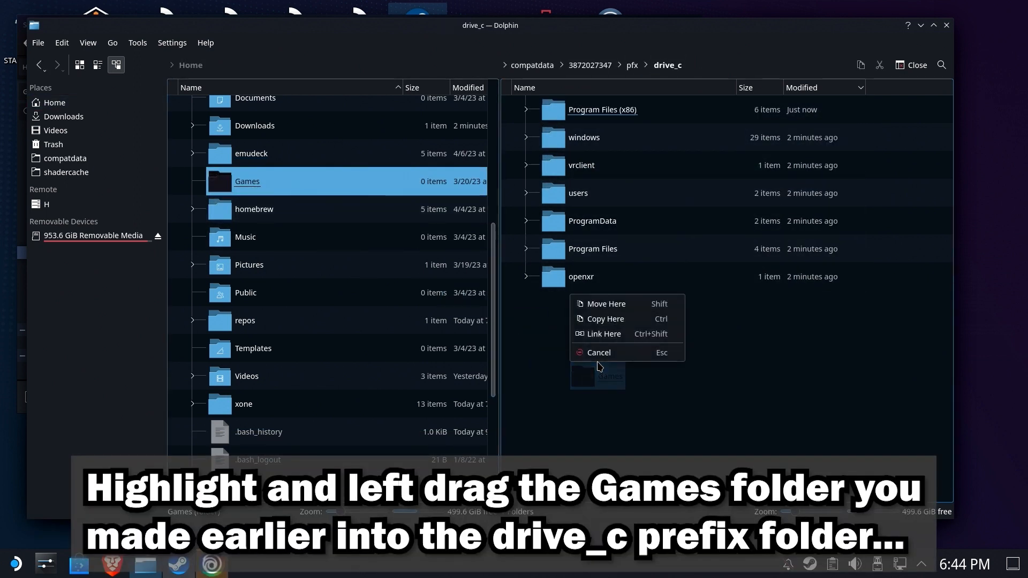
{"action": "left_click", "coordinate": [605, 303]}
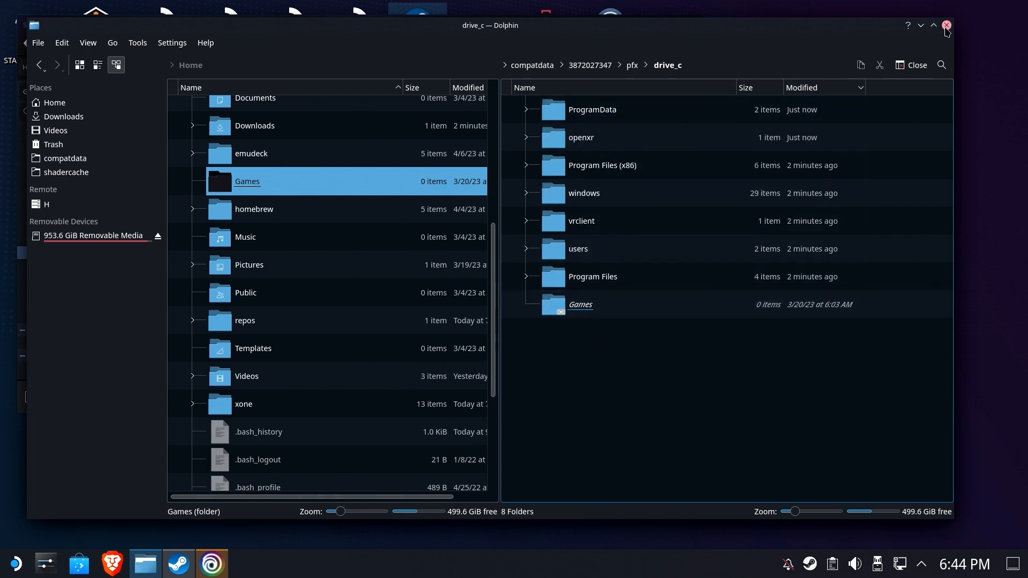
{"action": "mouse_move", "coordinate": [946, 26]}
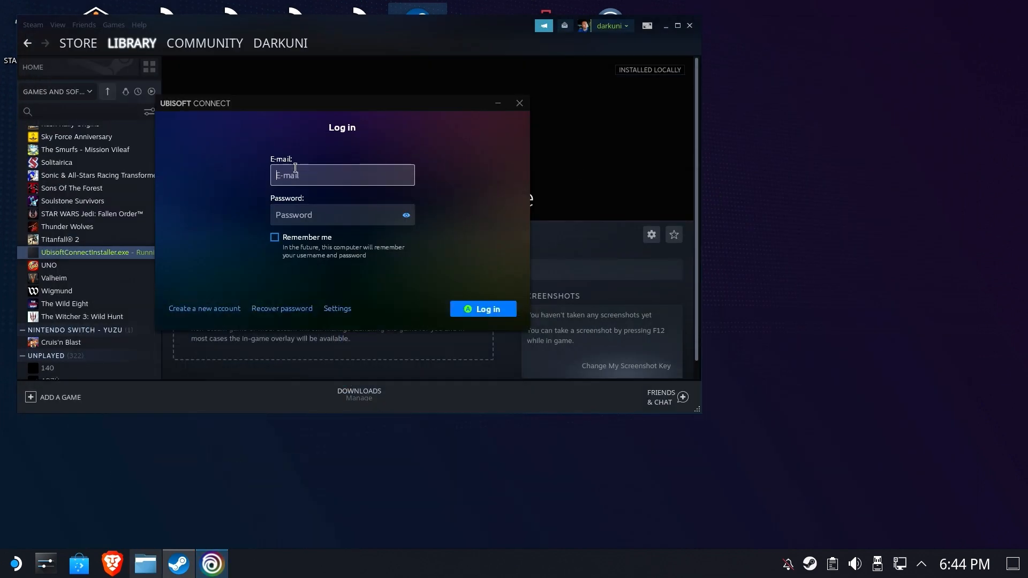
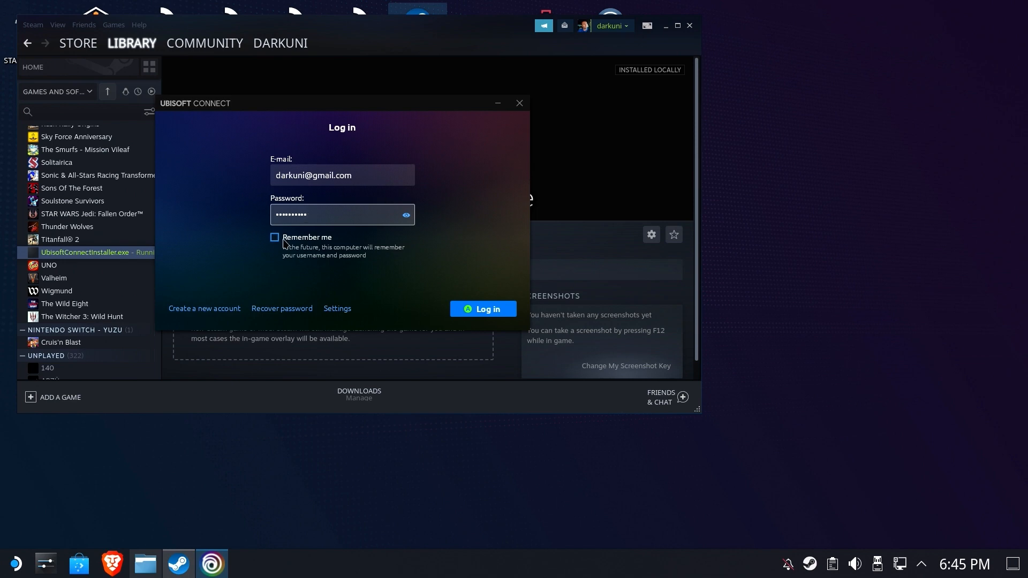
- Log in to Ubisoft Connect with Remember me ticked and skip 2-Step Verification
{"action": "left_click", "coordinate": [482, 308]}
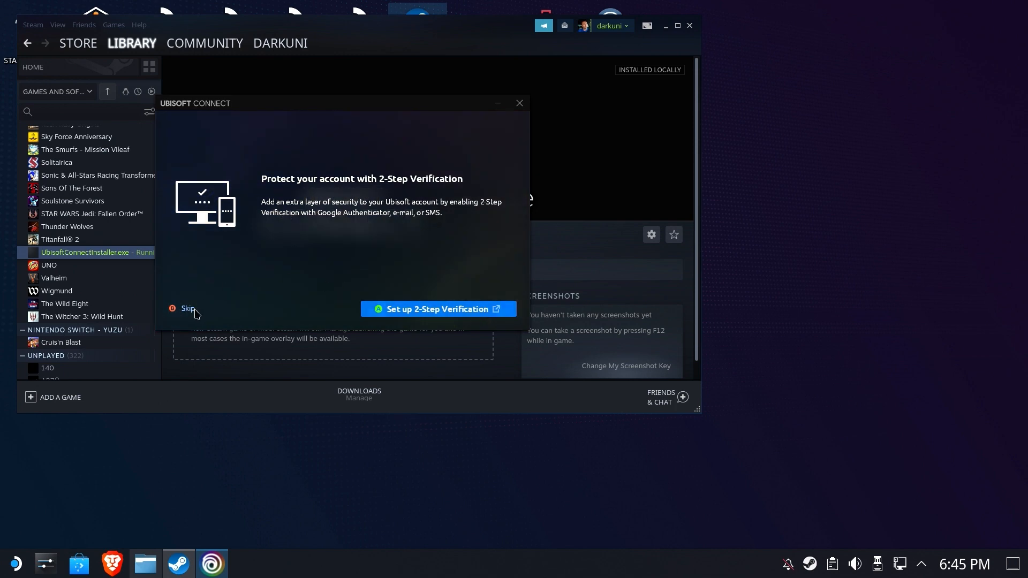
{"action": "left_click", "coordinate": [188, 308]}
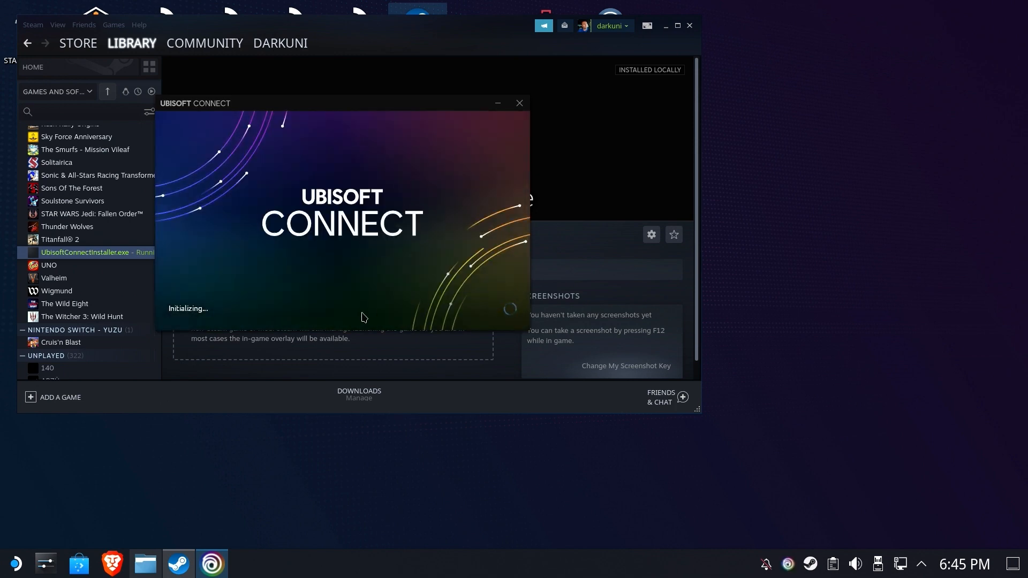
{"action": "mouse_move", "coordinate": [366, 317]}
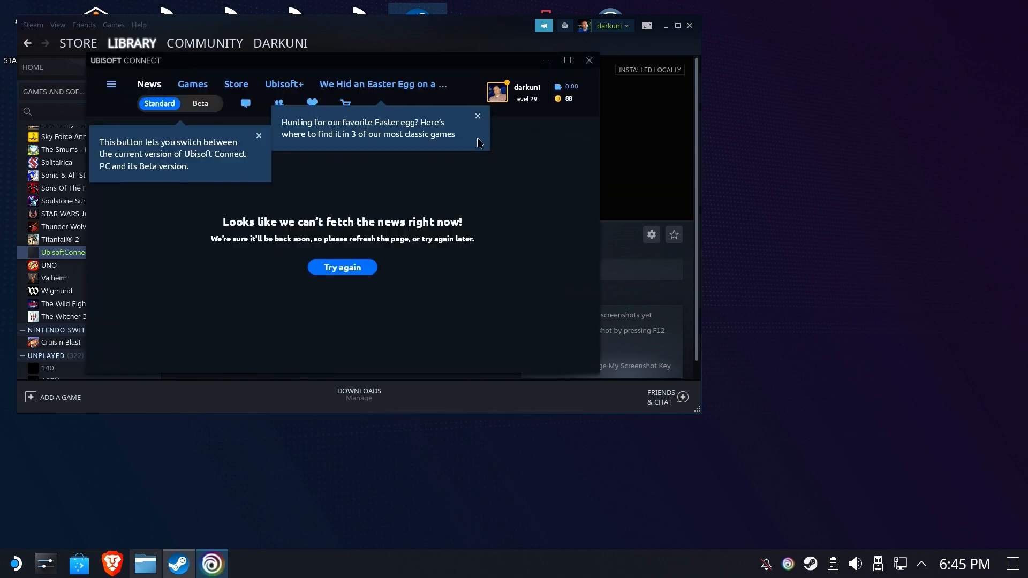
- Dismiss the tip and reach the Downloads section of Ubisoft Connect's settings
{"action": "left_click", "coordinate": [478, 116]}
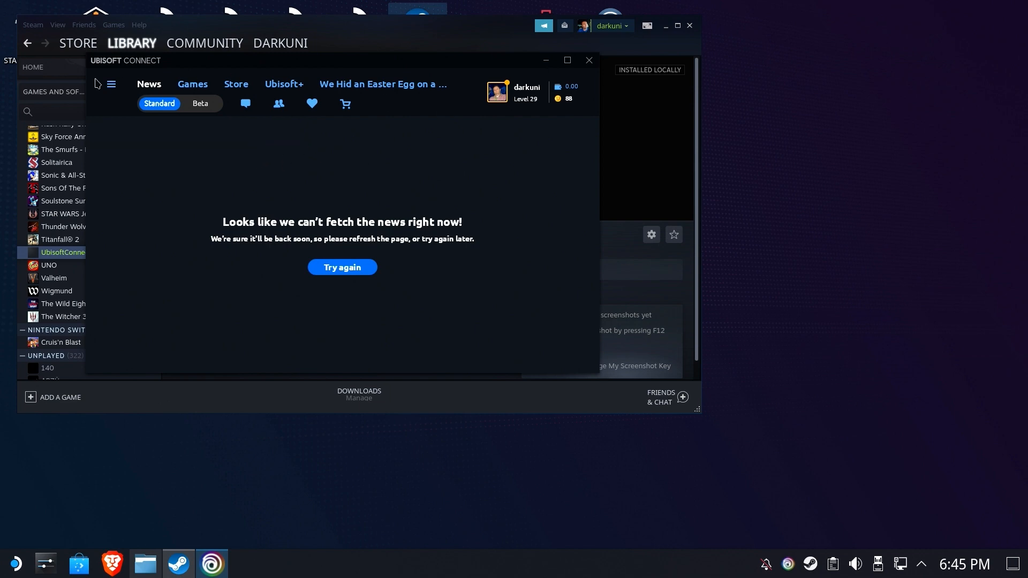
{"action": "left_click", "coordinate": [111, 84]}
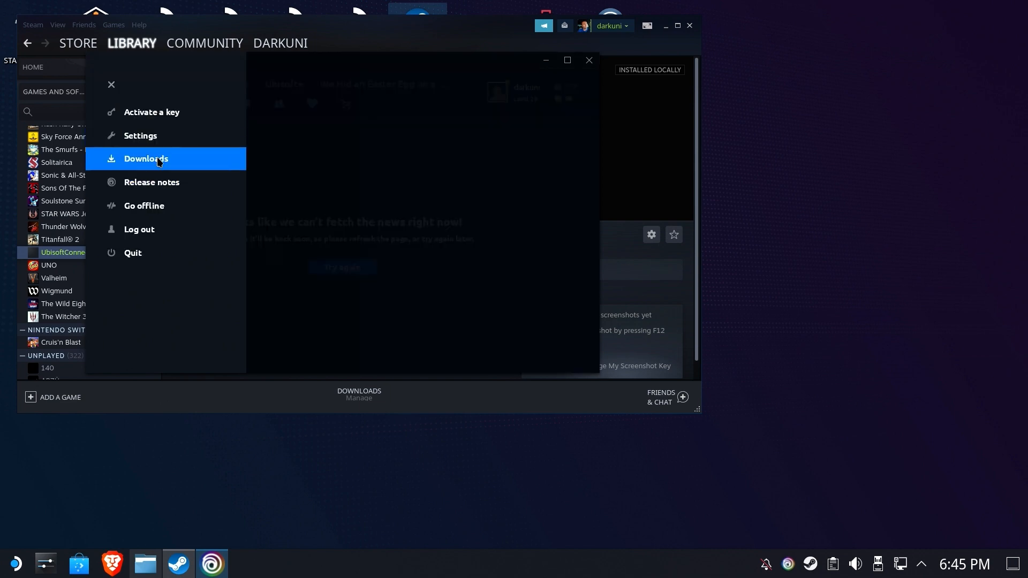
{"action": "left_click", "coordinate": [140, 136]}
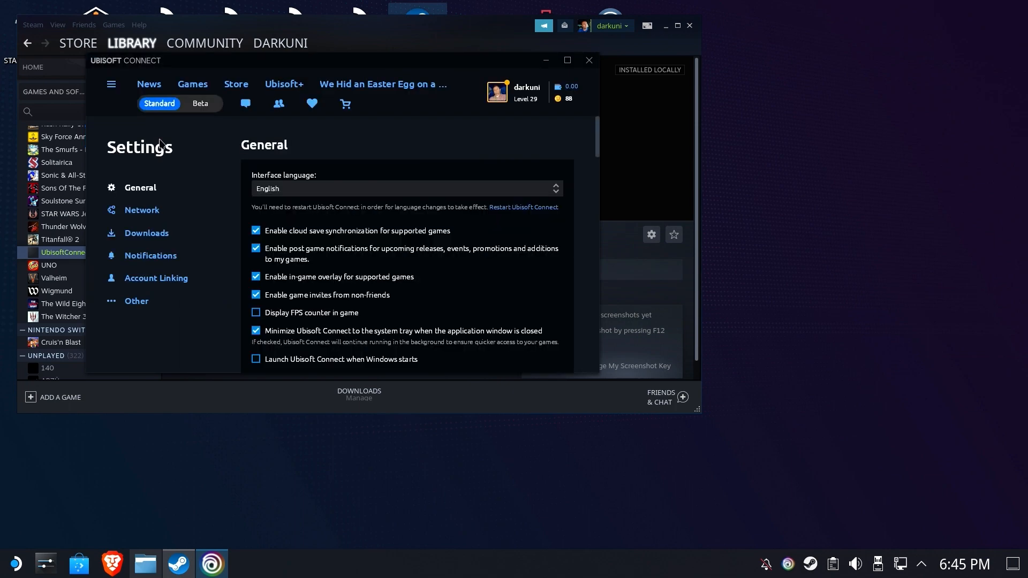
{"action": "left_click", "coordinate": [146, 232]}
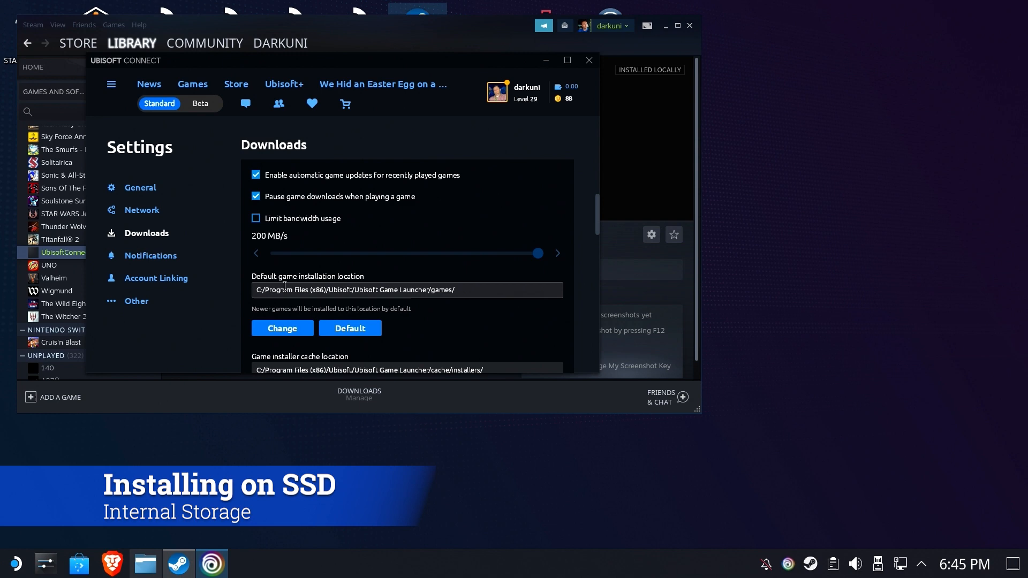
- Change the default game installation location to C:/Games and accept the change
{"action": "left_click", "coordinate": [282, 327]}
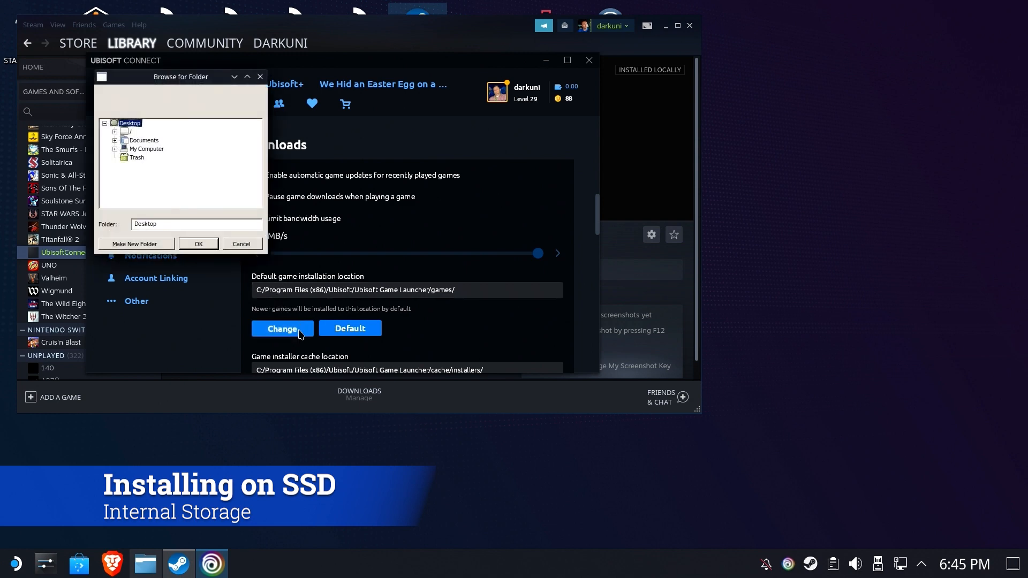
{"action": "left_click", "coordinate": [147, 149]}
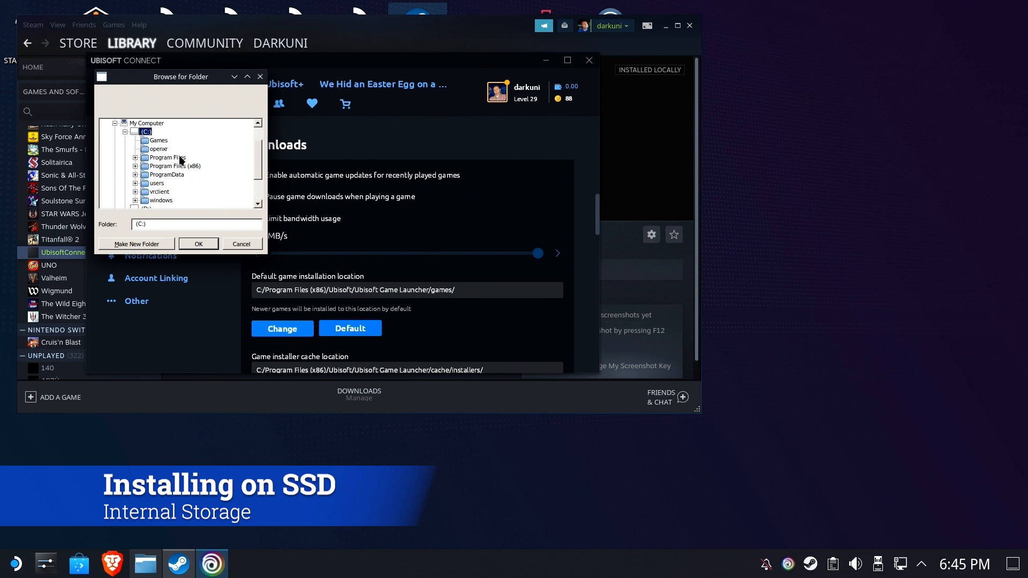
{"action": "left_click", "coordinate": [159, 141]}
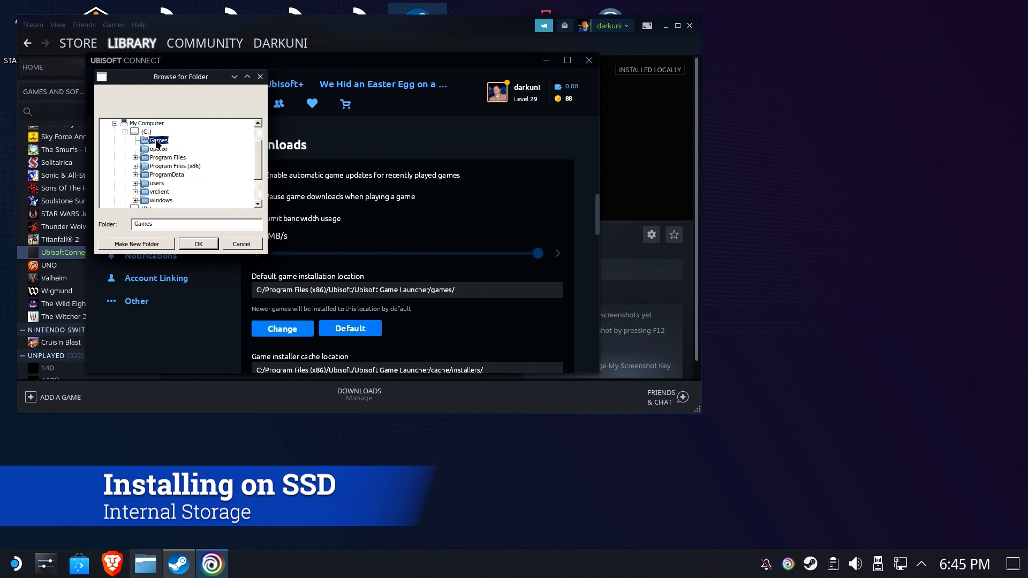
{"action": "left_click", "coordinate": [199, 243]}
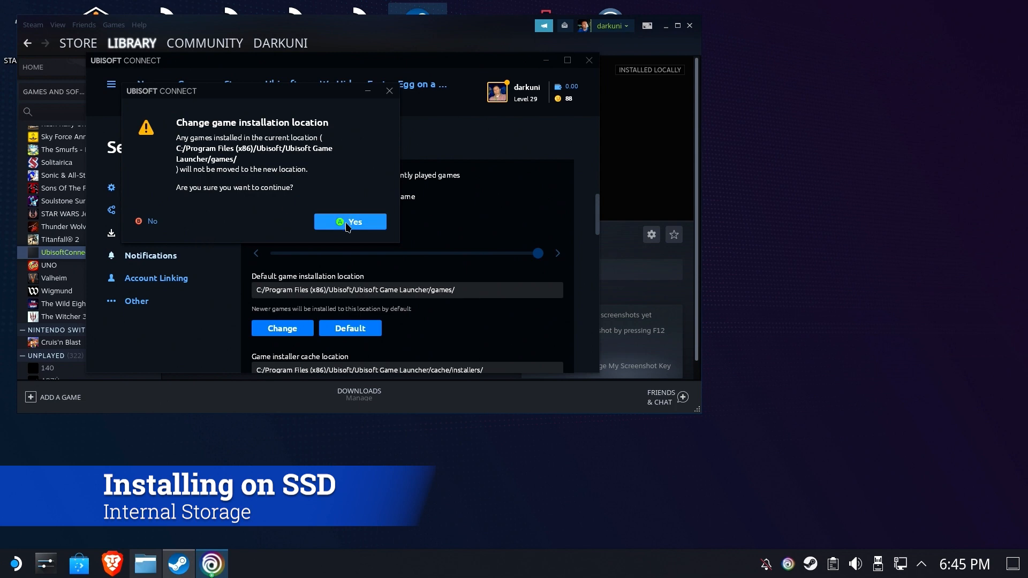
{"action": "left_click", "coordinate": [349, 222]}
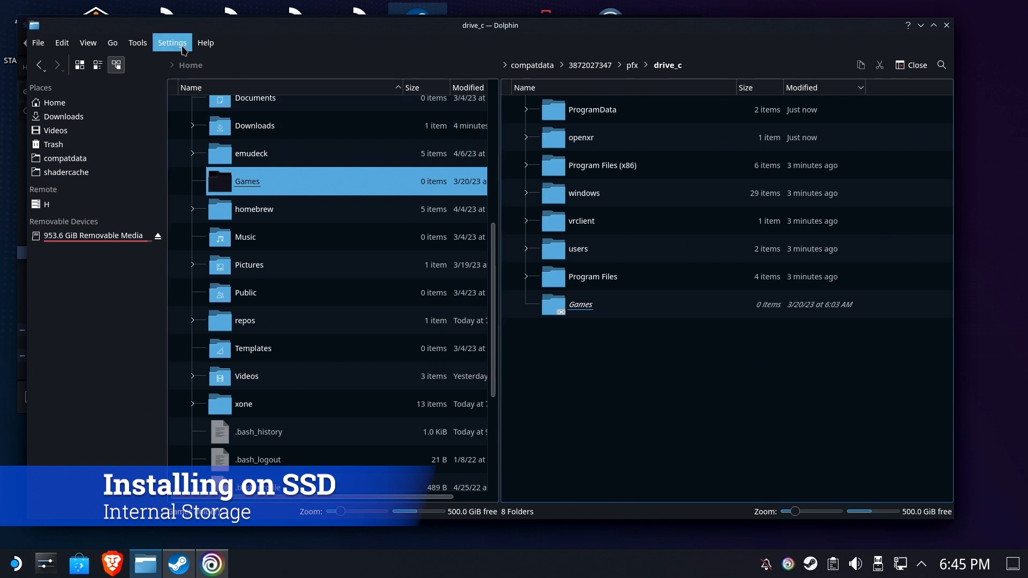
{"action": "double_click", "coordinate": [248, 181]}
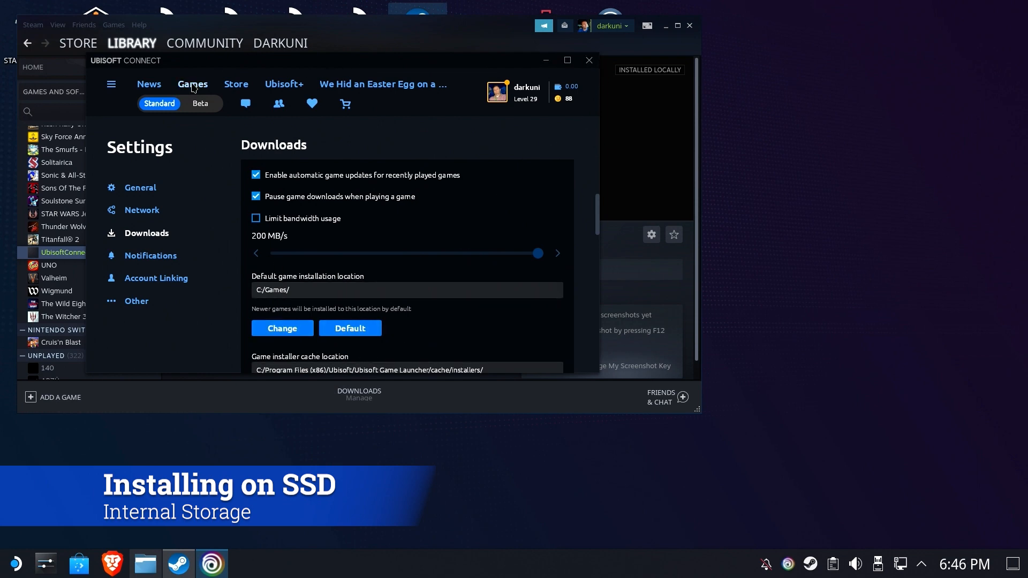
- Start the Assassin's Creed Origins download from its page in the games library
{"action": "left_click", "coordinate": [192, 83]}
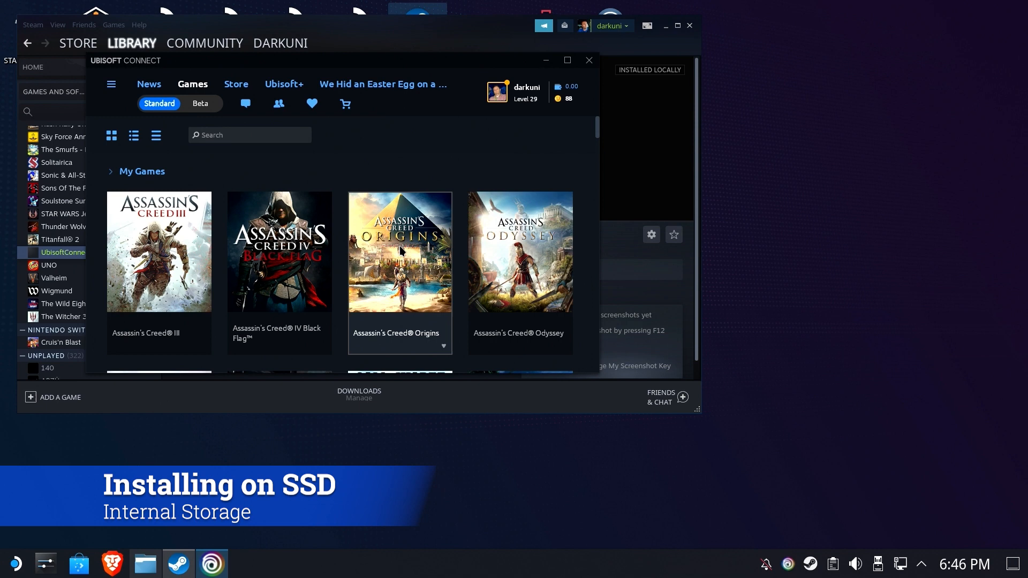
{"action": "left_click", "coordinate": [399, 253]}
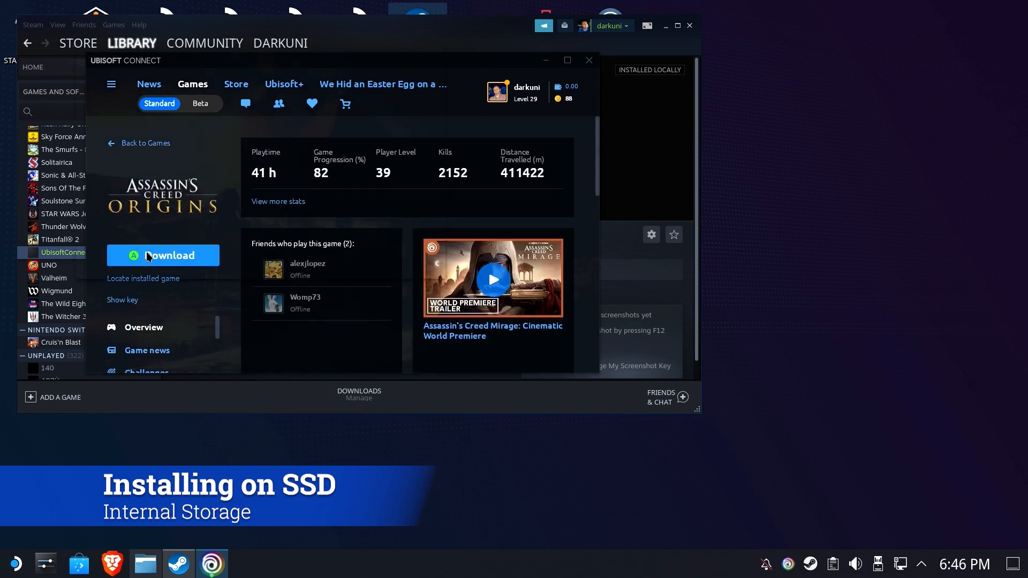
{"action": "left_click", "coordinate": [163, 255]}
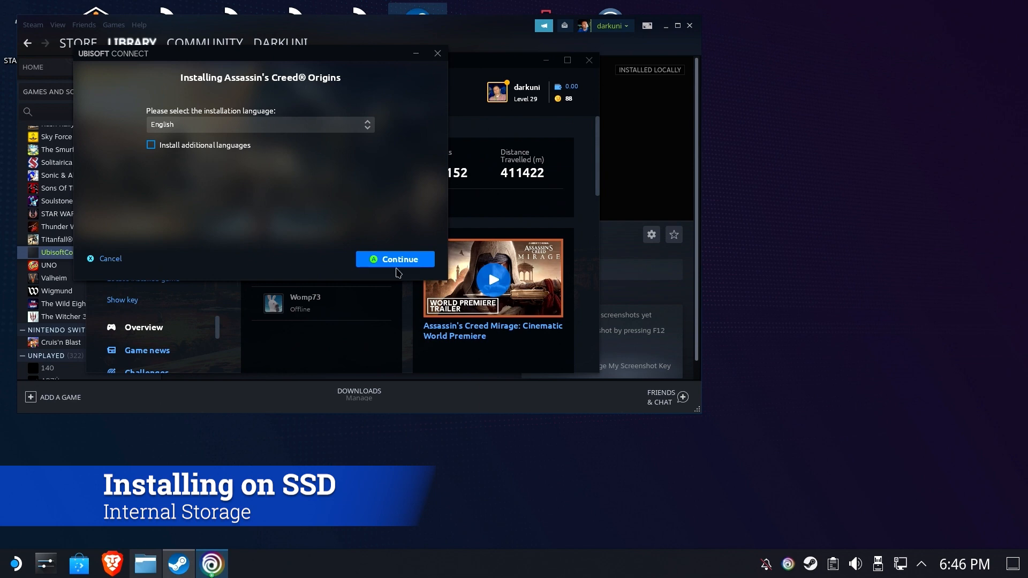
- Keep English, confirm the Games folder as install location and accept the licence agreement
{"action": "left_click", "coordinate": [395, 259]}
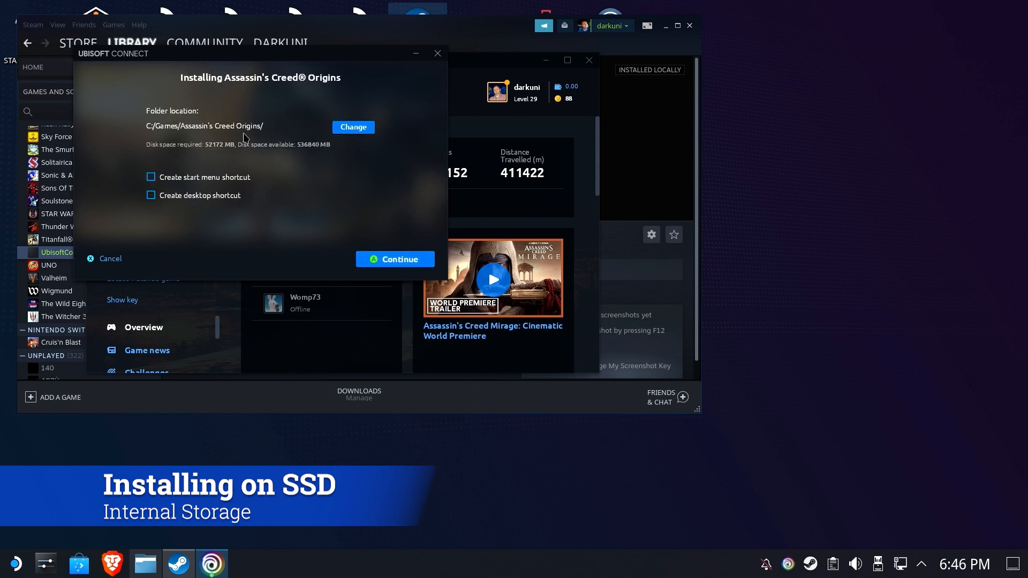
{"action": "mouse_move", "coordinate": [395, 259]}
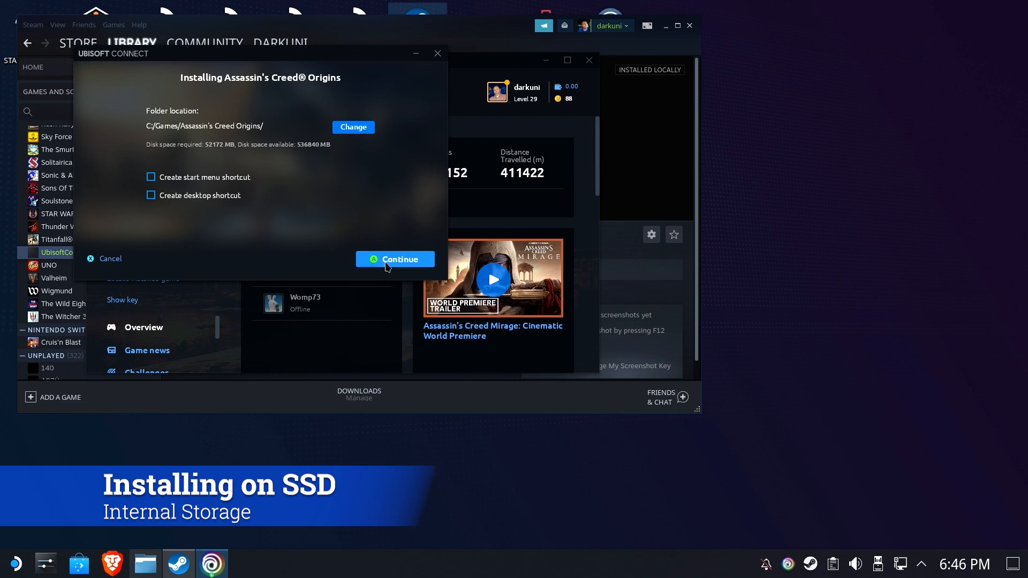
{"action": "left_click", "coordinate": [394, 259]}
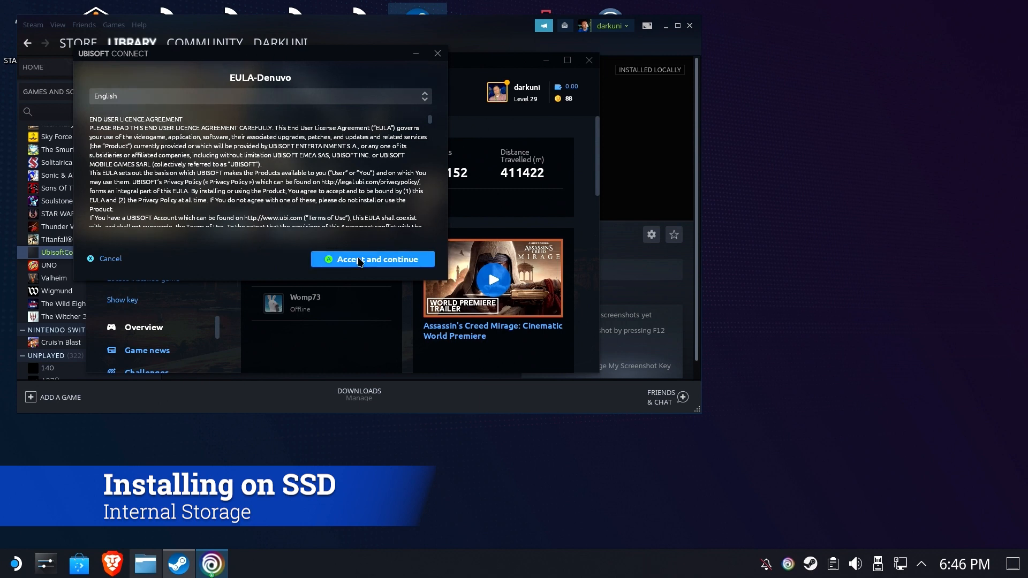
{"action": "left_click", "coordinate": [372, 259]}
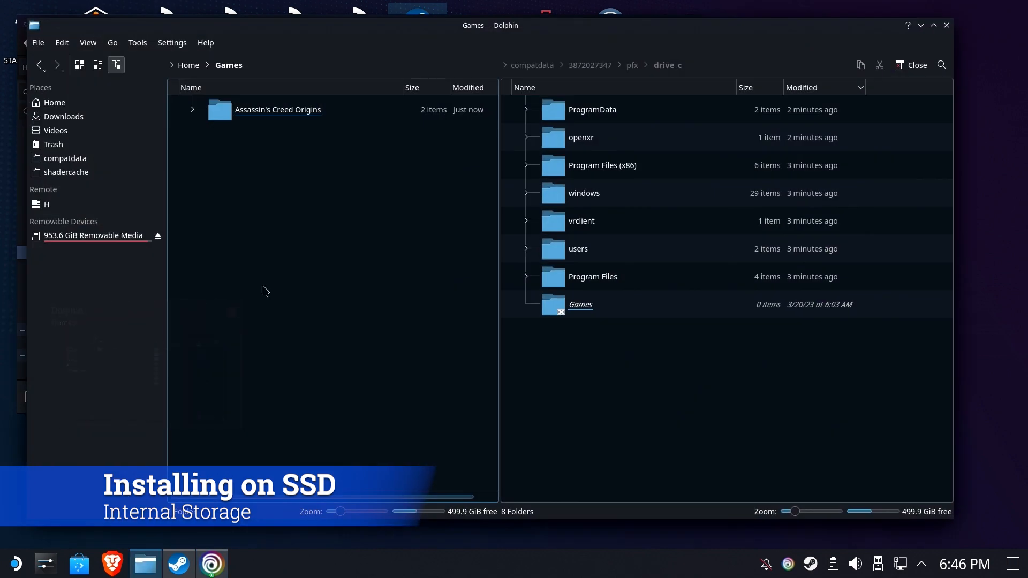
- Check the new Assassin's Creed Origins folder inside Games in Dolphin, then return to the games list
{"action": "left_click", "coordinate": [277, 110]}
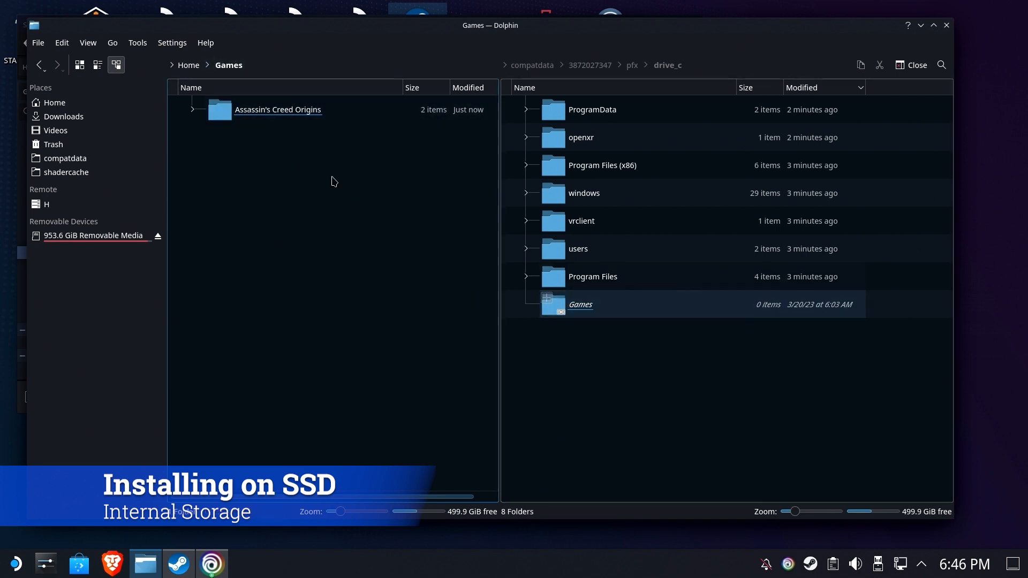
{"action": "left_click", "coordinate": [579, 304]}
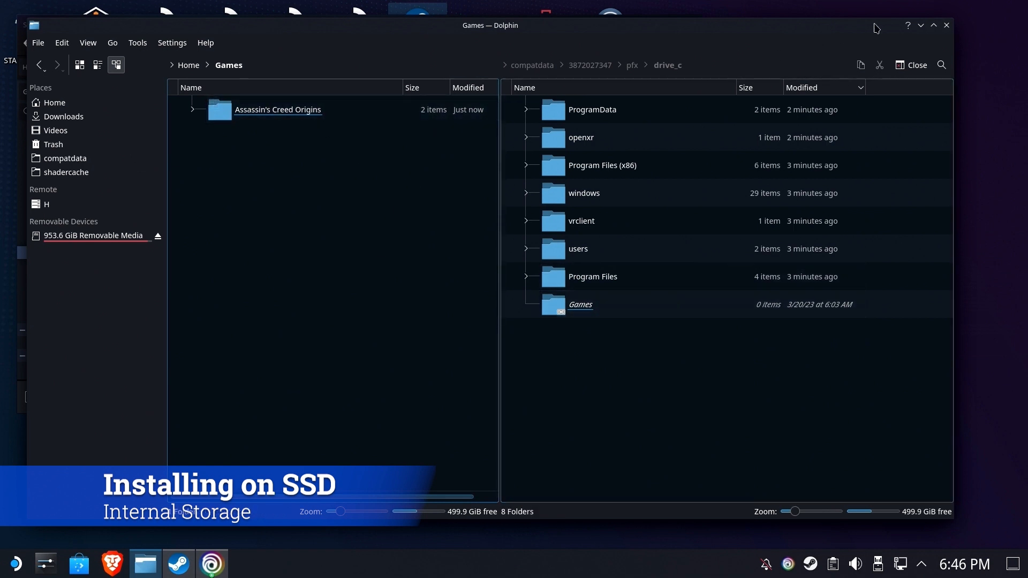
{"action": "mouse_move", "coordinate": [933, 25]}
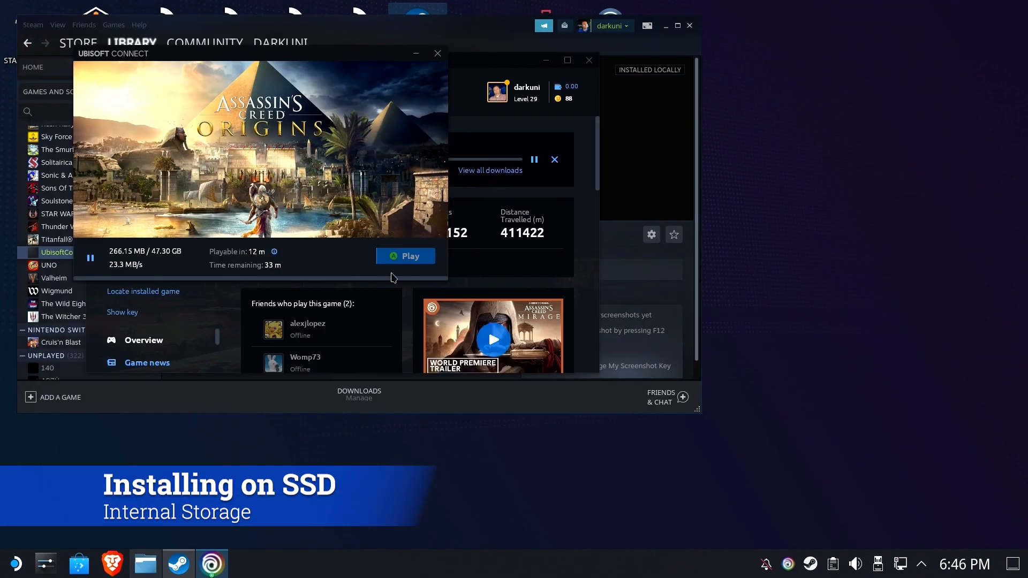
{"action": "left_click", "coordinate": [90, 258]}
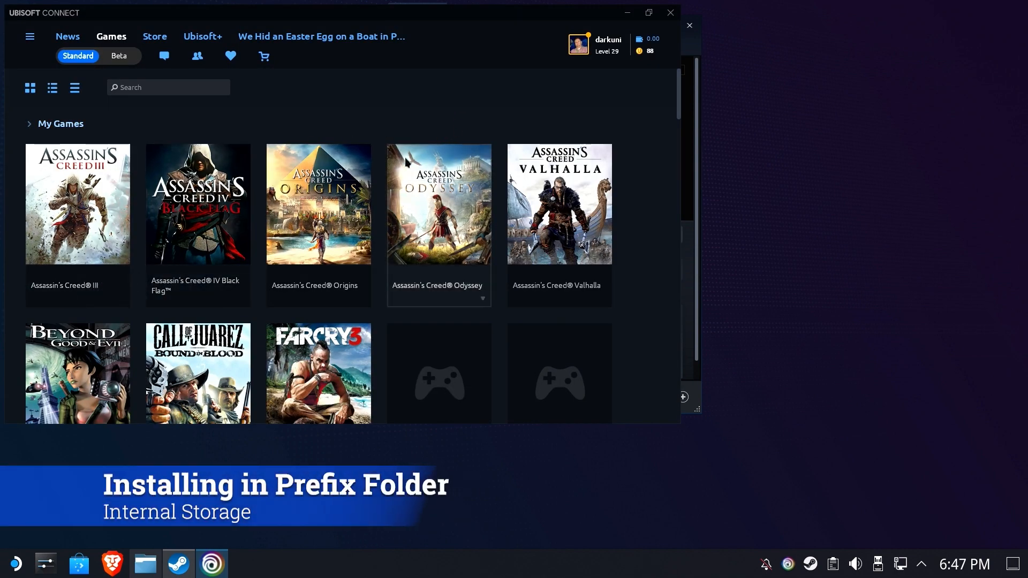
- Set the default install location to C:/Program Files (x86)/Ubisoft in the Downloads settings
{"action": "left_click", "coordinate": [30, 36]}
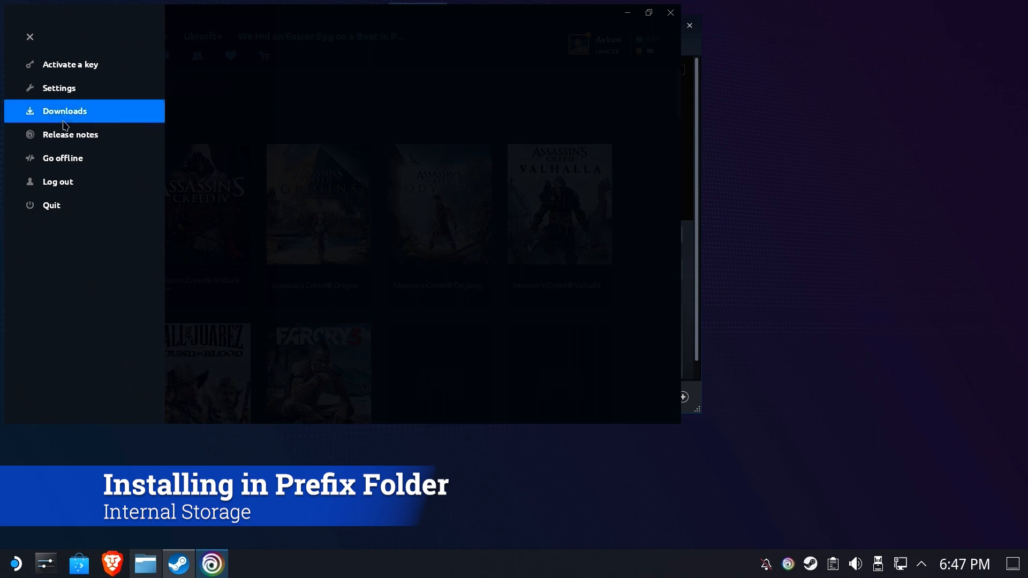
{"action": "left_click", "coordinate": [63, 110]}
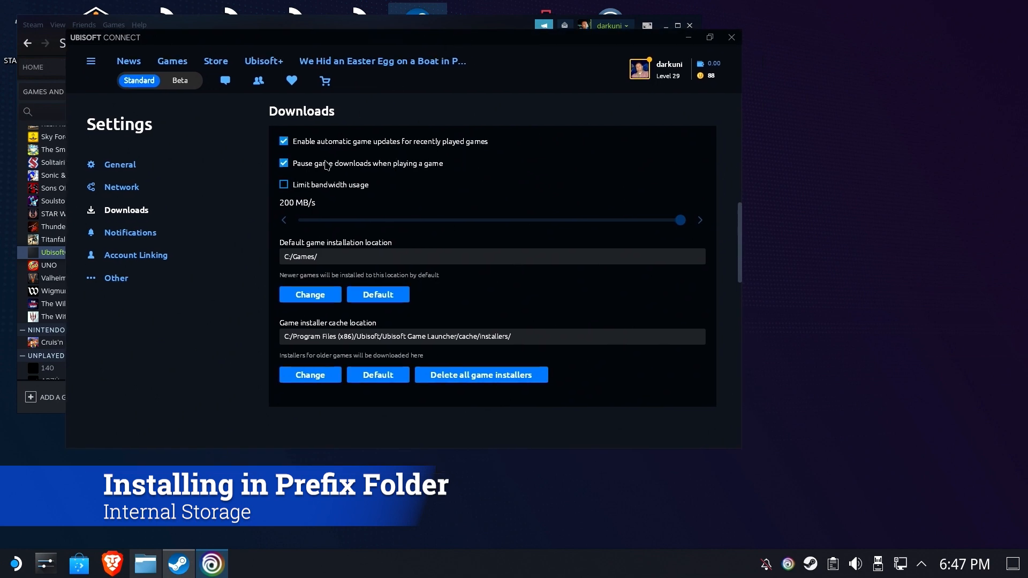
{"action": "left_click", "coordinate": [309, 295]}
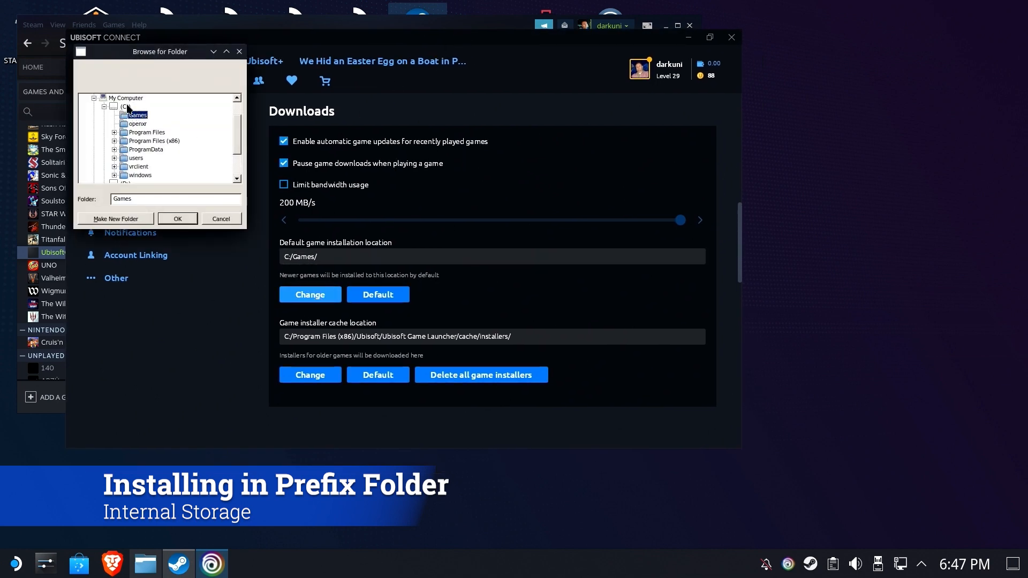
{"action": "left_click", "coordinate": [155, 140]}
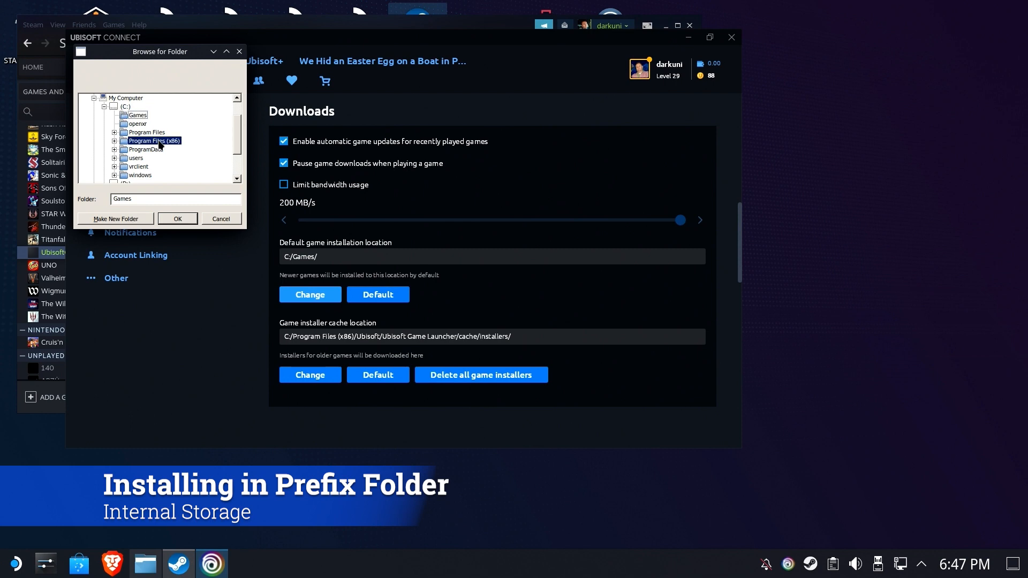
{"action": "left_click", "coordinate": [115, 123]}
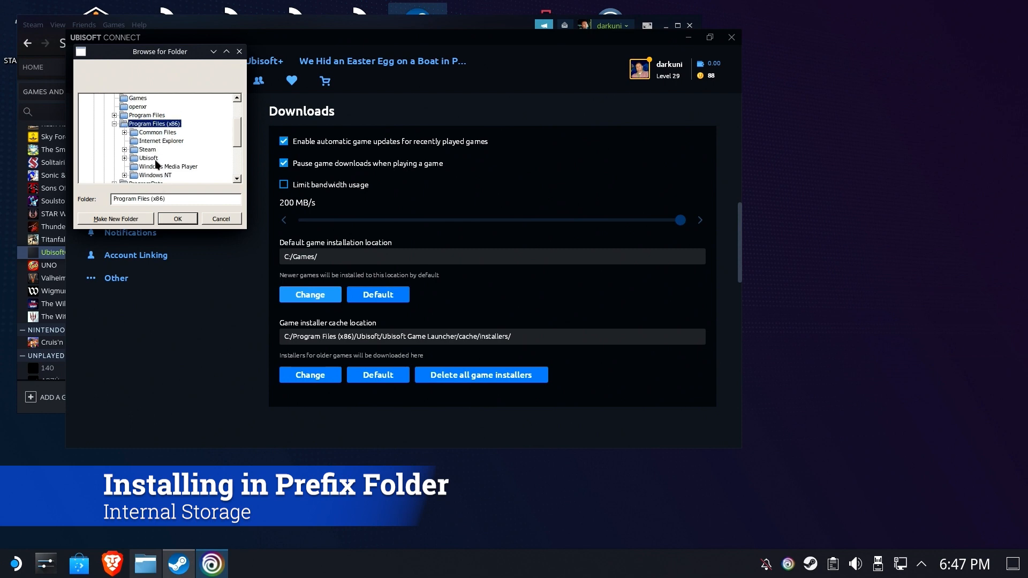
{"action": "left_click", "coordinate": [176, 218]}
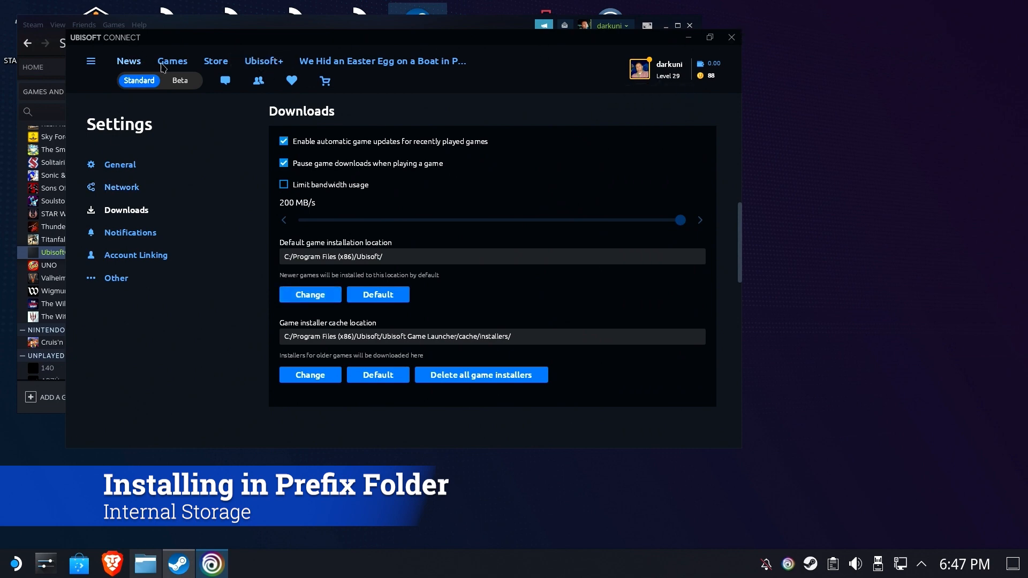
- Begin an Assassin's Creed Origins download to verify the Program Files install folder, then cancel it
{"action": "left_click", "coordinate": [173, 61]}
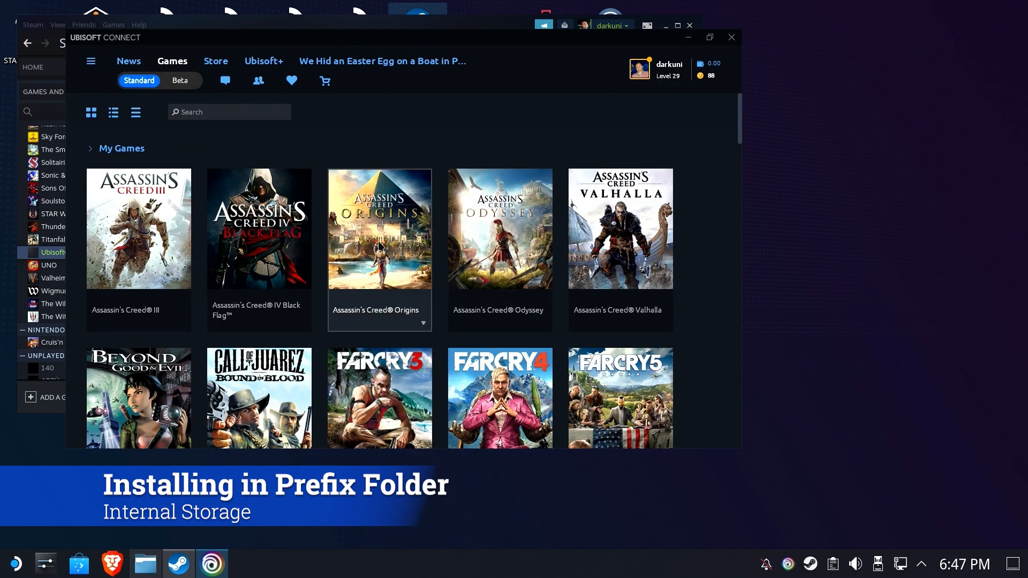
{"action": "left_click", "coordinate": [379, 228]}
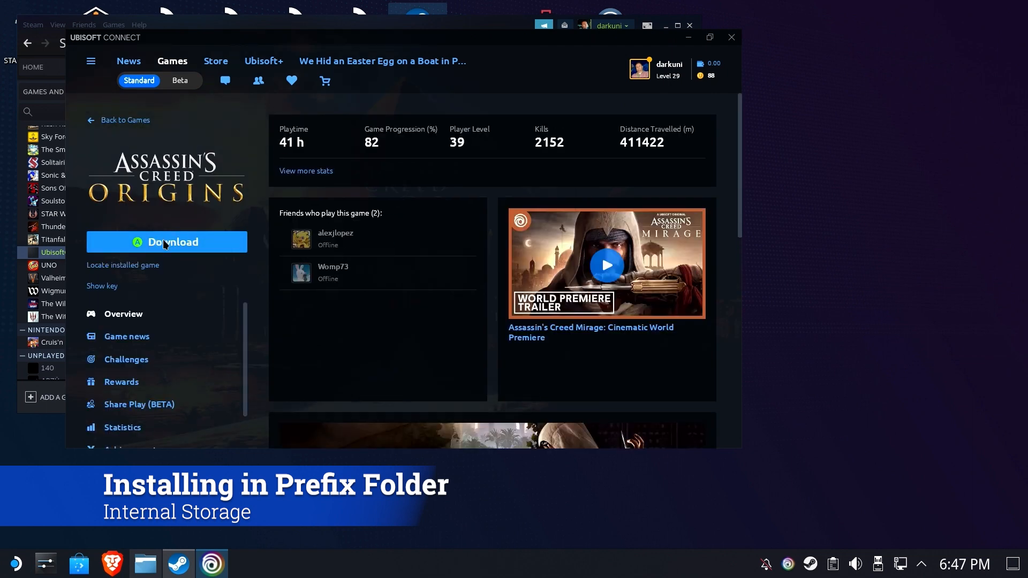
{"action": "left_click", "coordinate": [166, 242]}
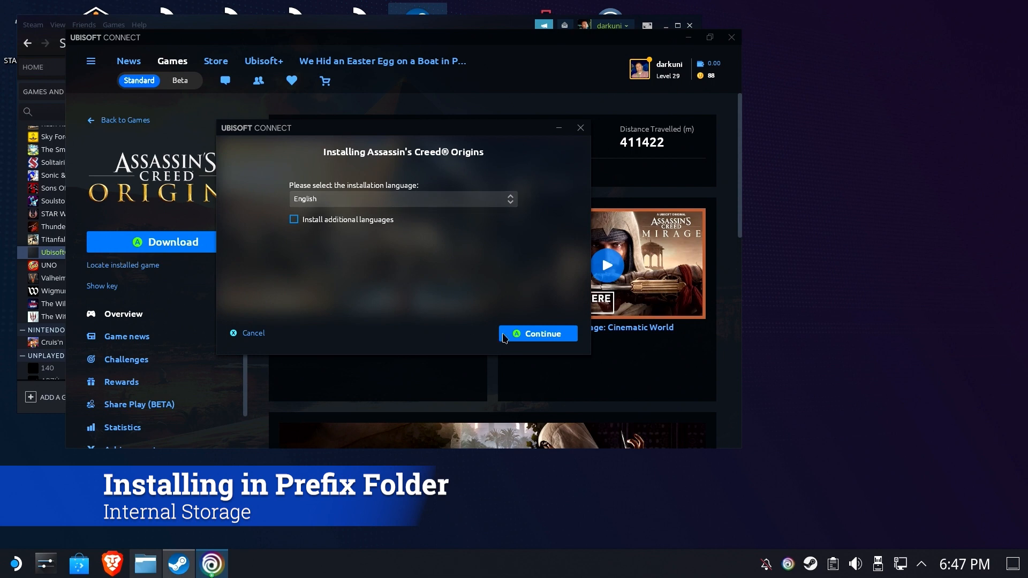
{"action": "left_click", "coordinate": [536, 334]}
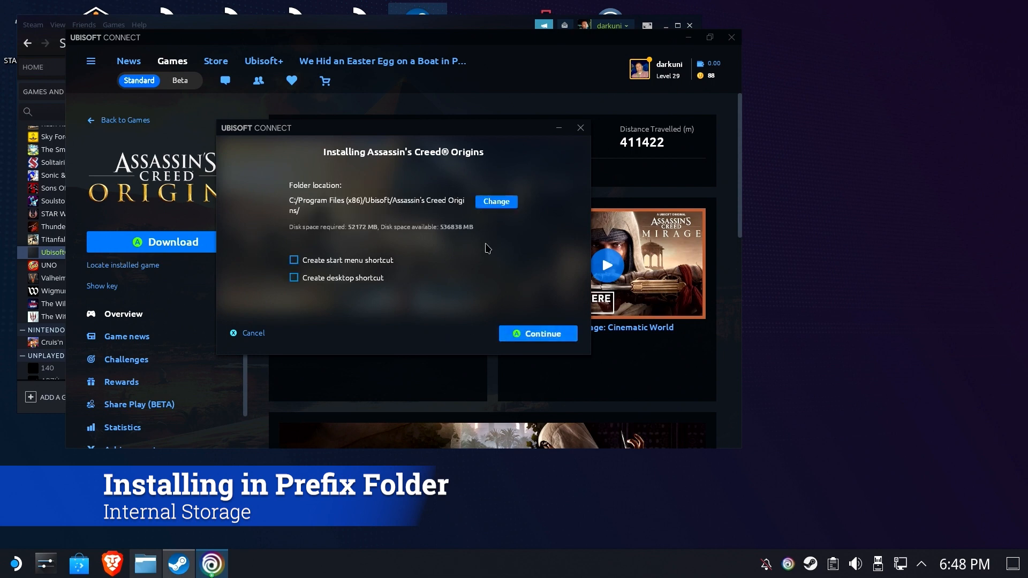
{"action": "mouse_move", "coordinate": [485, 224]}
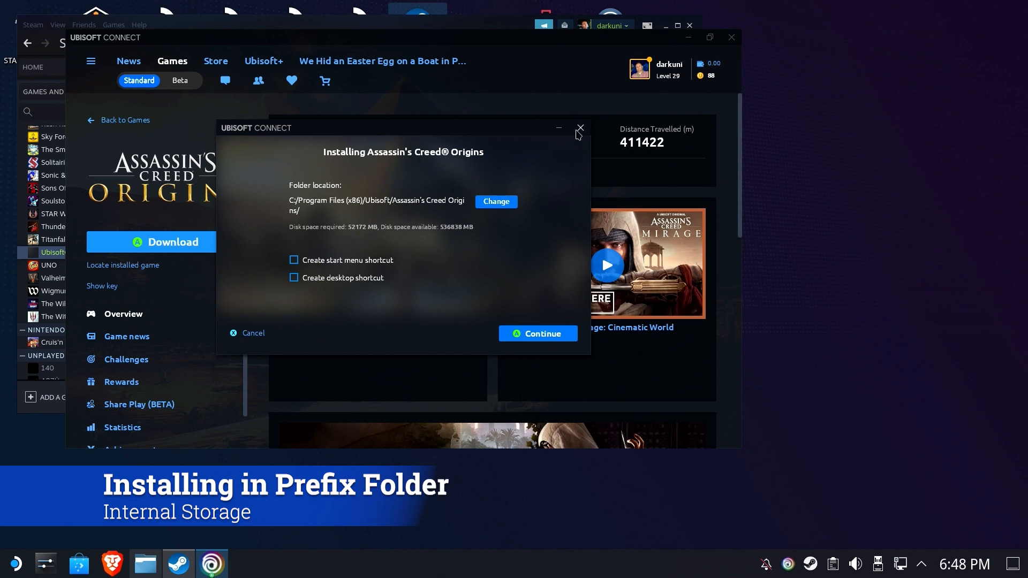
{"action": "left_click", "coordinate": [579, 128]}
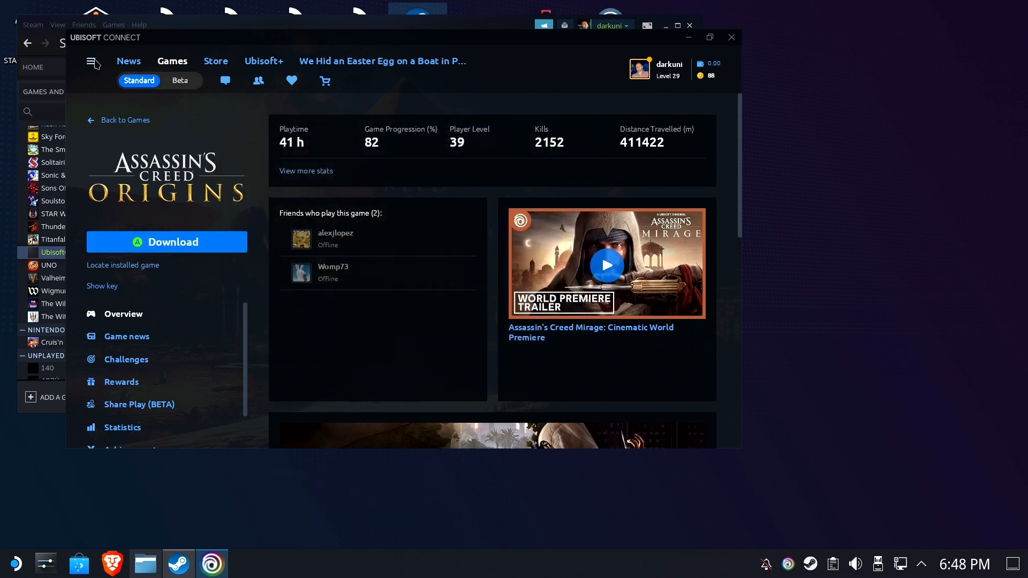
{"action": "left_click", "coordinate": [92, 62]}
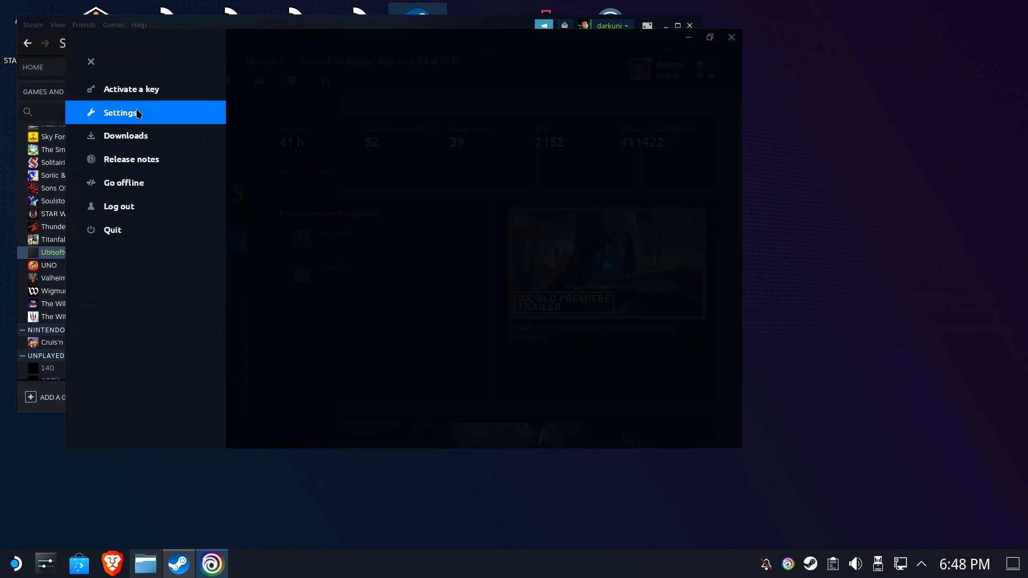
- Change the default install location to the HighSeas folder on drive E
{"action": "left_click", "coordinate": [120, 113]}
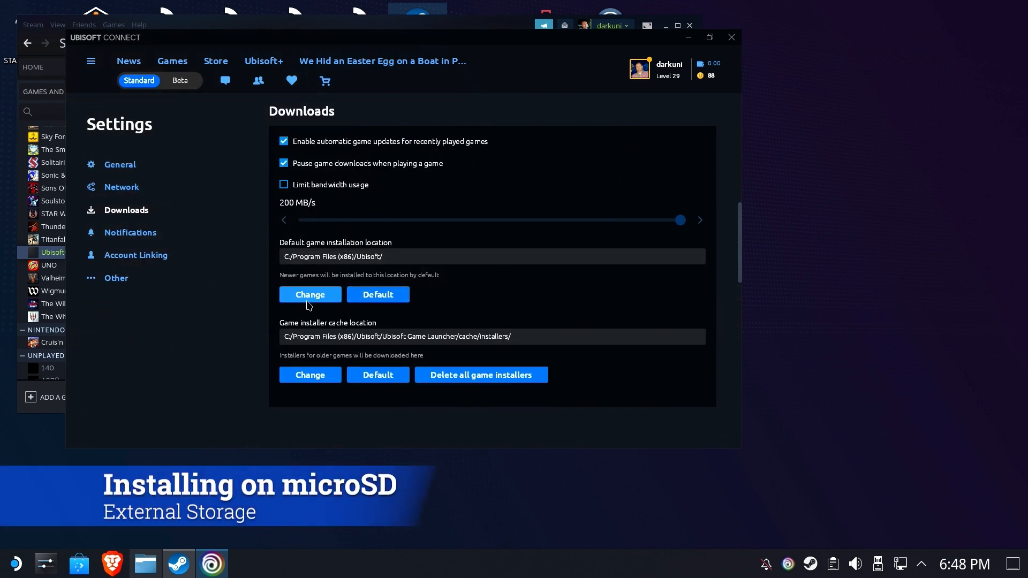
{"action": "left_click", "coordinate": [309, 295]}
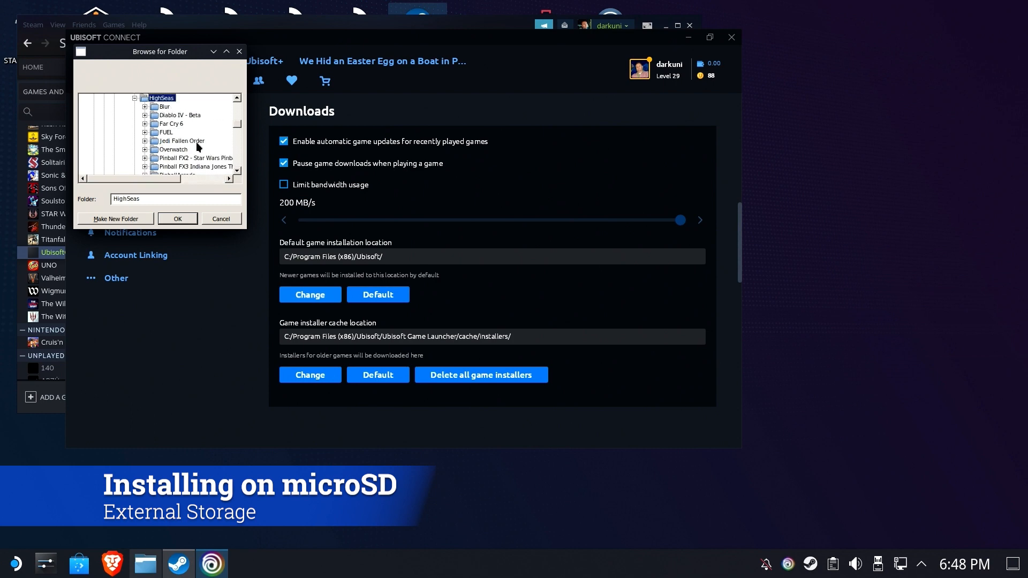
{"action": "left_click", "coordinate": [177, 218]}
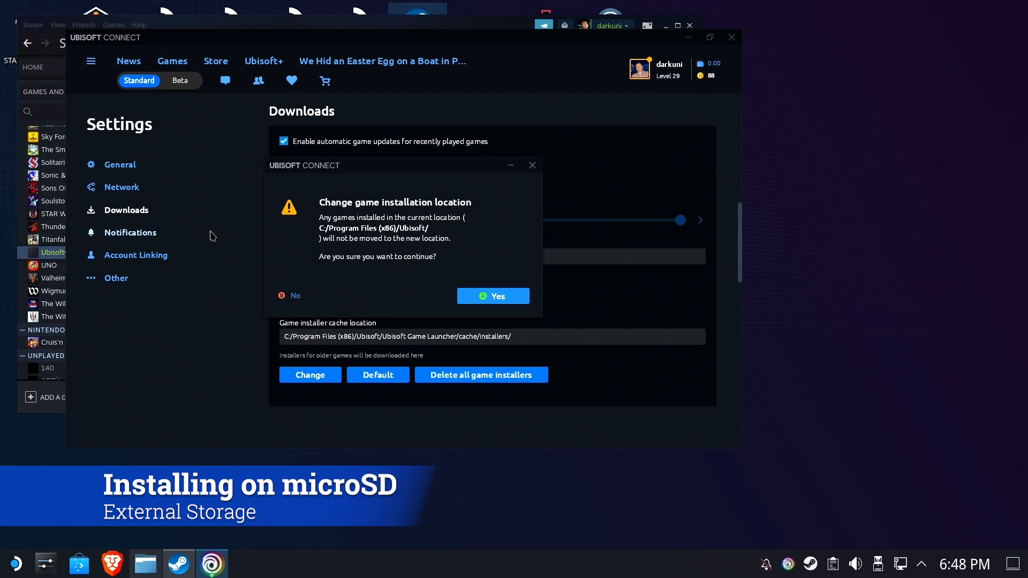
{"action": "left_click", "coordinate": [492, 295]}
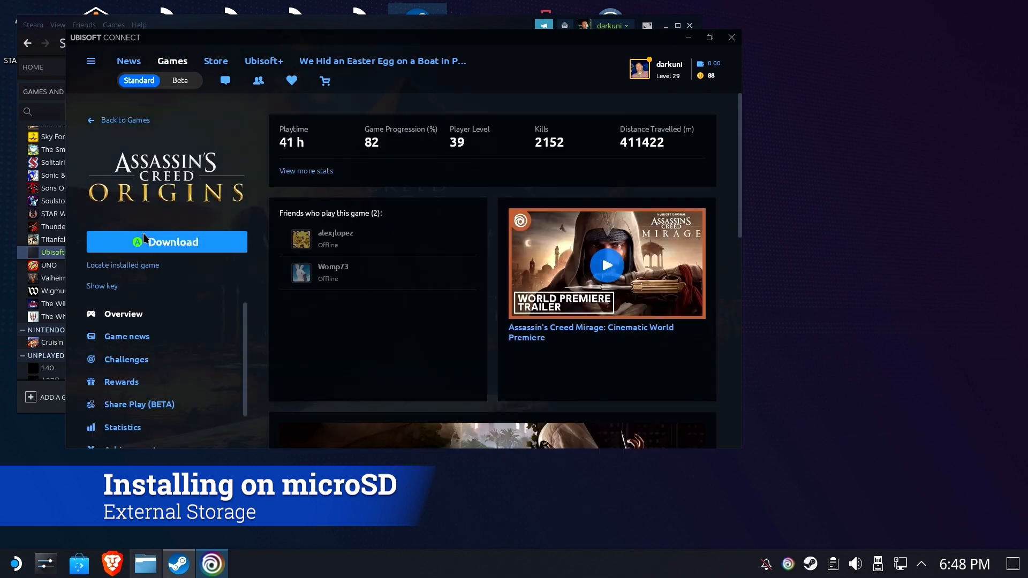
- Start an Assassin's Creed Origins download and hit the not-enough-disk-space warning for E:/HighSeas
{"action": "left_click", "coordinate": [166, 241]}
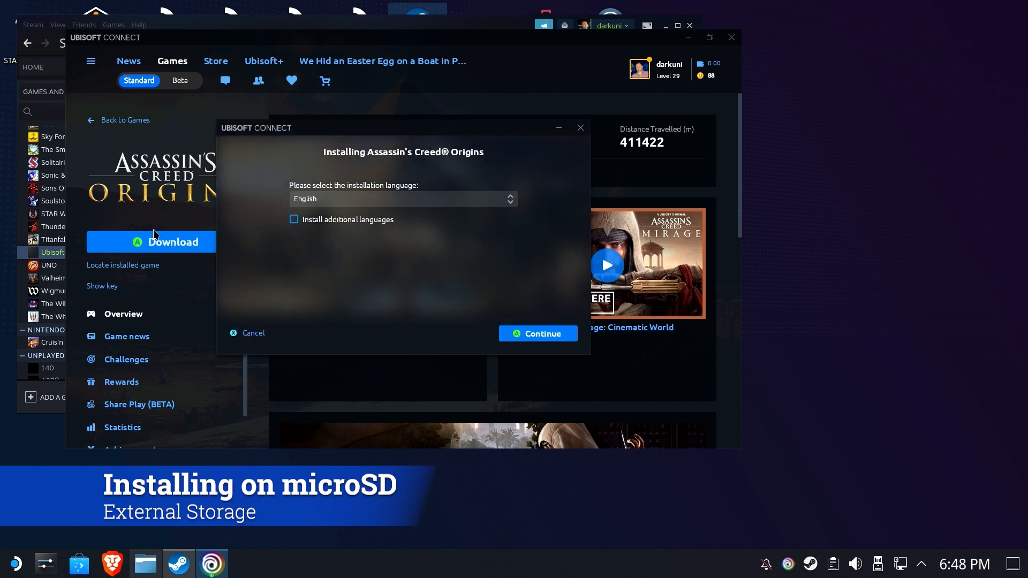
{"action": "left_click", "coordinate": [536, 333]}
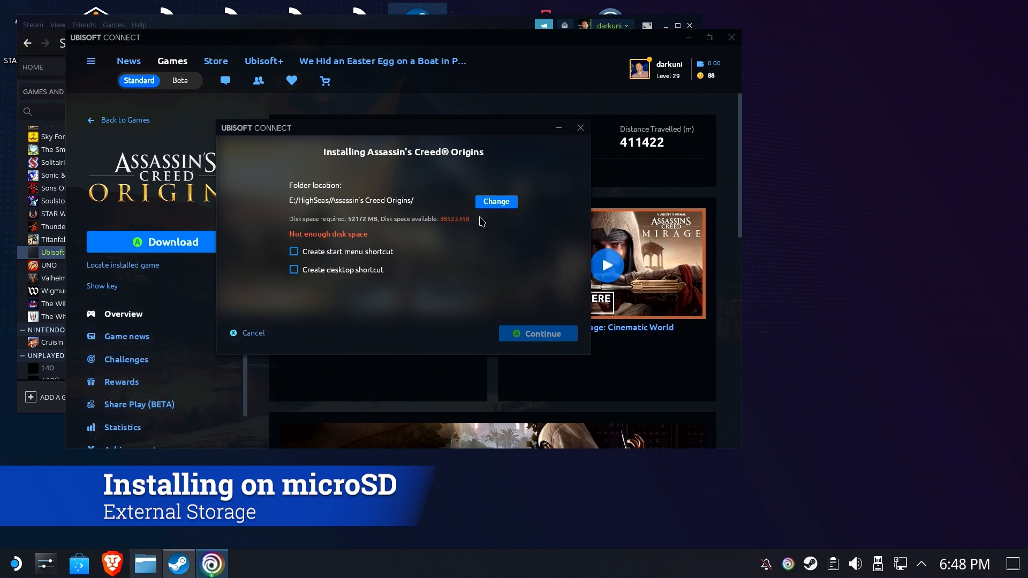
{"action": "mouse_move", "coordinate": [310, 195]}
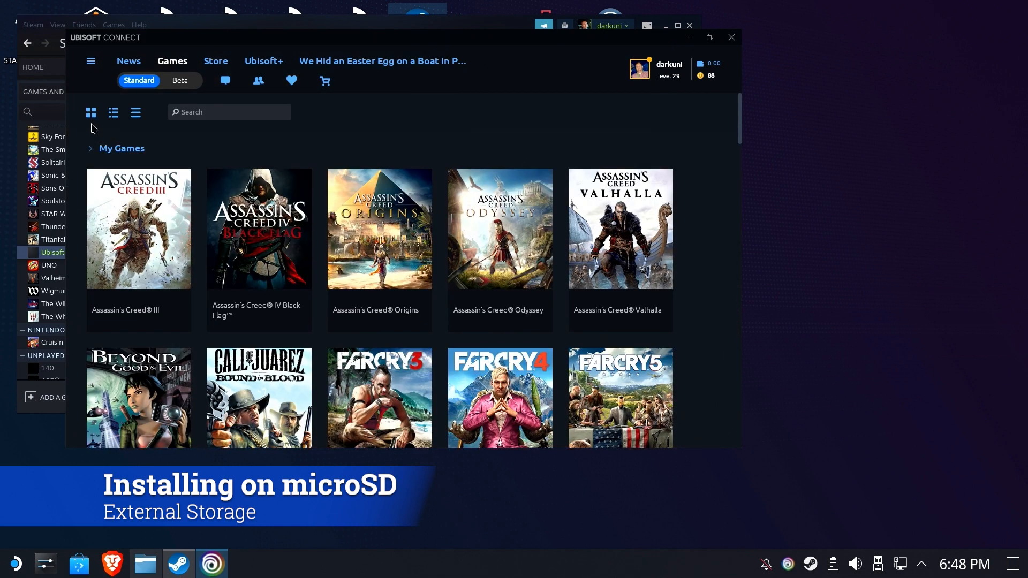
- Set the default game install location back to C:/Games/ and return to the games section
{"action": "left_click", "coordinate": [90, 60]}
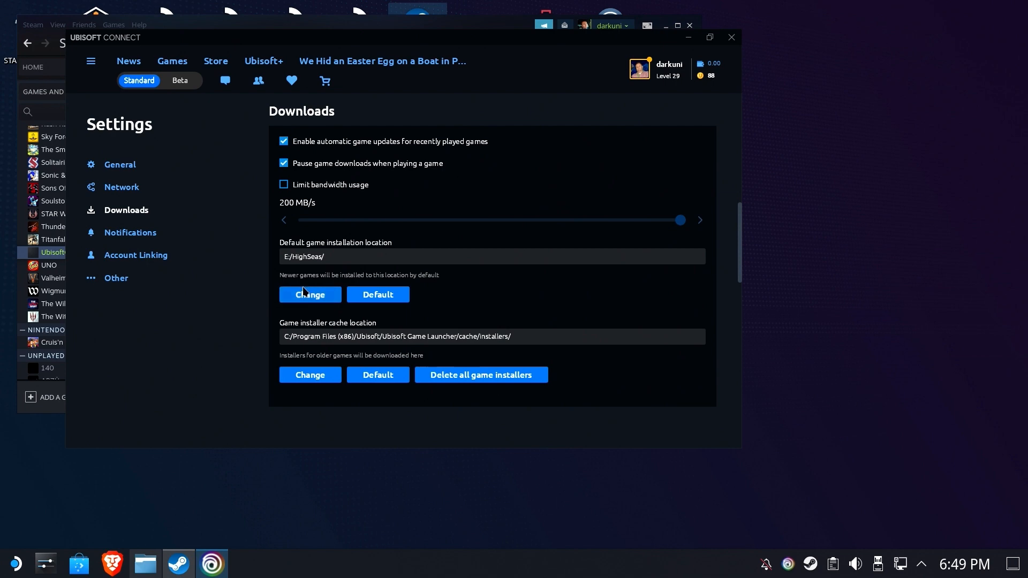
{"action": "left_click", "coordinate": [309, 294]}
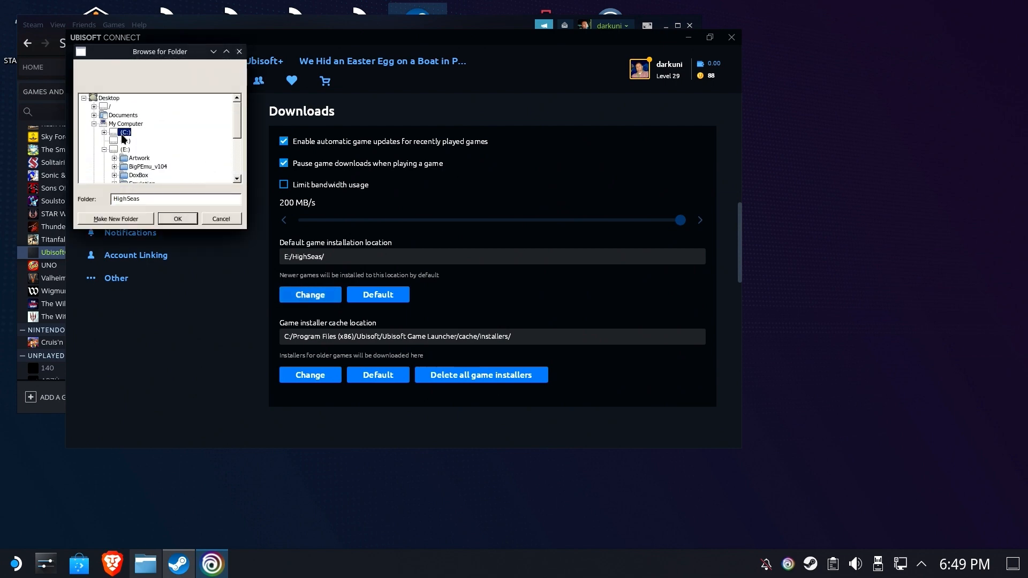
{"action": "left_click", "coordinate": [124, 132]}
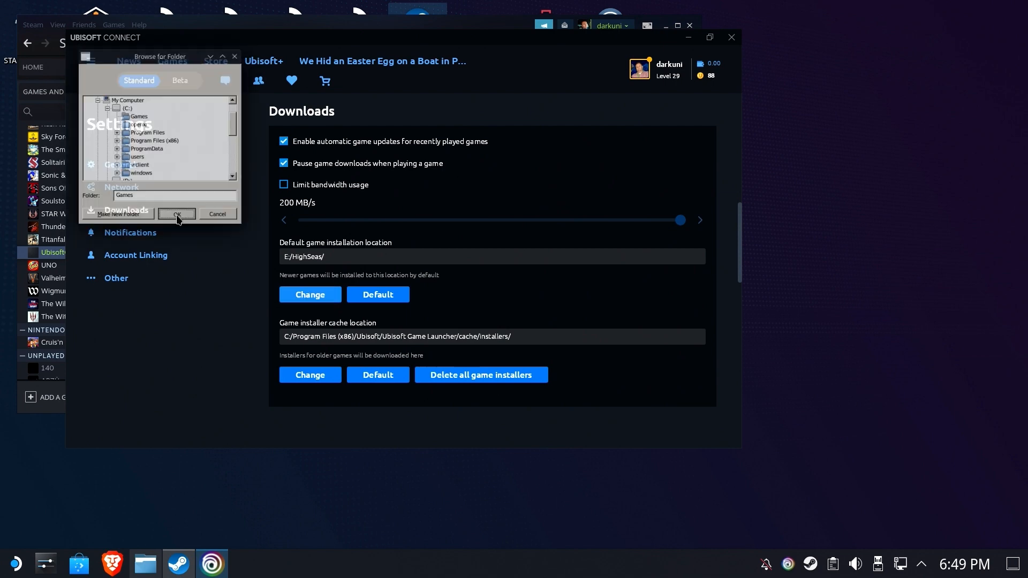
{"action": "left_click", "coordinate": [177, 214]}
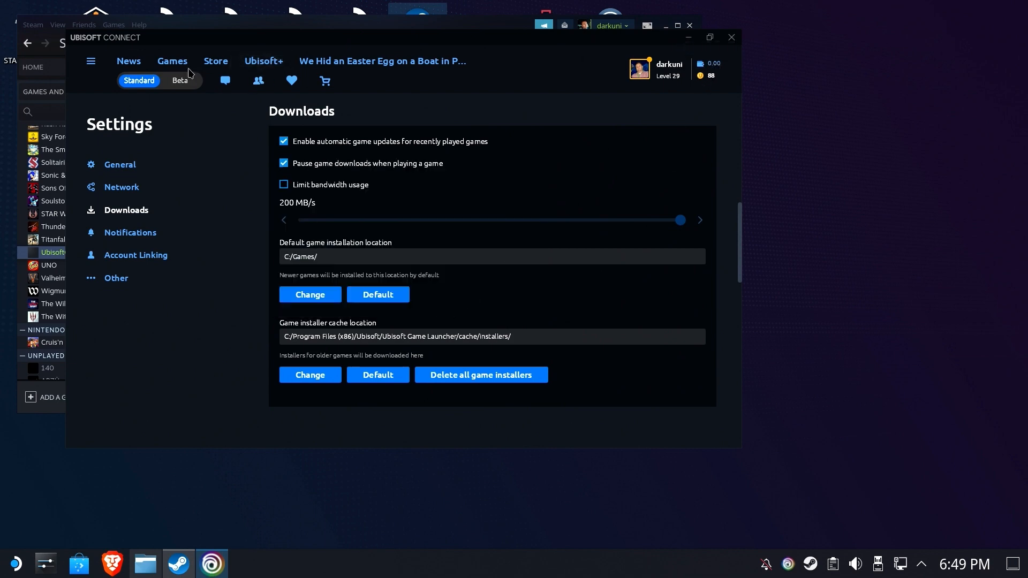
{"action": "left_click", "coordinate": [171, 61]}
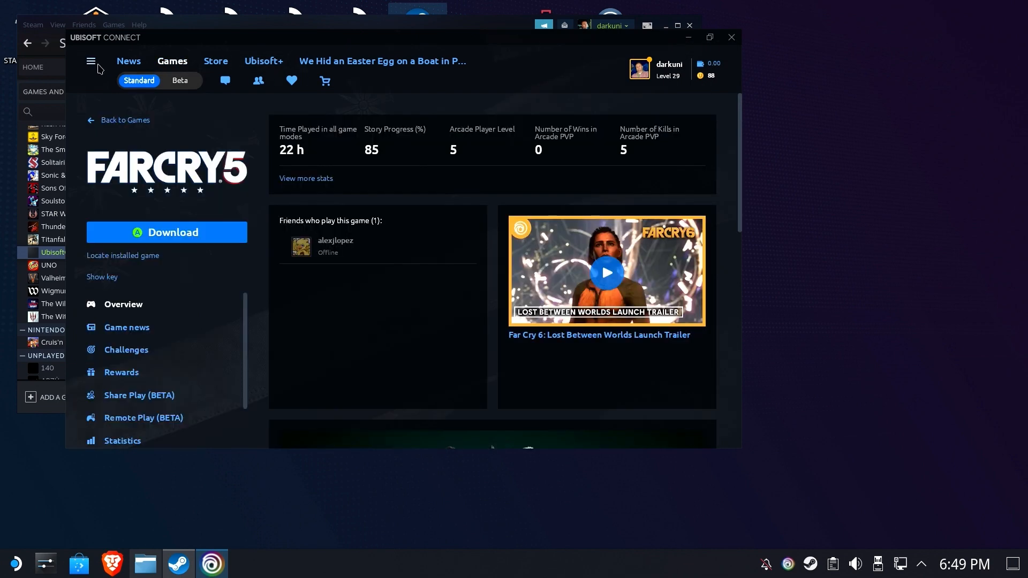
- In General settings, turn off minimize-to-tray on close and the in-game overlay
{"action": "left_click", "coordinate": [91, 61]}
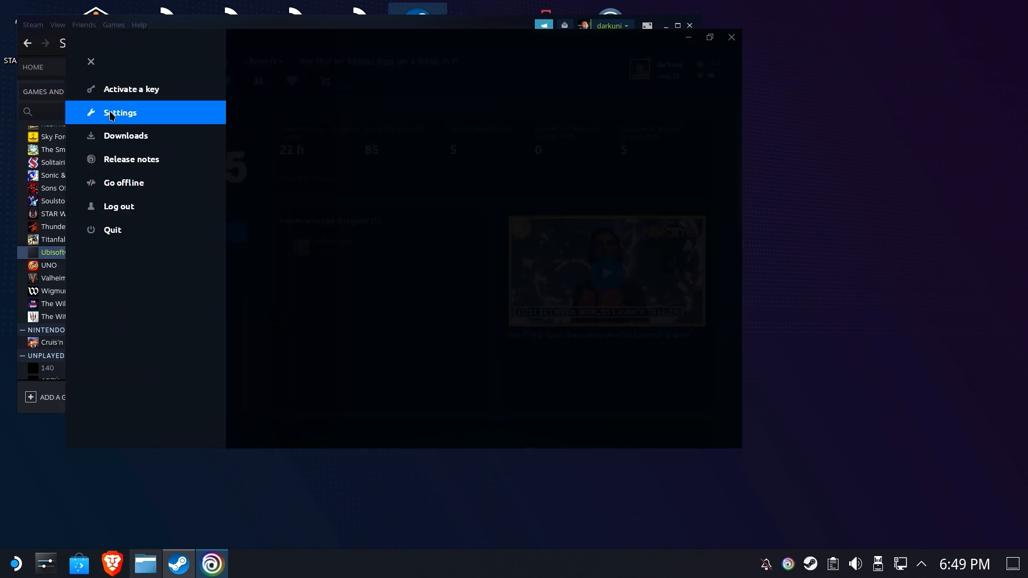
{"action": "left_click", "coordinate": [121, 112]}
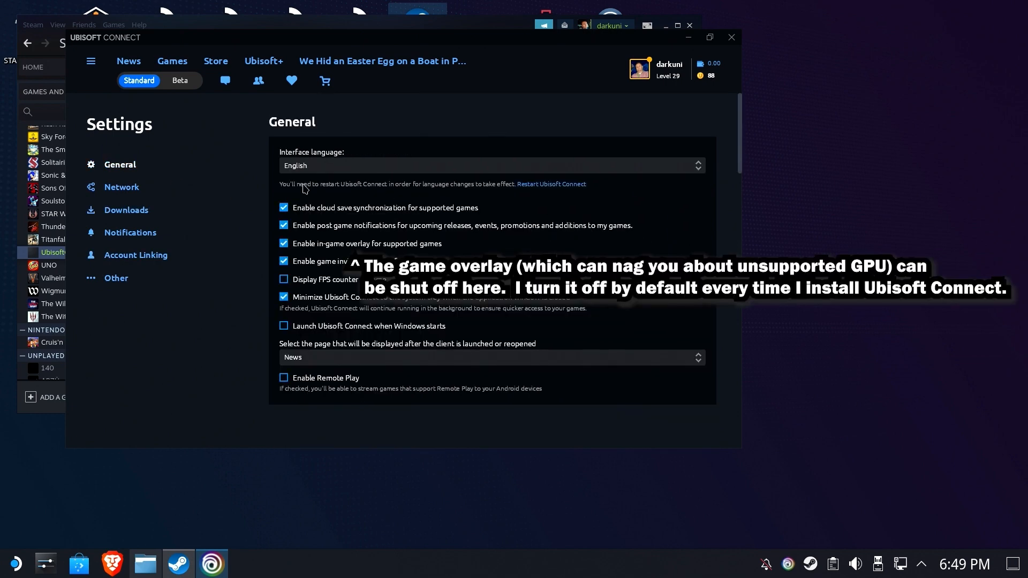
{"action": "mouse_move", "coordinate": [463, 256]}
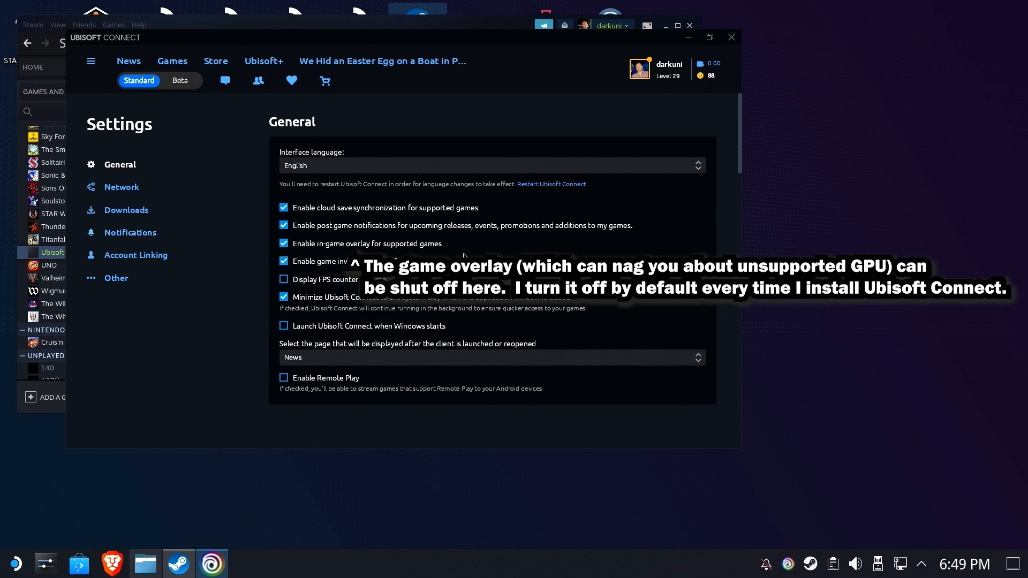
{"action": "mouse_move", "coordinate": [366, 241]}
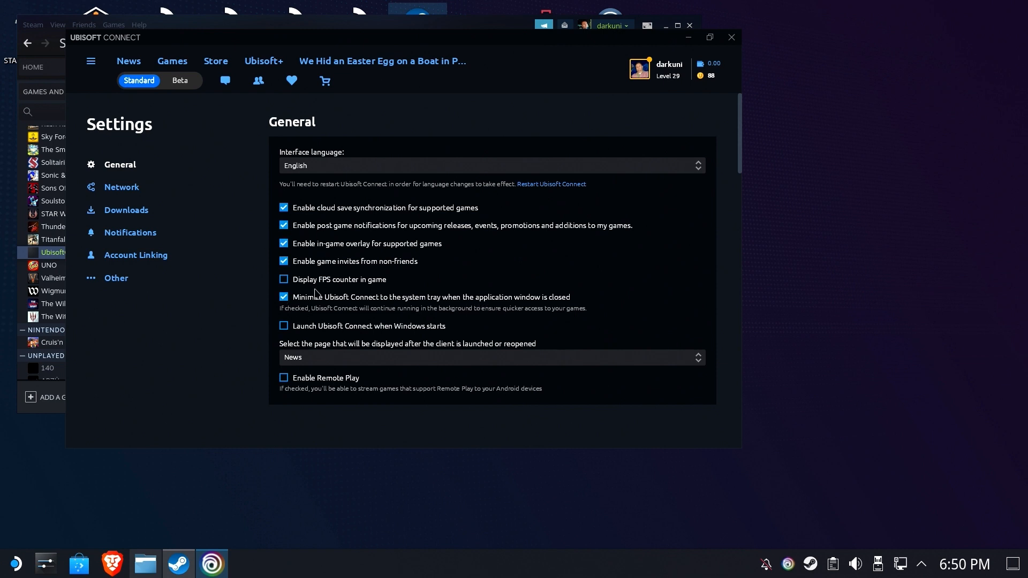
{"action": "left_click", "coordinate": [282, 296]}
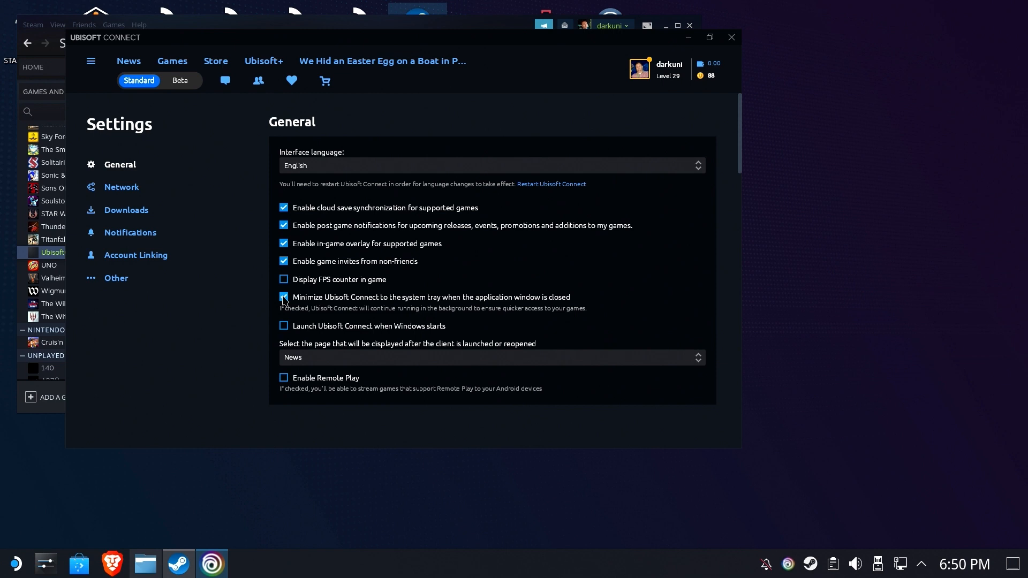
{"action": "left_click", "coordinate": [282, 297]}
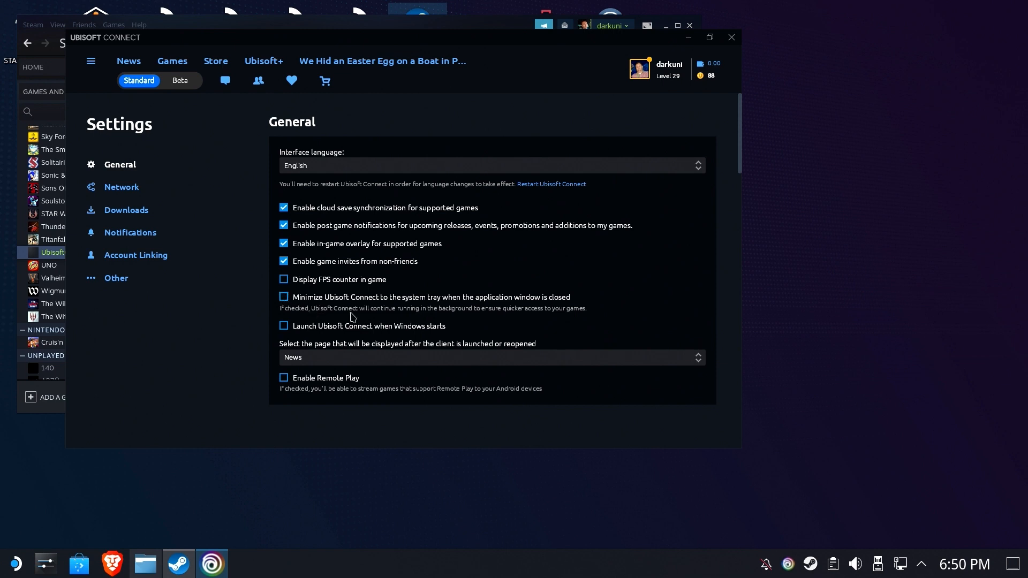
{"action": "scroll", "scroll_direction": "down", "scroll_amount": 3}
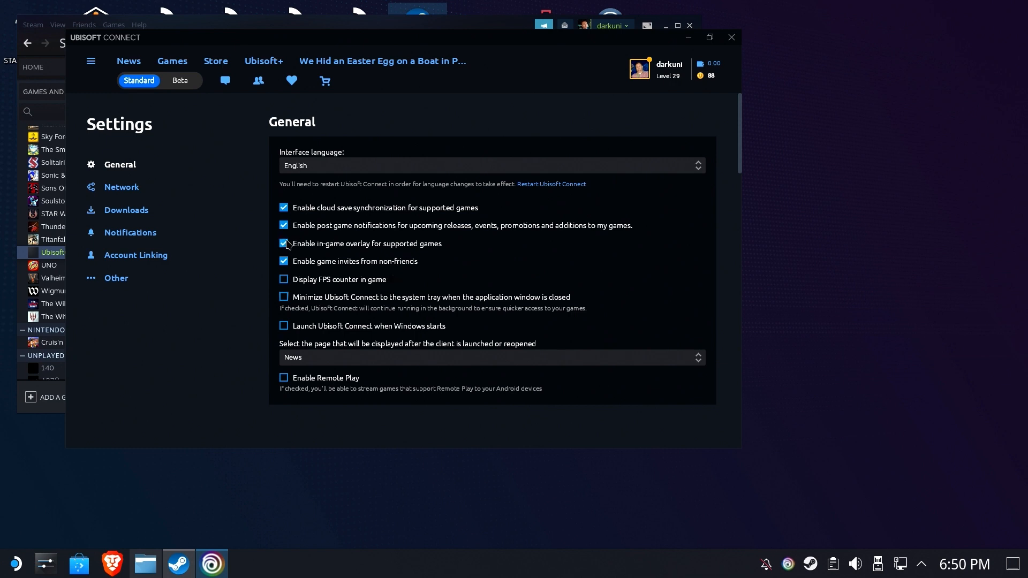
{"action": "left_click", "coordinate": [282, 243]}
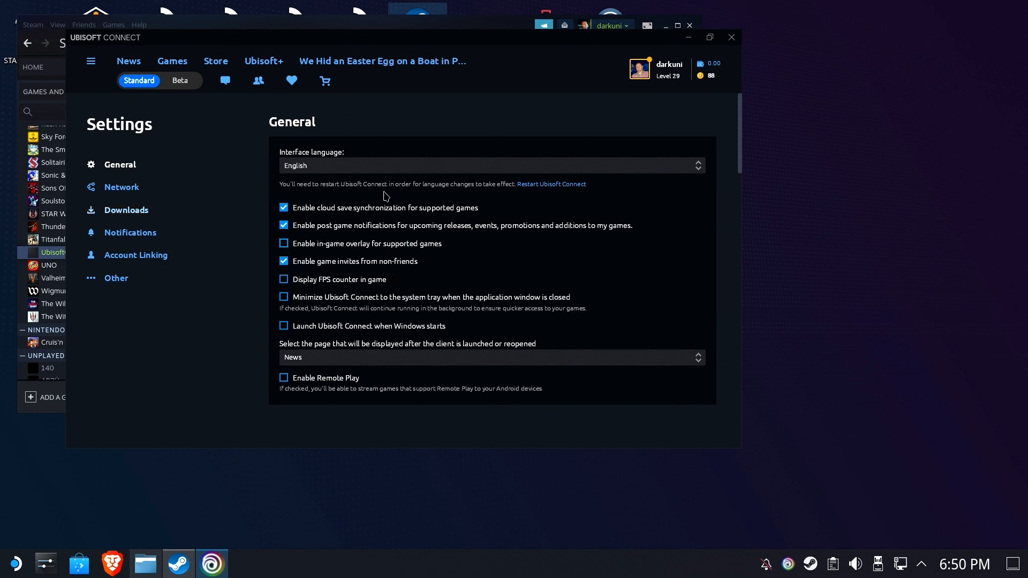
{"action": "left_click", "coordinate": [90, 61]}
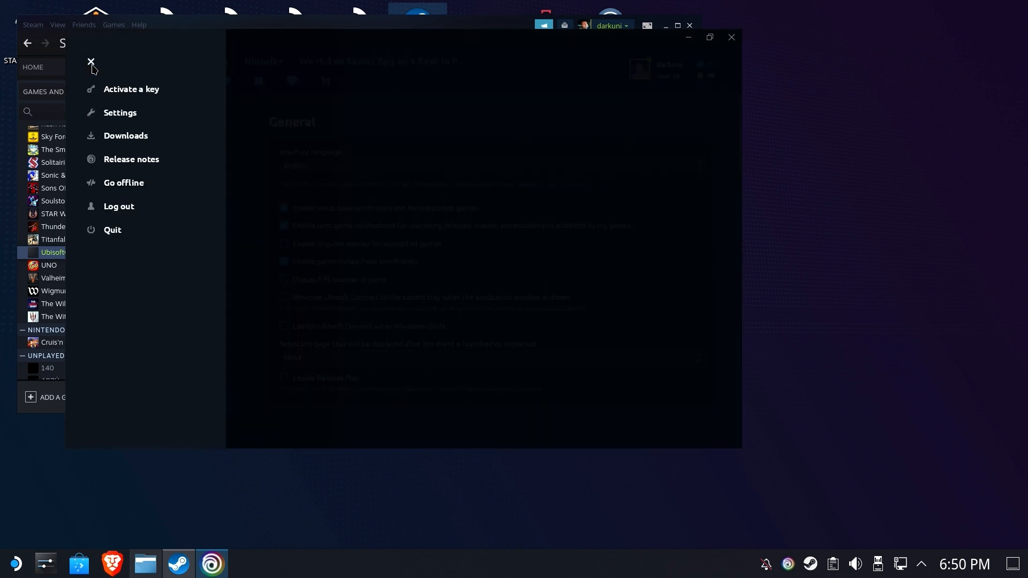
- Rename the UbisoftConnectInstaller.exe shortcut to 'Ubisoft Connect' in its Steam properties
{"action": "left_click", "coordinate": [90, 62]}
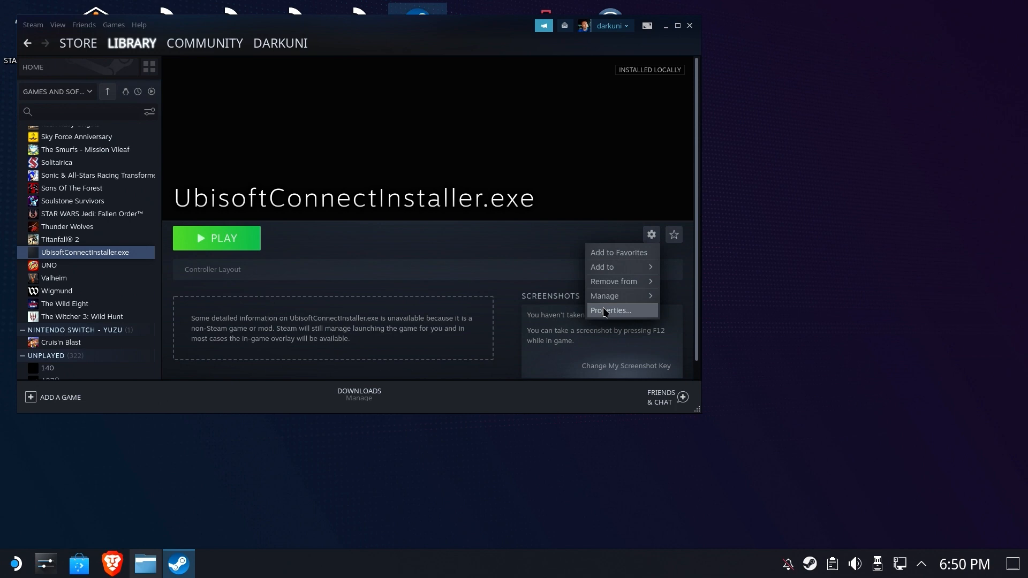
{"action": "left_click", "coordinate": [609, 311]}
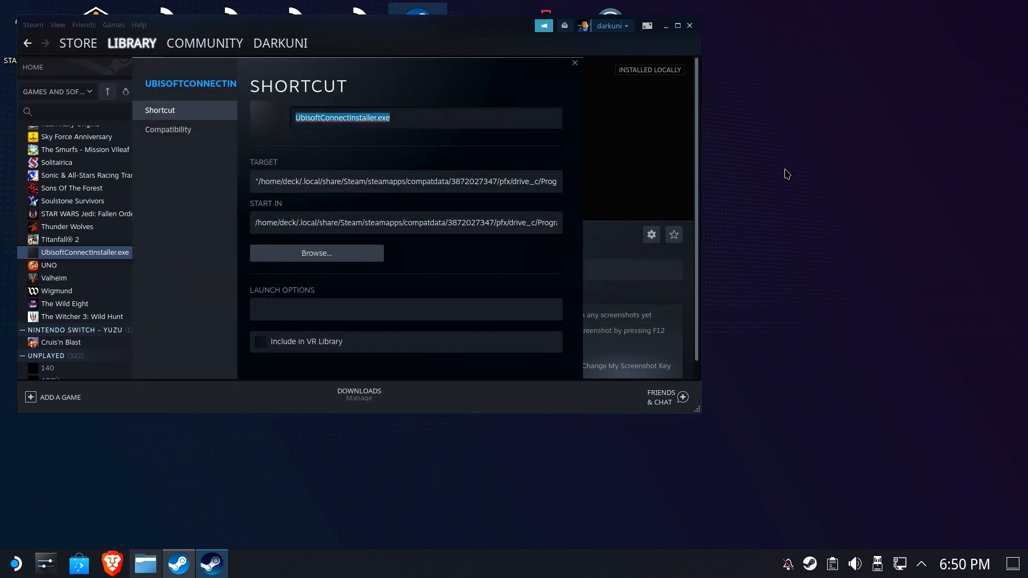
{"action": "type", "text": "Ubisoft C"}
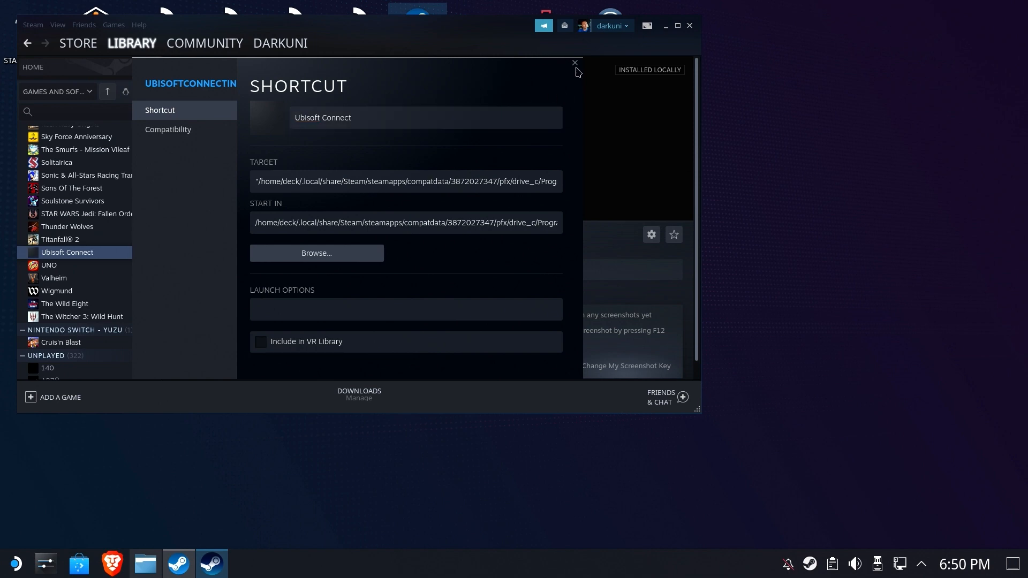
{"action": "left_click", "coordinate": [573, 63]}
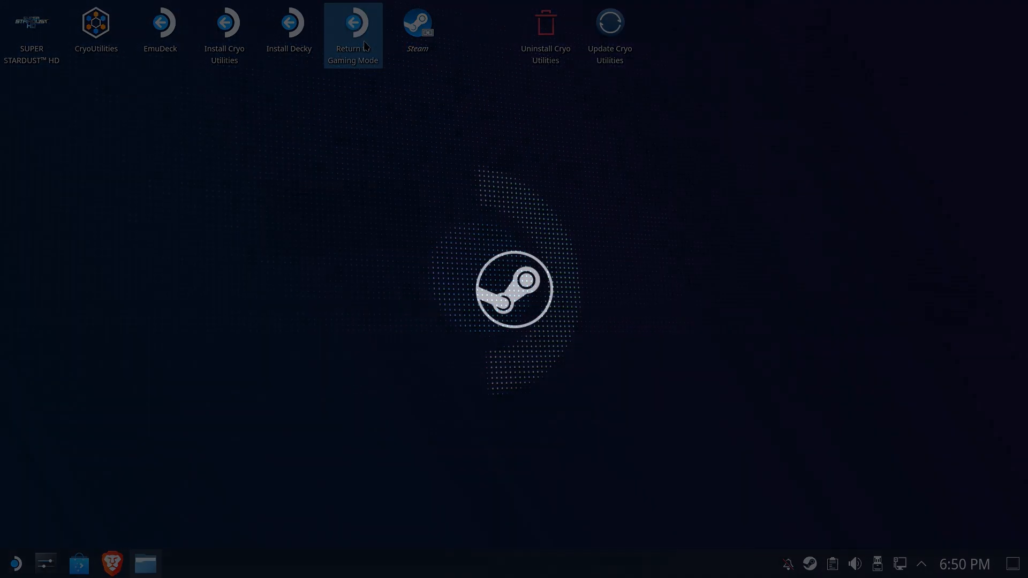
- Return to Gaming Mode and open the Ubisoft Connect entry's artwork settings
{"action": "left_click", "coordinate": [352, 22]}
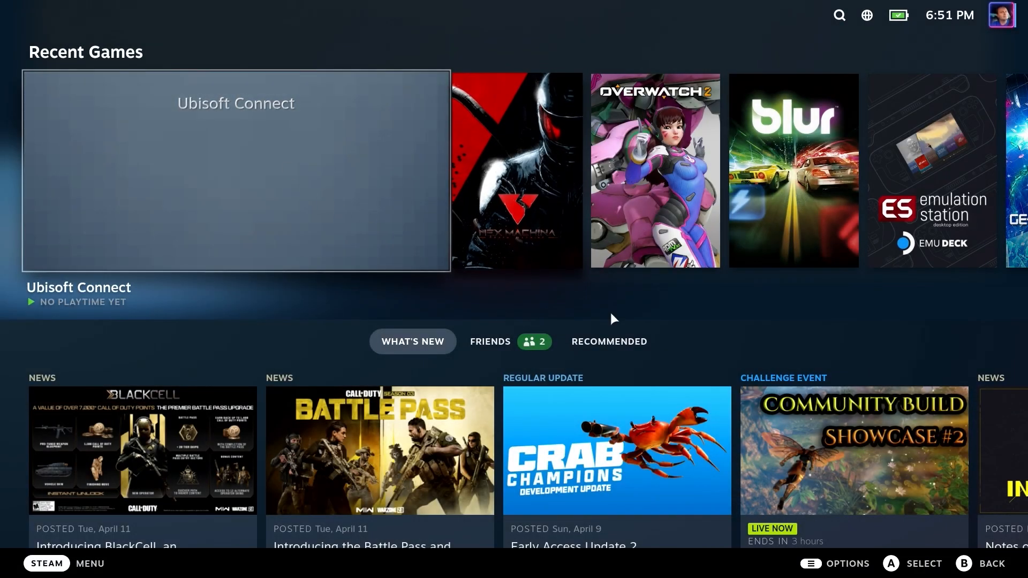
{"action": "left_click", "coordinate": [236, 170]}
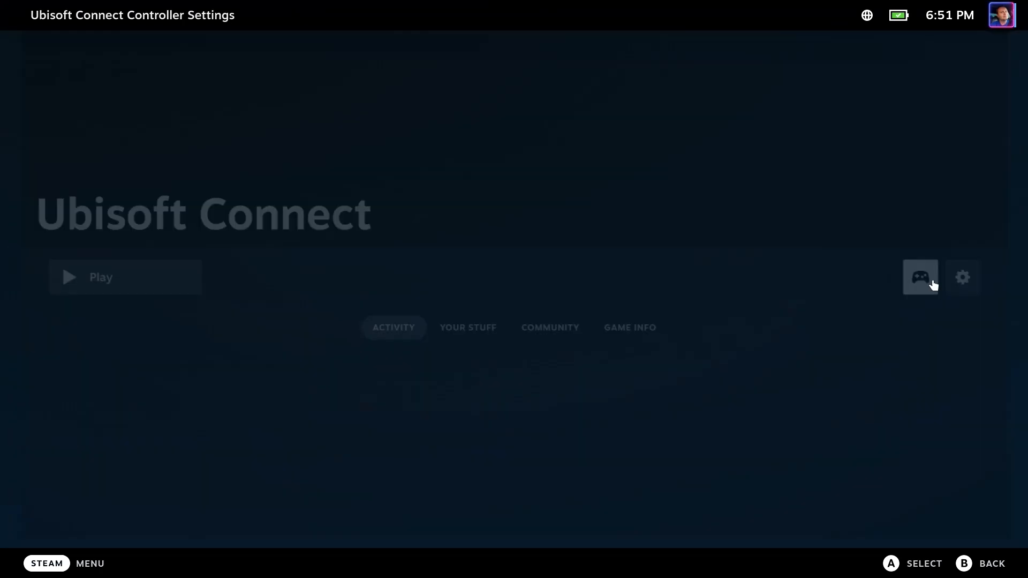
{"action": "left_click", "coordinate": [920, 276]}
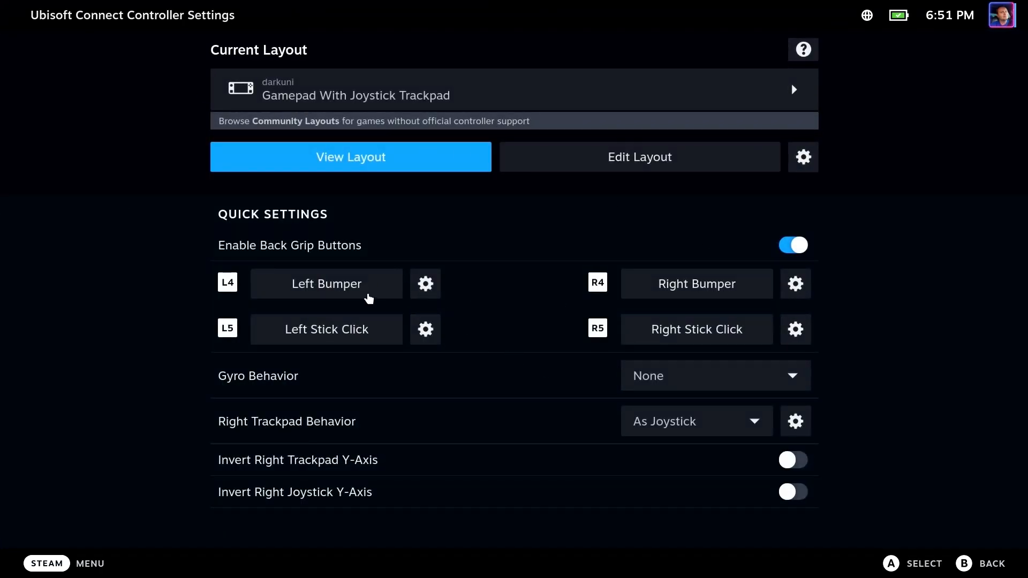
{"action": "mouse_move", "coordinate": [367, 352]}
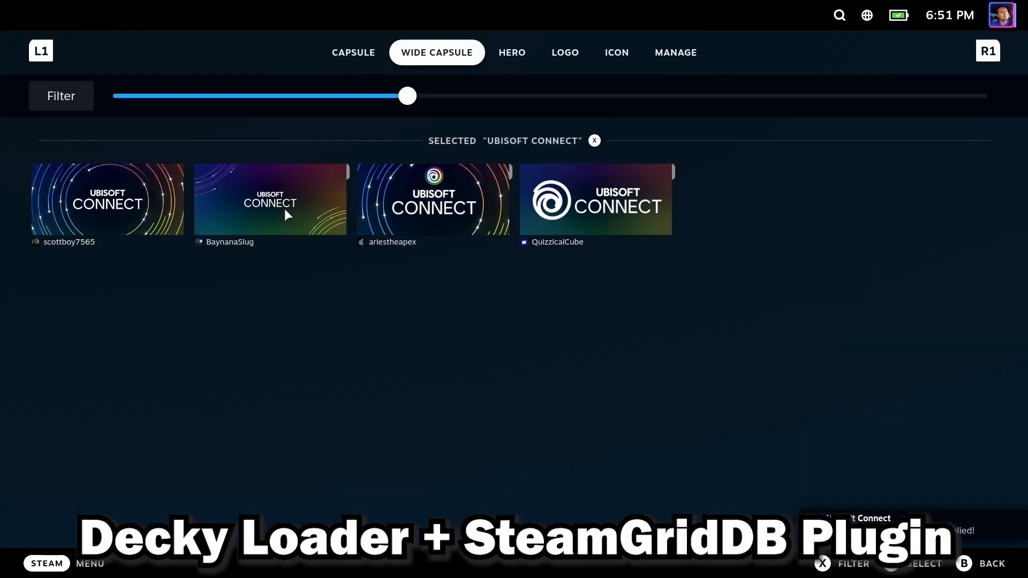
- Apply SteamGridDB Ubisoft Connect banner artwork, answer the restart prompt and view the new tile
{"action": "left_click", "coordinate": [564, 52]}
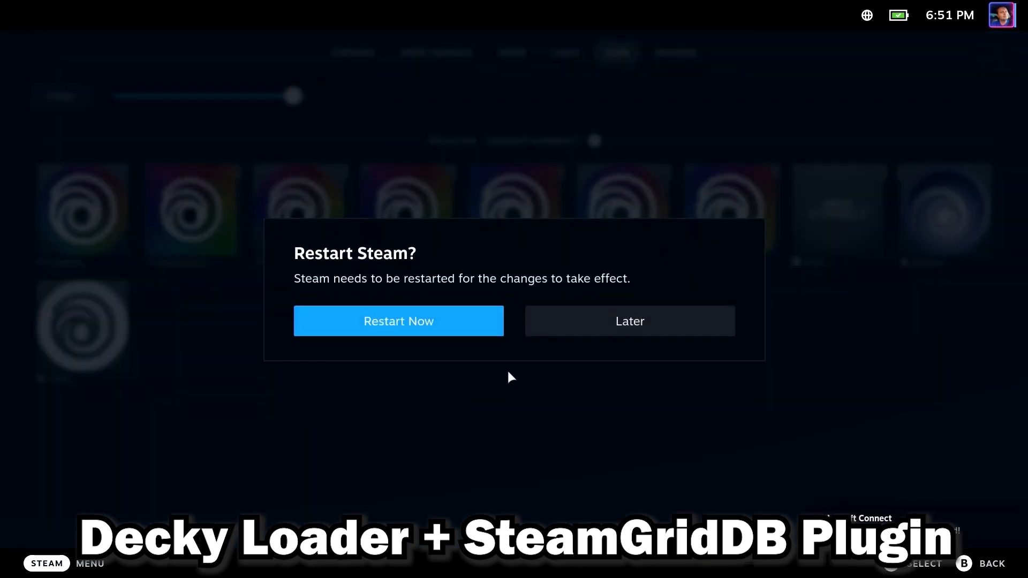
{"action": "left_click", "coordinate": [628, 320]}
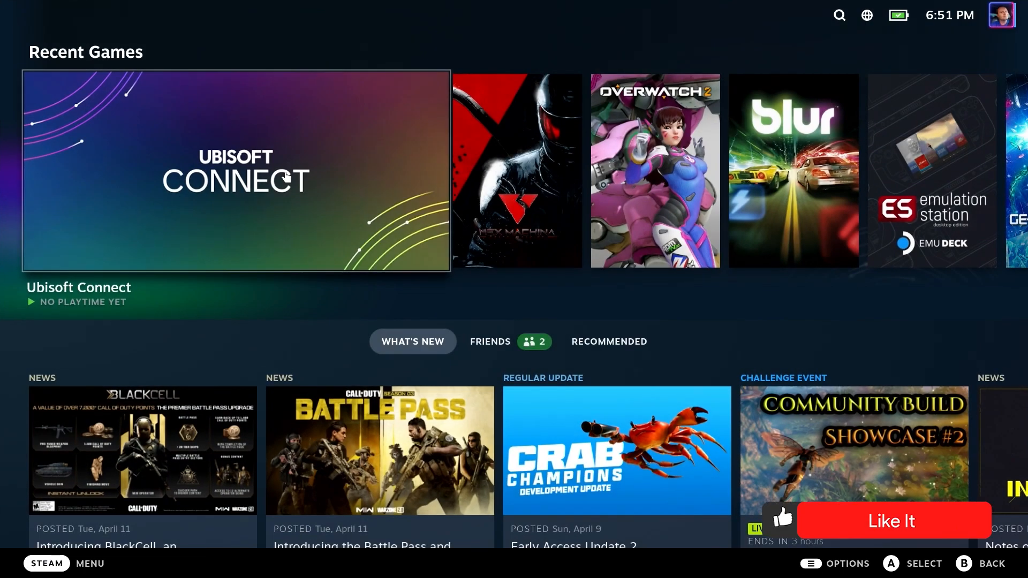
{"action": "left_click", "coordinate": [235, 169]}
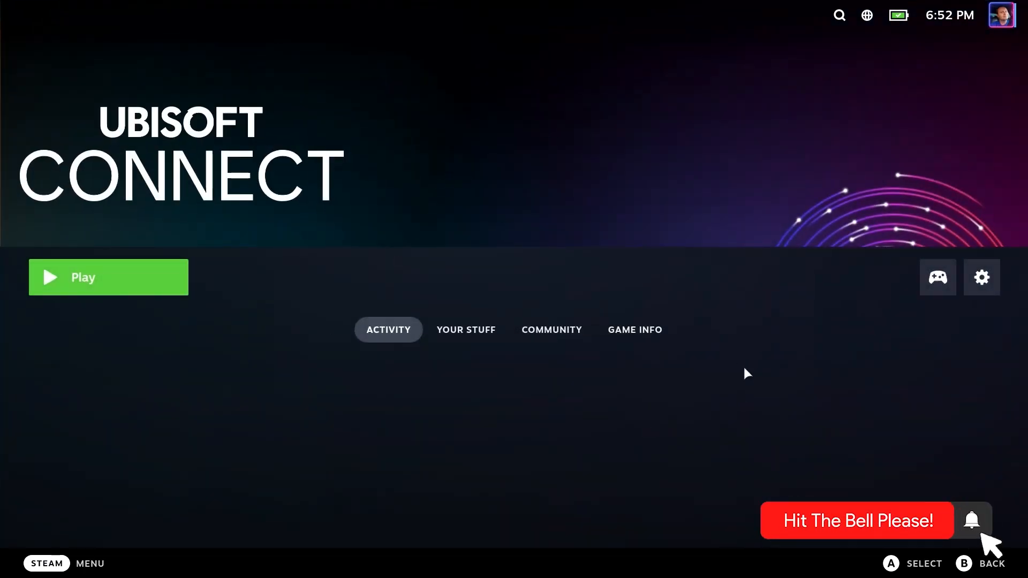